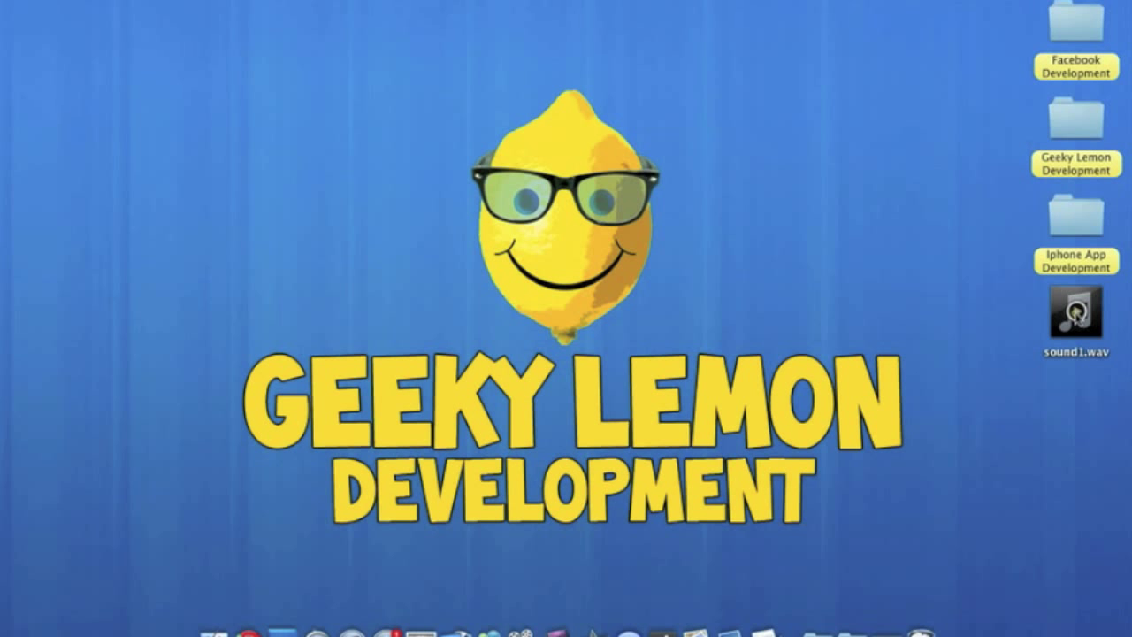
# - Create a View-based Application iPhone project named 'sound' and save it to the Desktop
pyautogui.click(1076, 314)
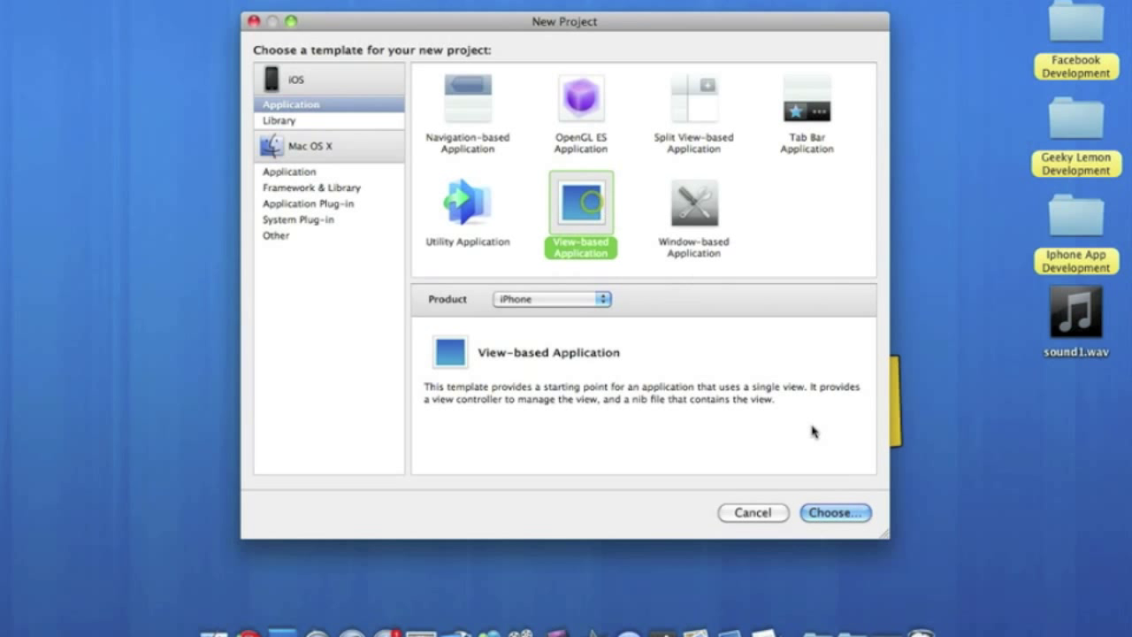
pyautogui.click(835, 512)
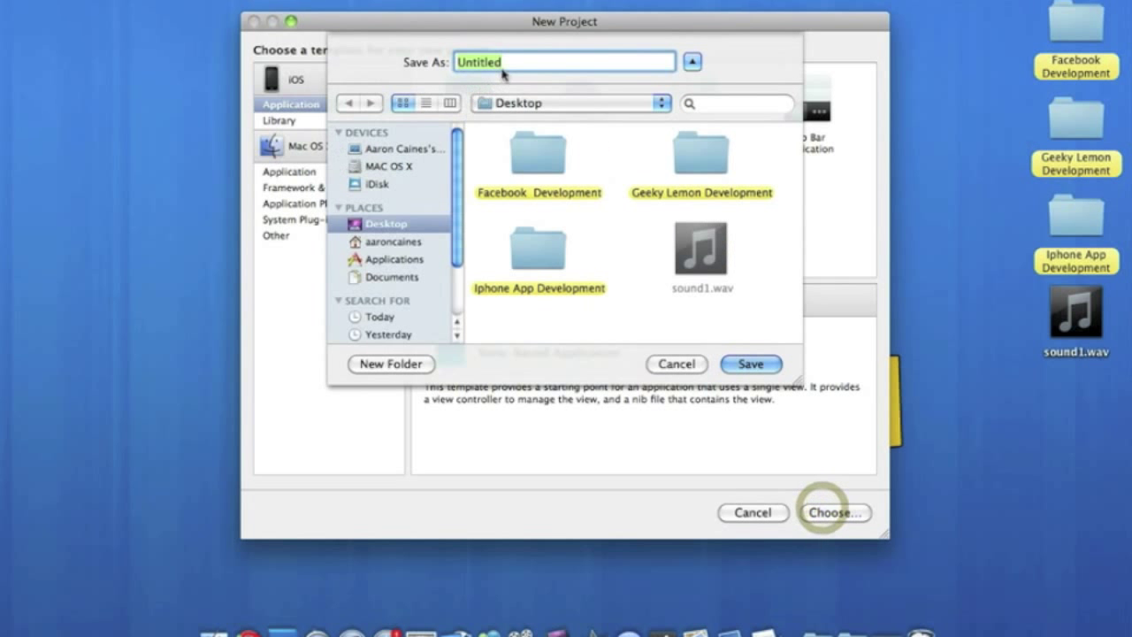
pyautogui.write('sound')
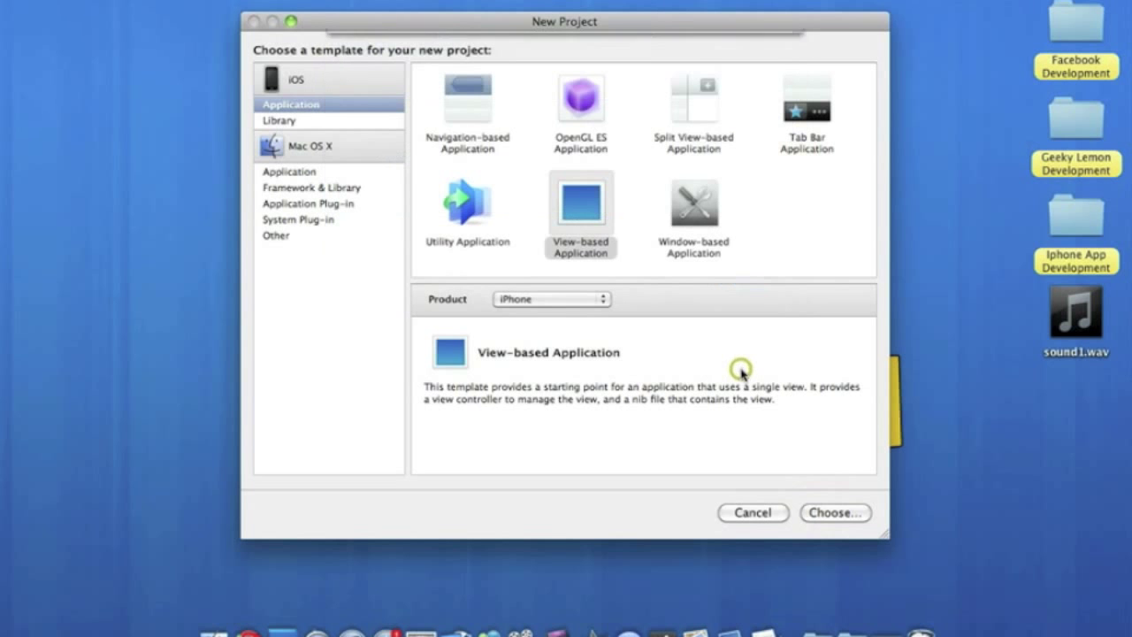
pyautogui.click(834, 512)
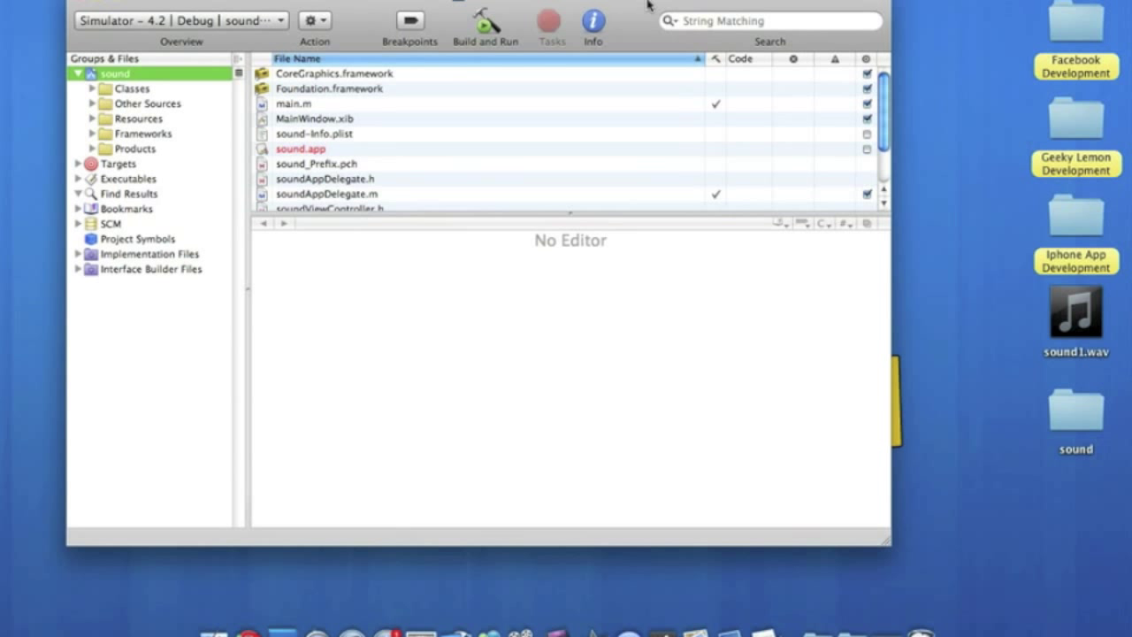
pyautogui.moveTo(984, 366)
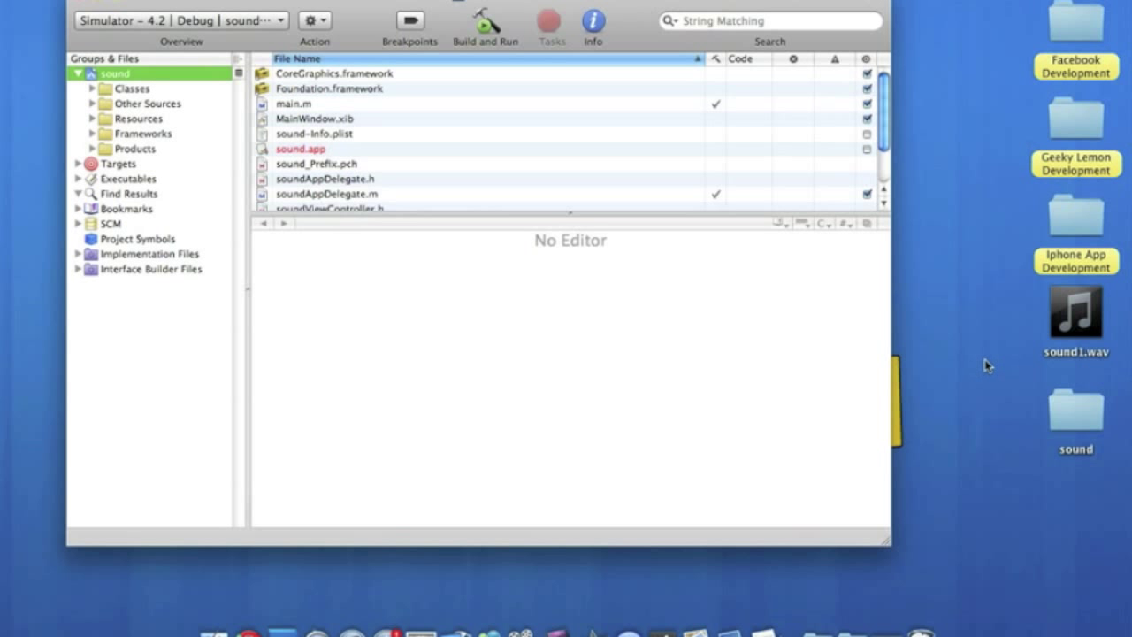
pyautogui.moveTo(100, 91)
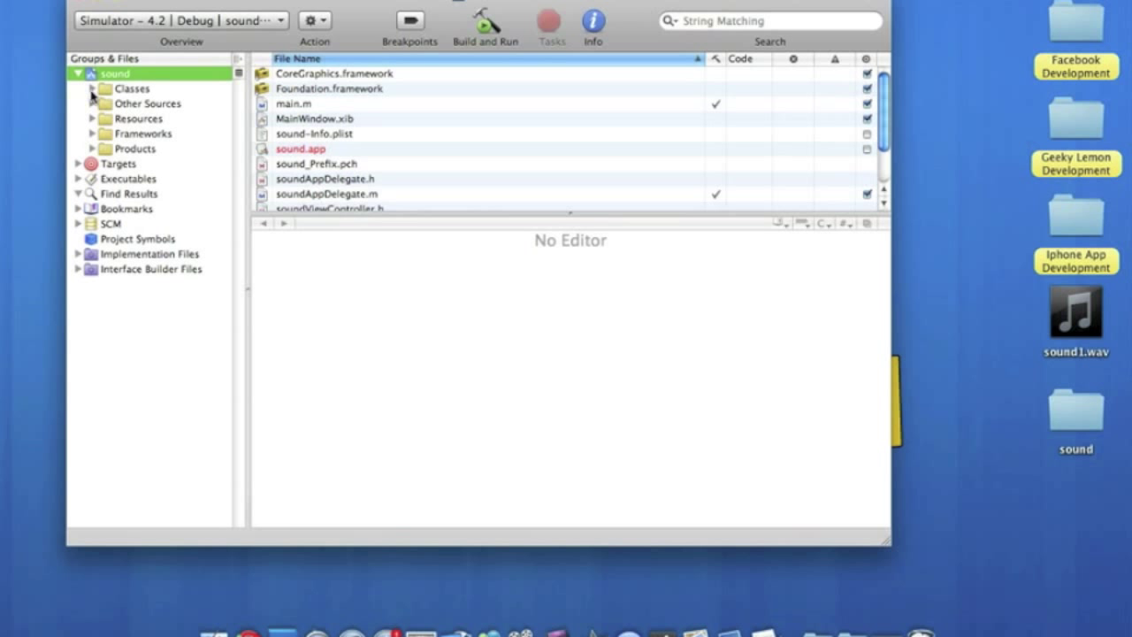
# - Drag sound1.wav from the Desktop into Resources, with 'Copy items into destination group's folder' ticked
pyautogui.click(97, 88)
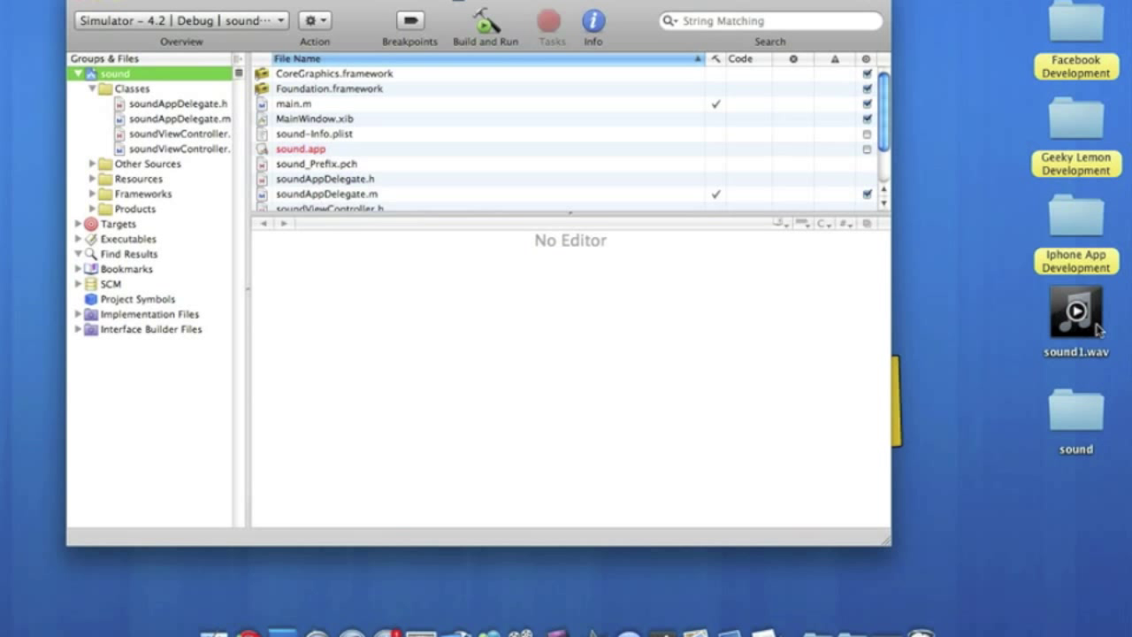
pyautogui.moveTo(1075, 309); pyautogui.dragTo(871, 349)
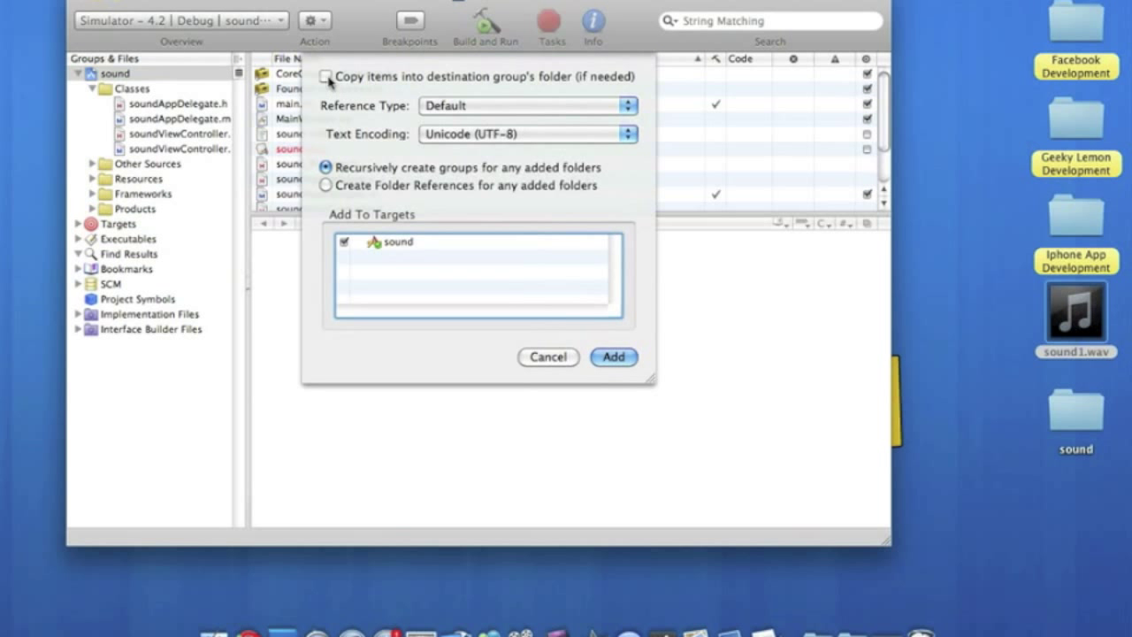
pyautogui.click(326, 78)
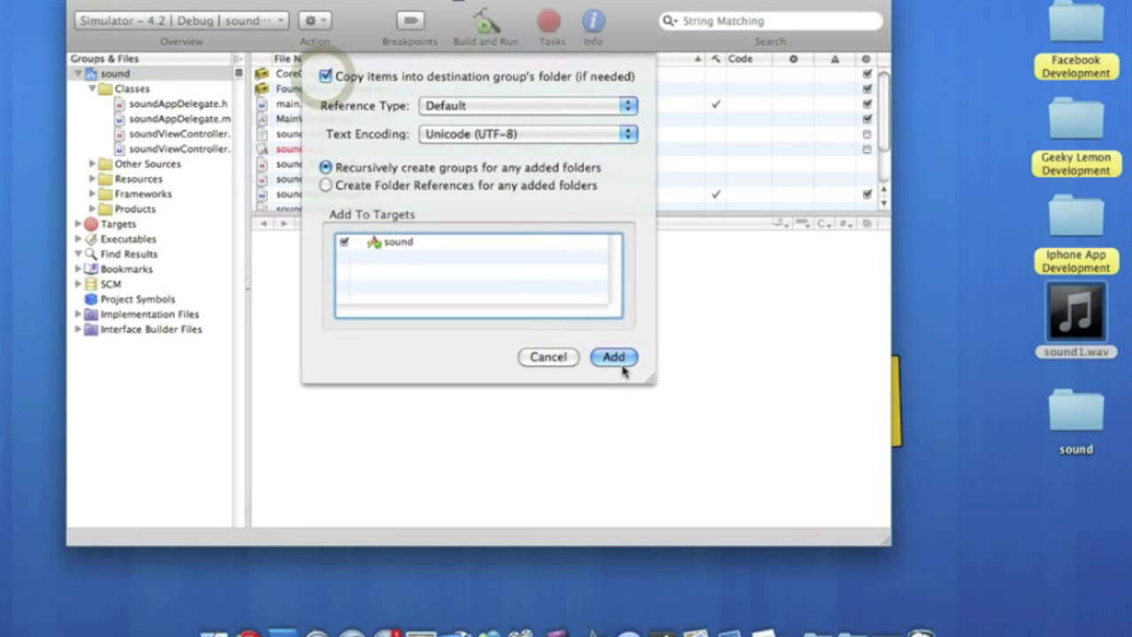
pyautogui.click(613, 357)
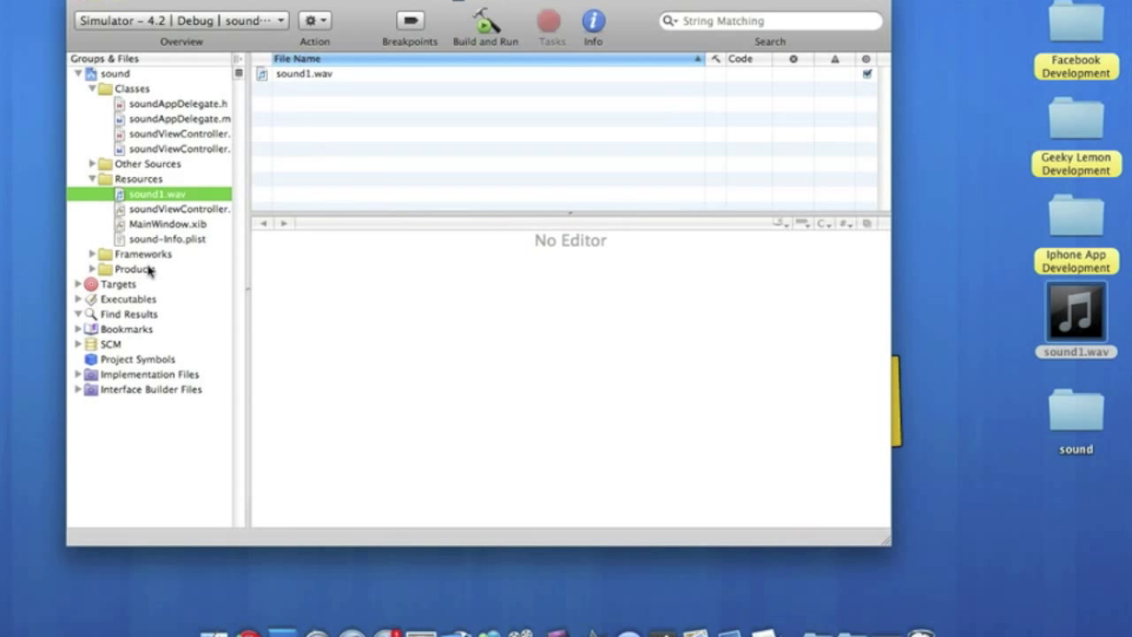
pyautogui.moveTo(91, 263)
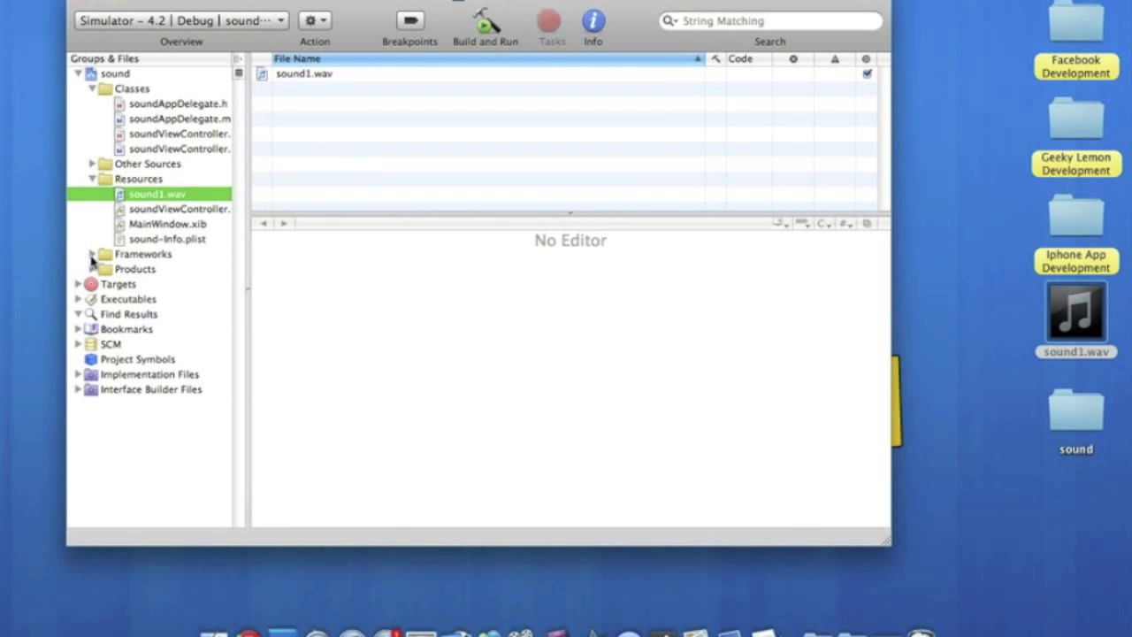
# - Add the existing AudioToolbox.framework to the project's Frameworks group
pyautogui.click(92, 254)
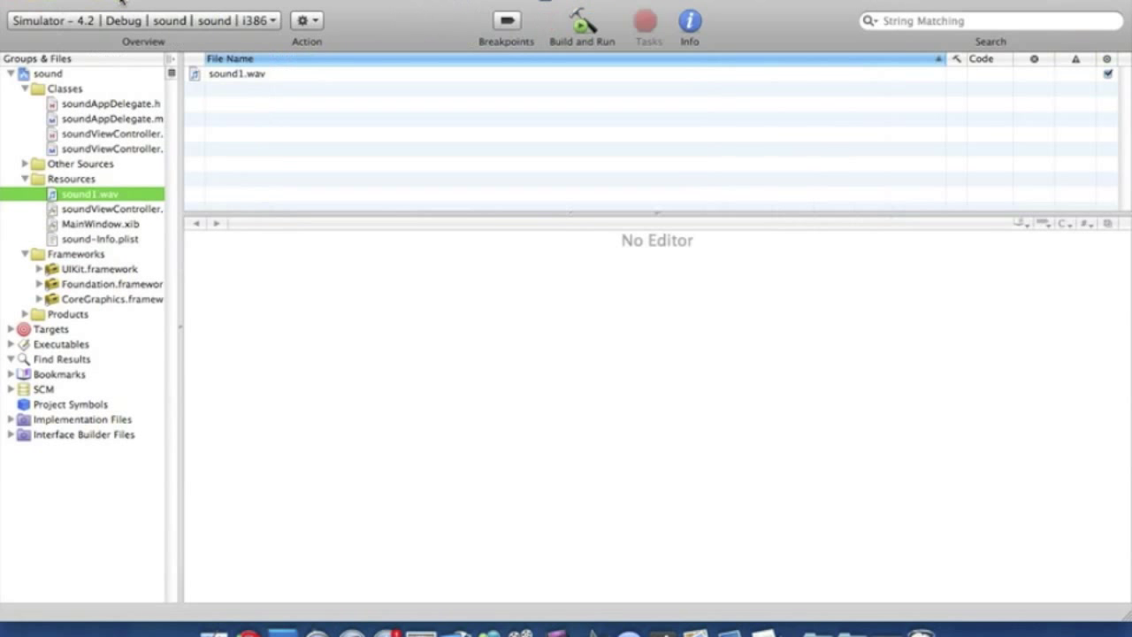
pyautogui.rightClick(75, 254)
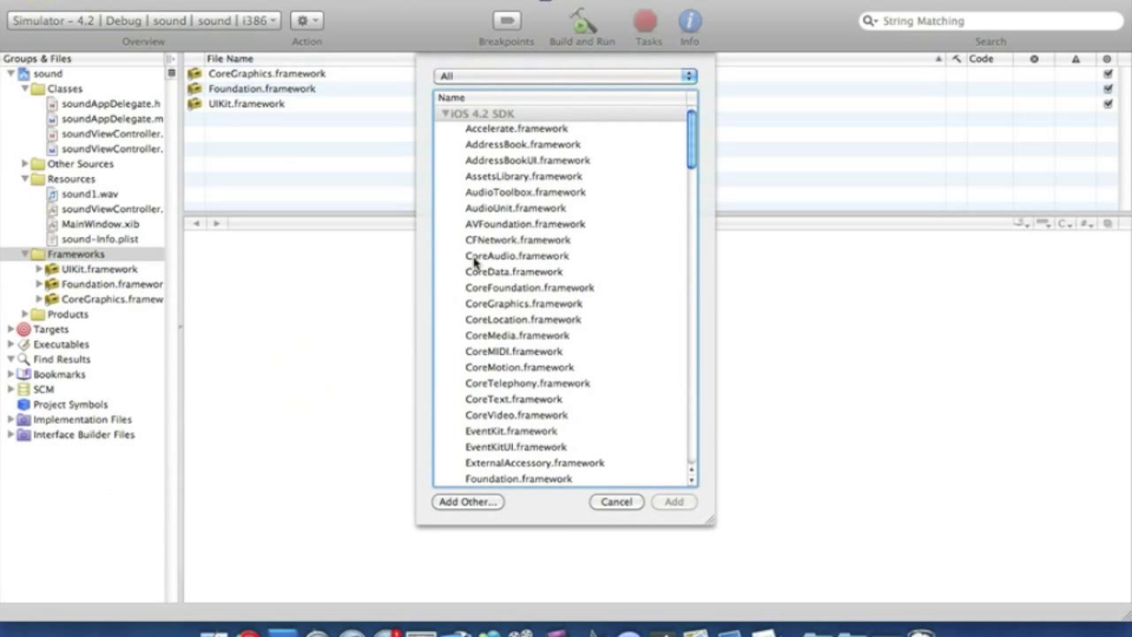
pyautogui.click(522, 192)
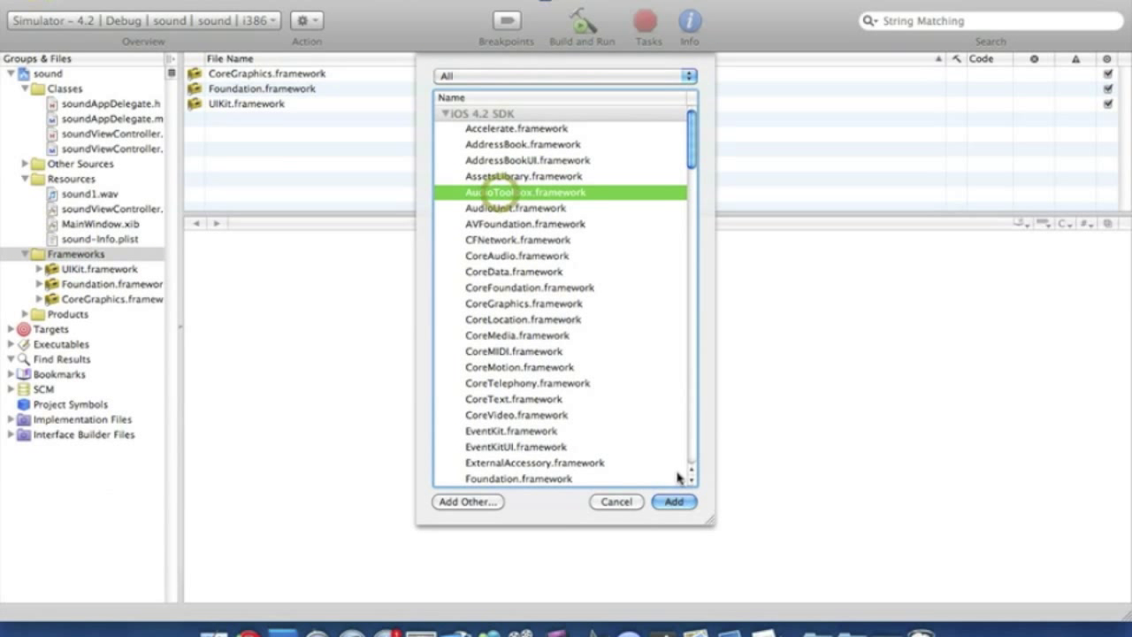
pyautogui.click(673, 501)
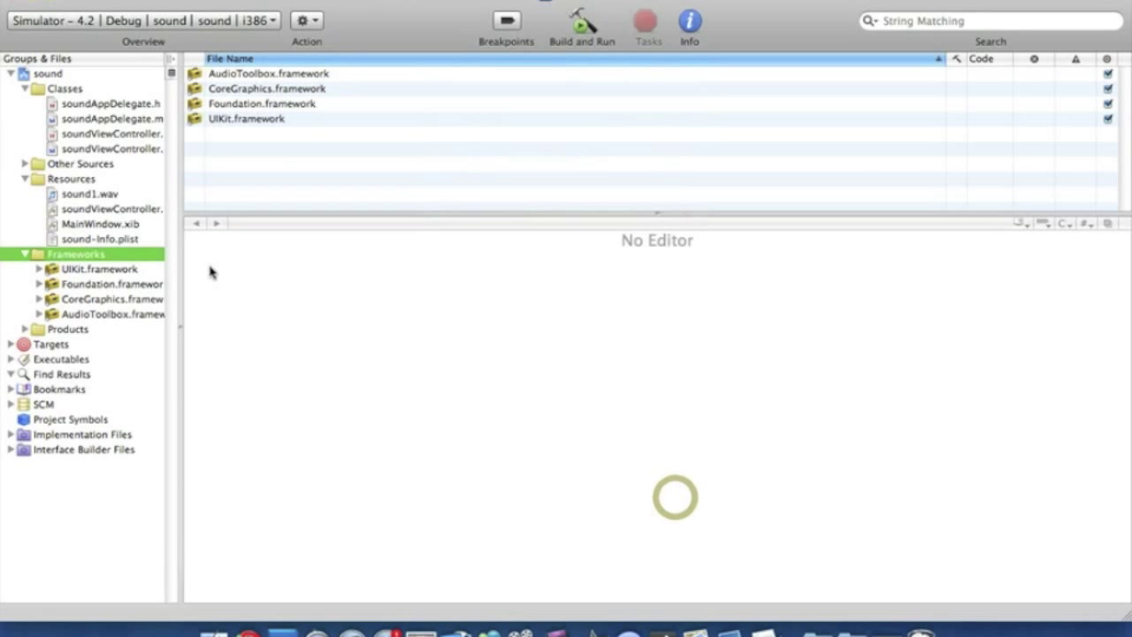
pyautogui.click(97, 133)
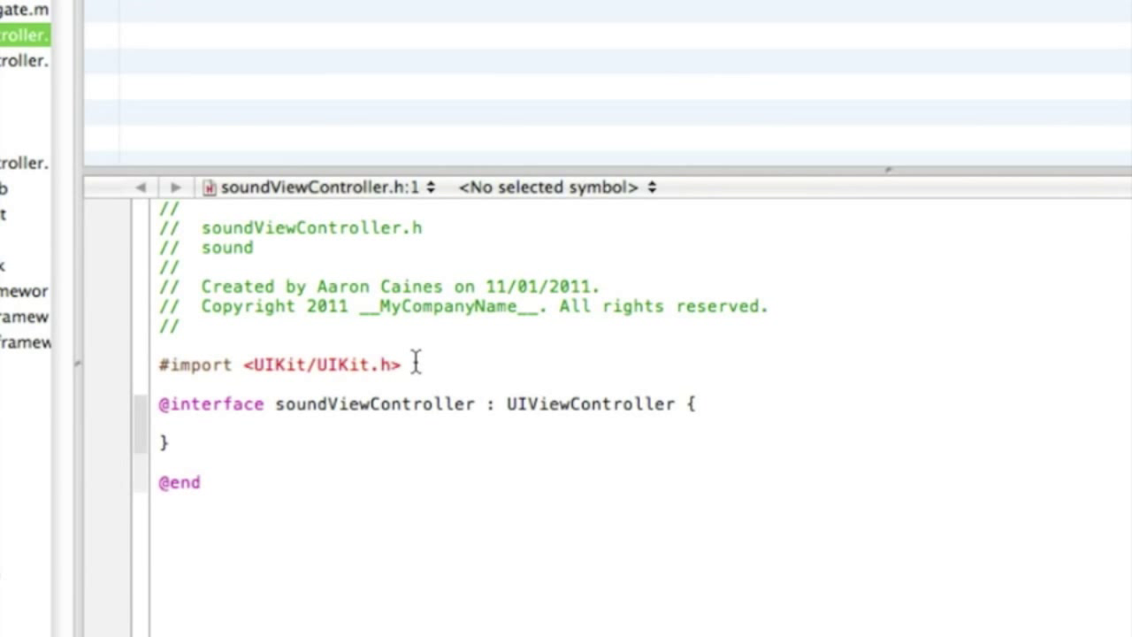
# - Add #import <AudioToolbox/AudioToolbox.h> below the UIKit import in soundViewController.h
pyautogui.press('Return')
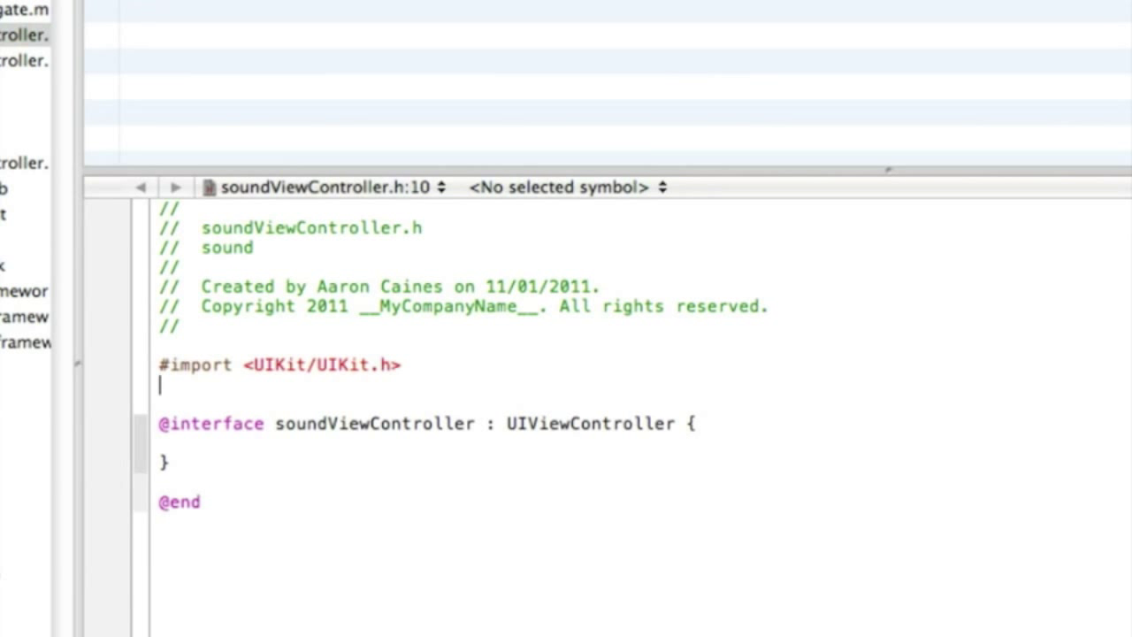
pyautogui.write('#if')
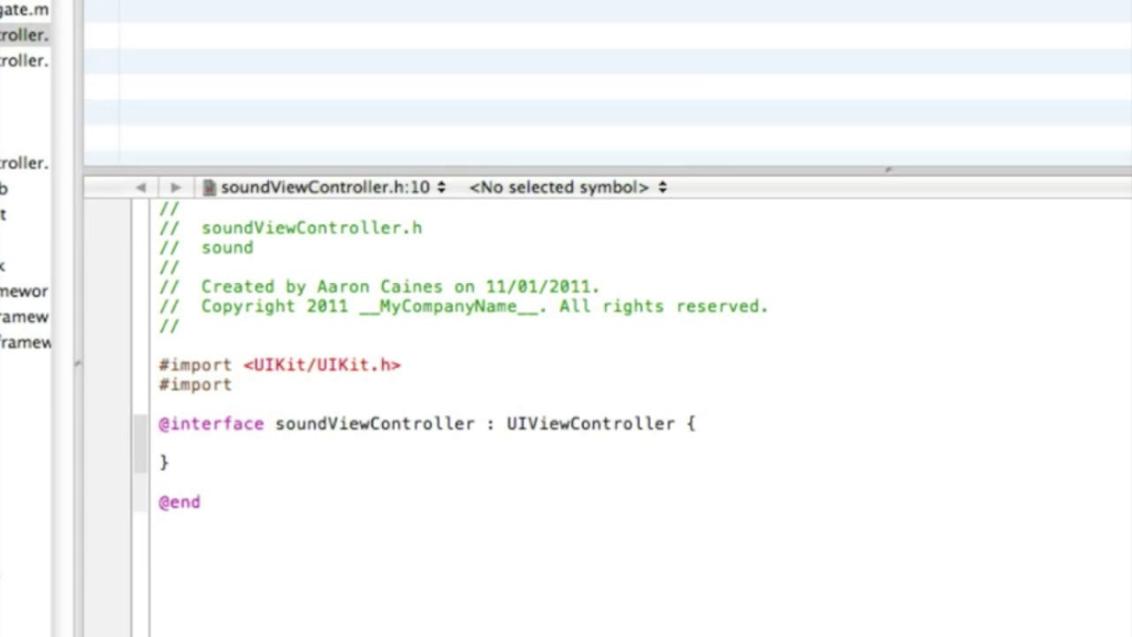
pyautogui.write('<')
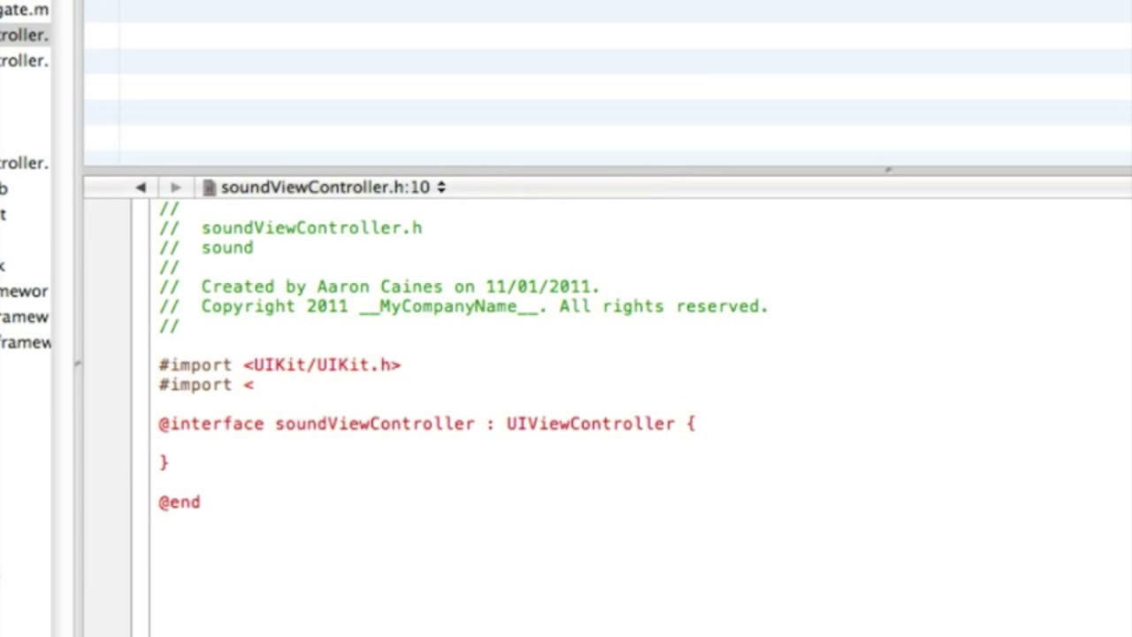
pyautogui.write('AudioToolbox/AudioToolbox.h>')
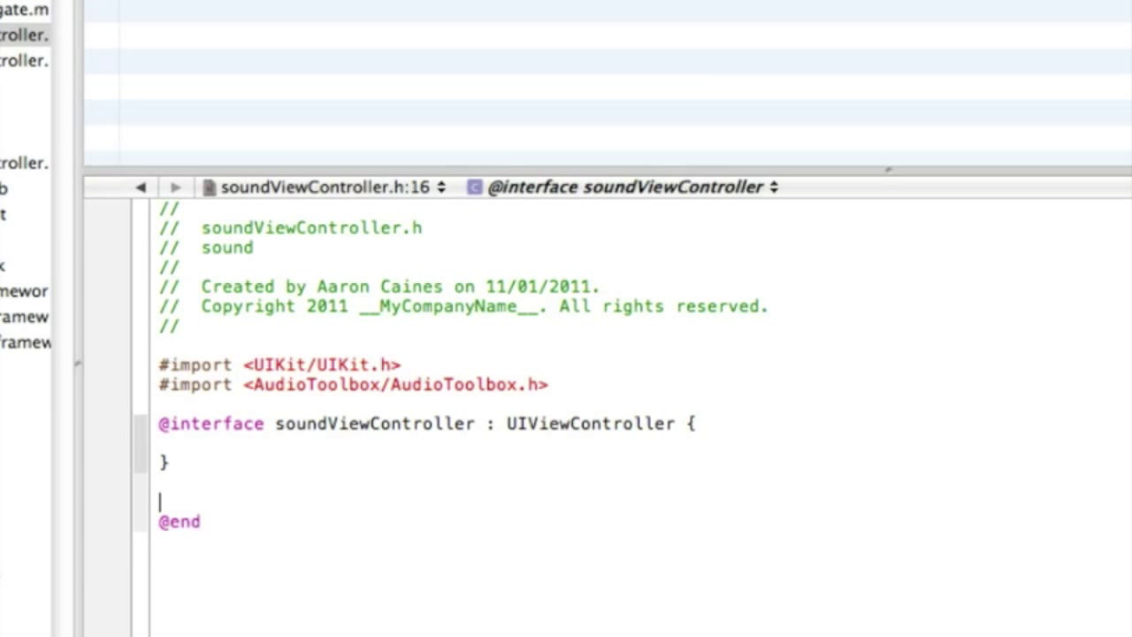
# - Declare -(IBAction)play; in soundViewController.h
pyautogui.press('Return')
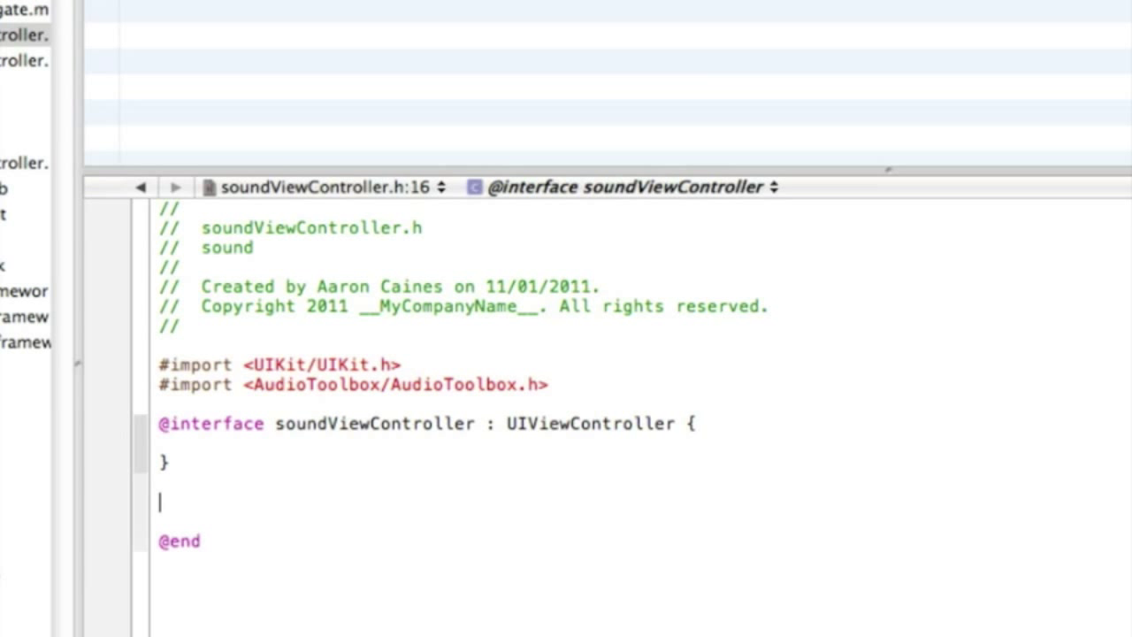
pyautogui.write('-(')
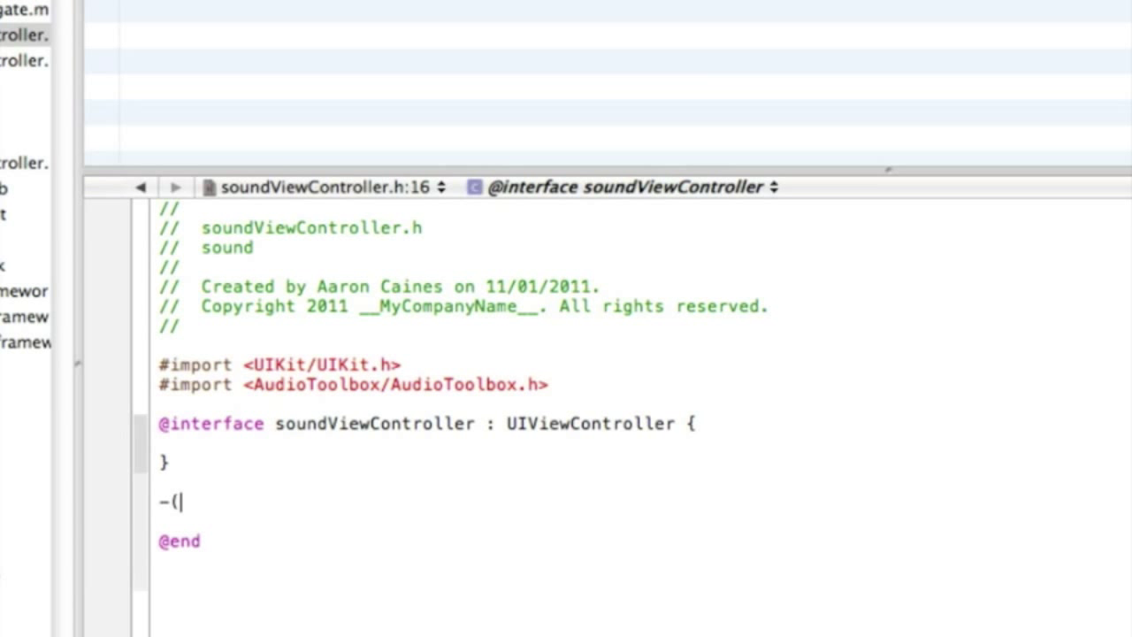
pyautogui.write('IBAction)')
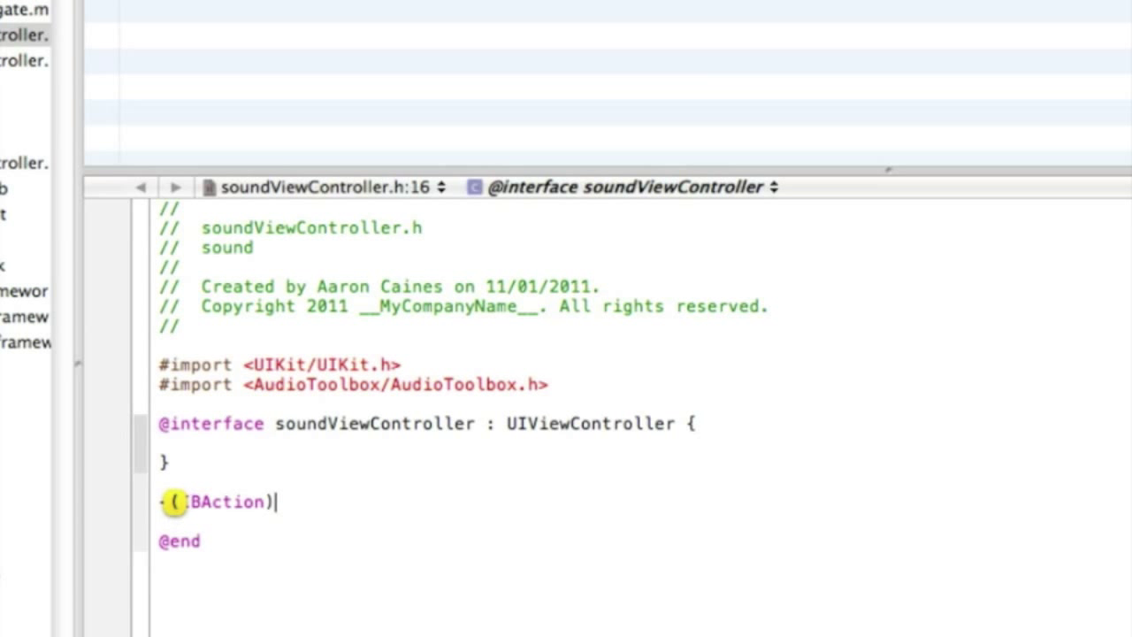
pyautogui.write('p')
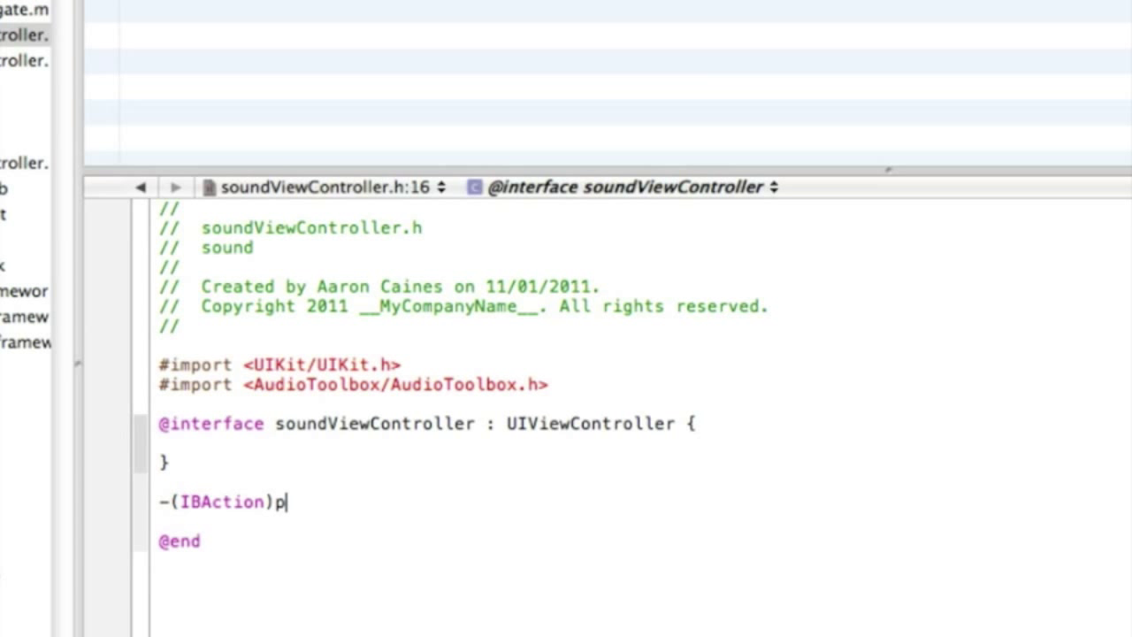
pyautogui.write('lay;')
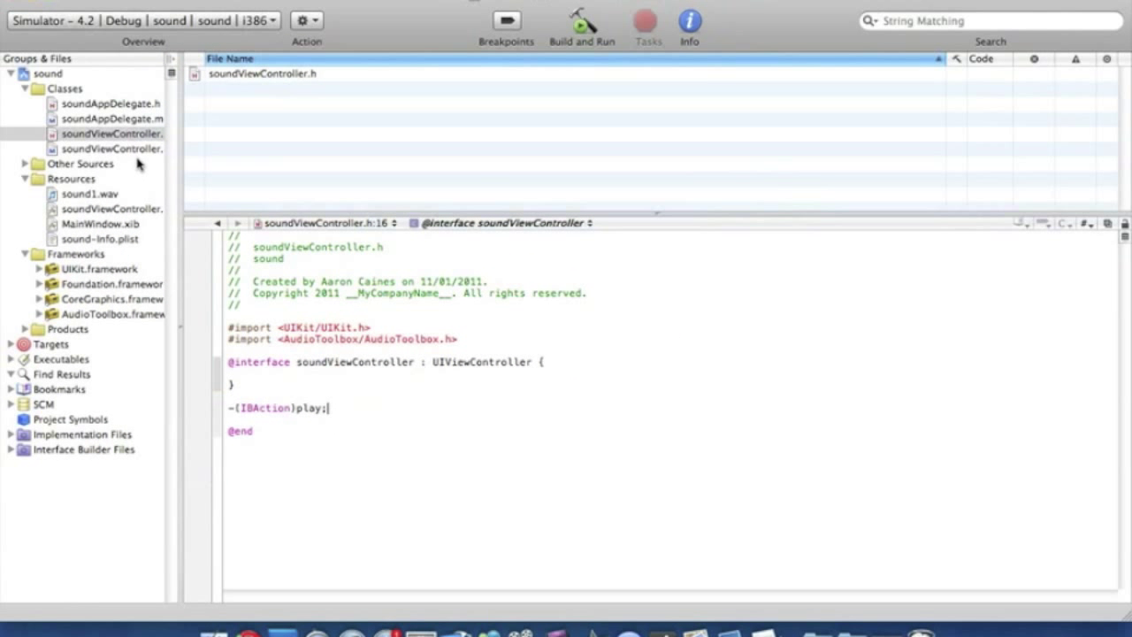
# - In soundViewController.m, start the -(IBAction)play method with an opening brace
pyautogui.click(113, 149)
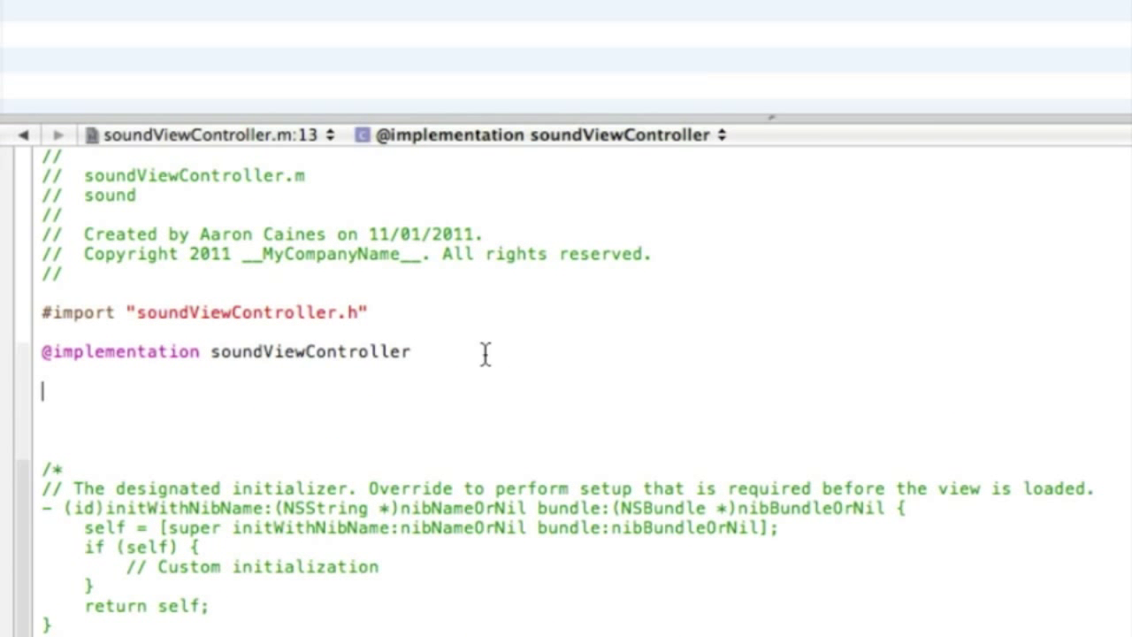
pyautogui.write('-')
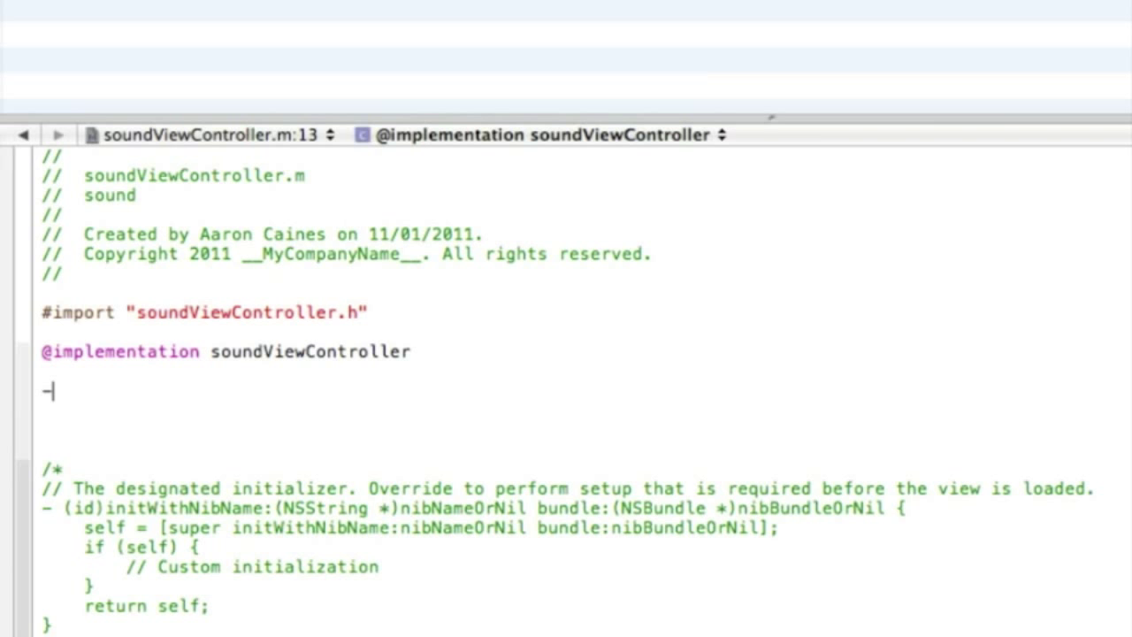
pyautogui.write('(i')
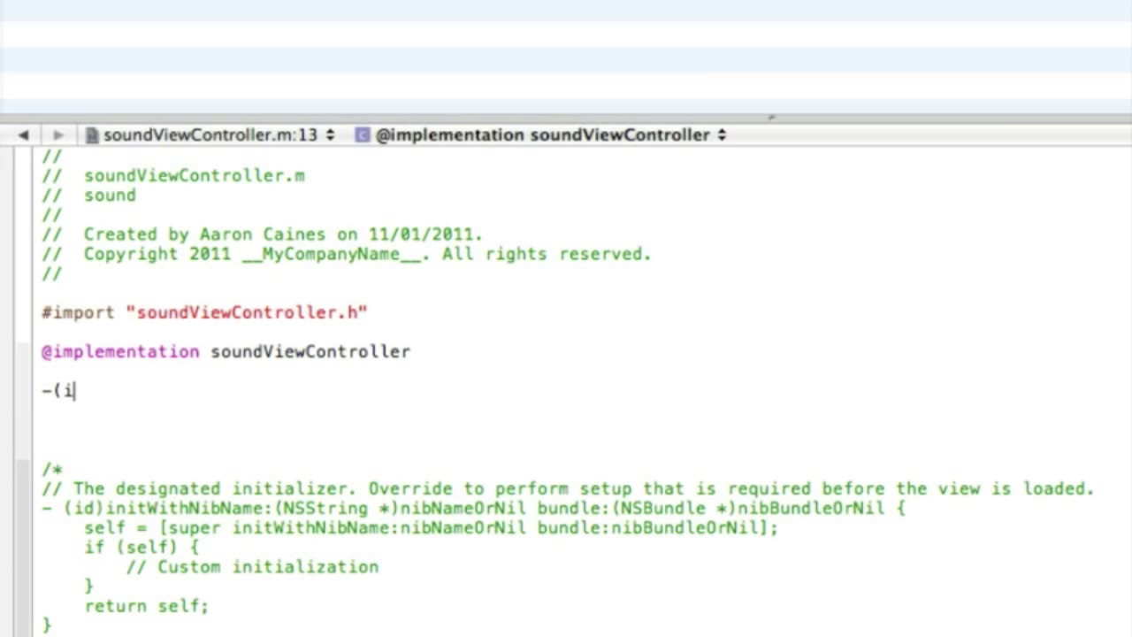
pyautogui.write('BAction)')
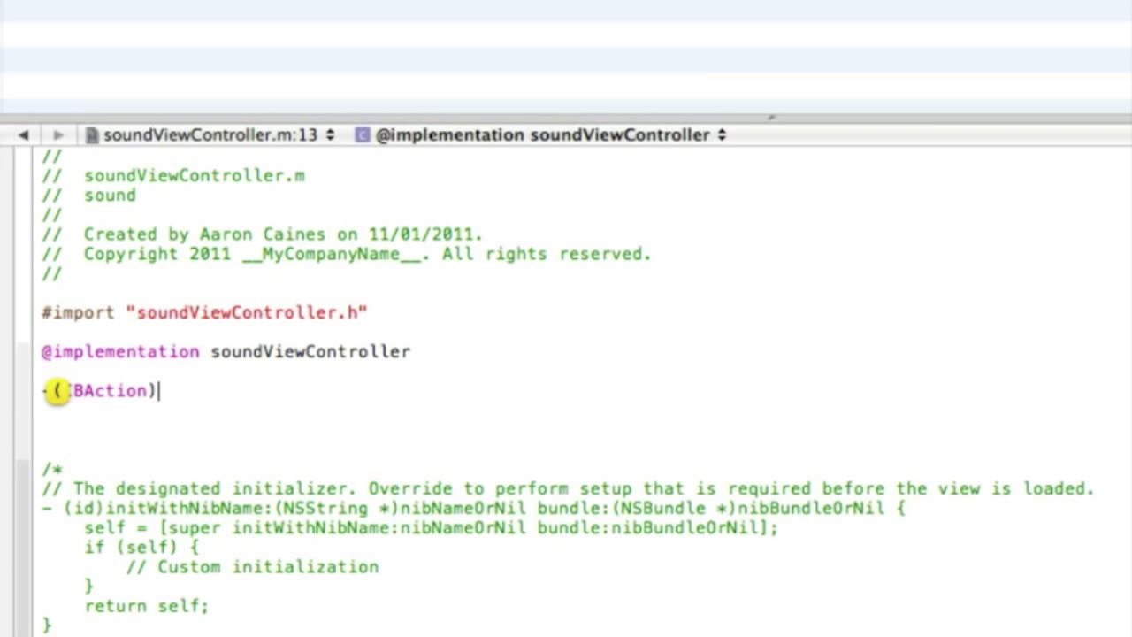
pyautogui.write('play;')
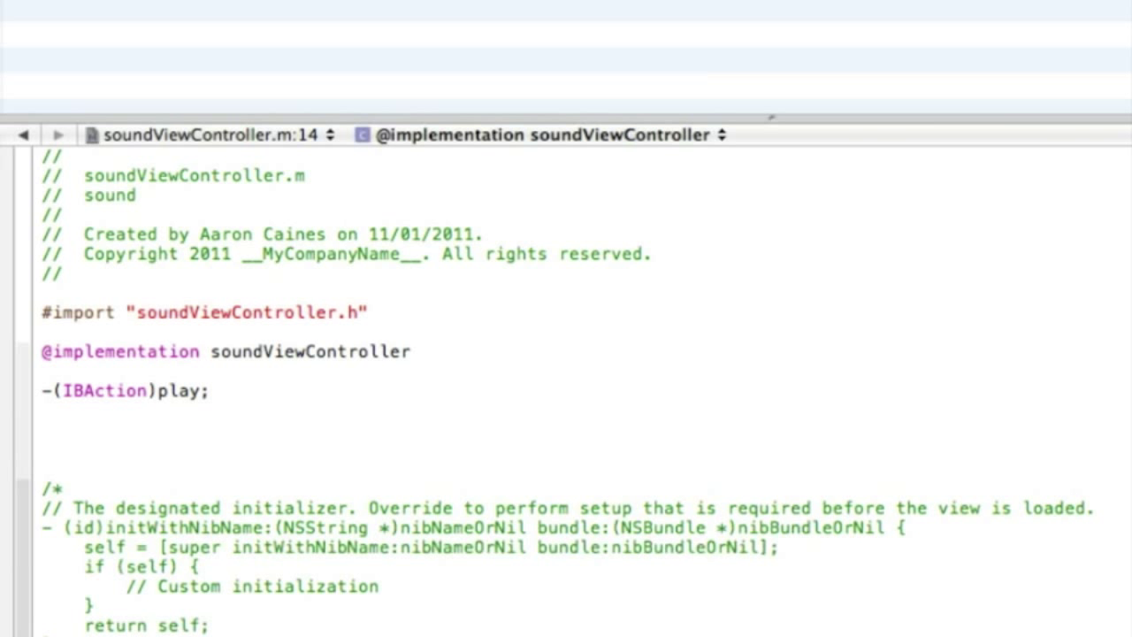
pyautogui.write('{')
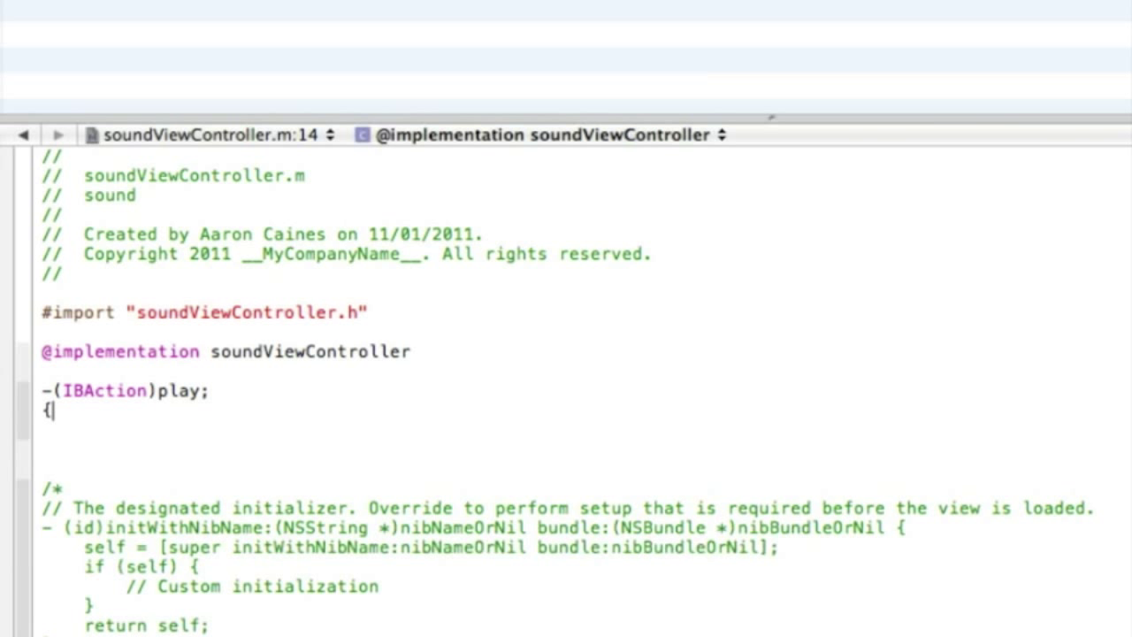
pyautogui.press('Return')
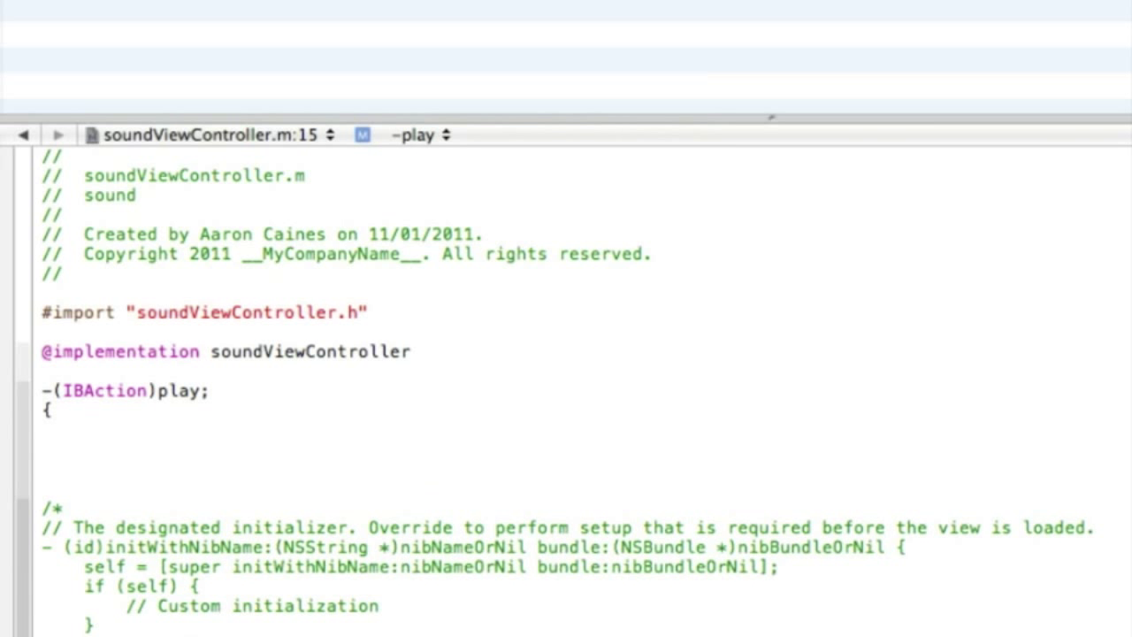
# - Write CFBundleRef mainBundle = CFBundleGetMainBundle(); as the play method's first line
pyautogui.click(78, 436)
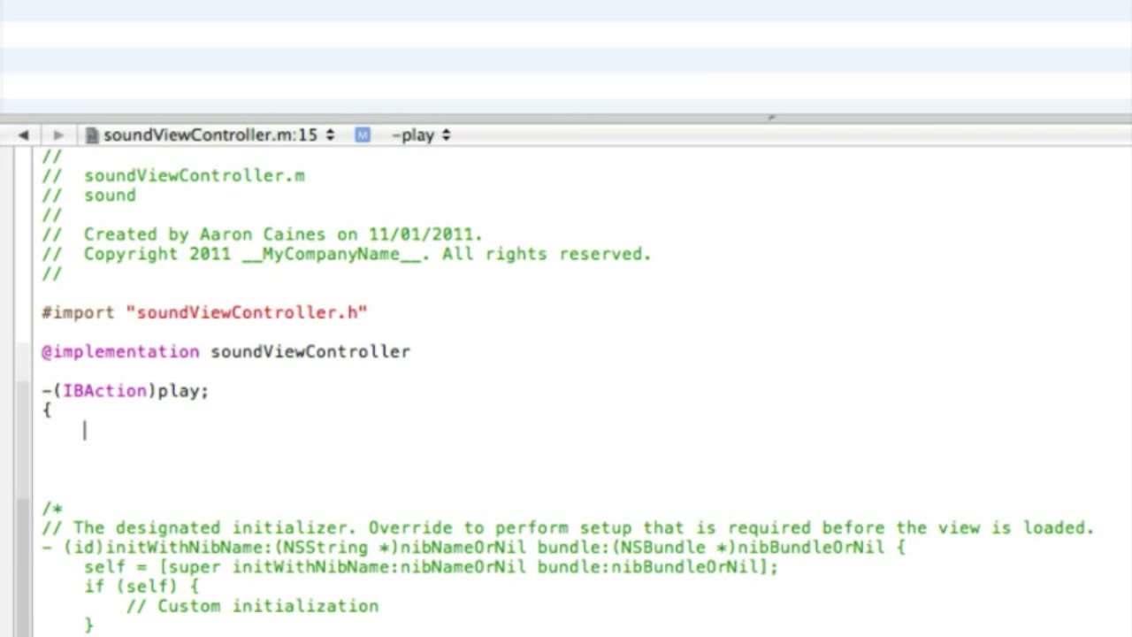
pyautogui.write('C')
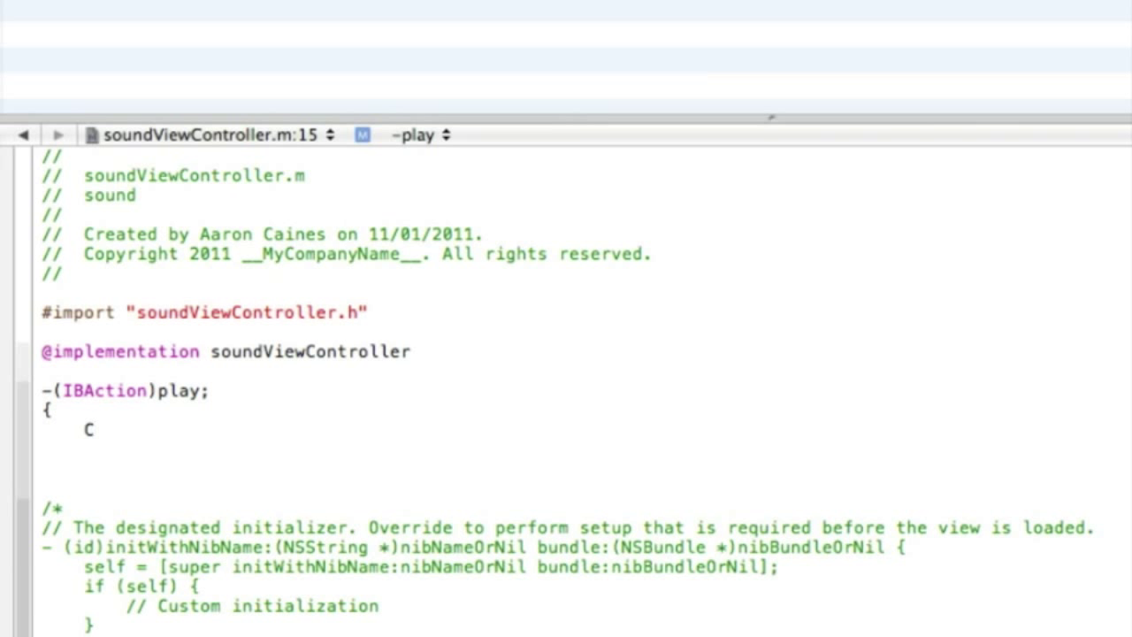
pyautogui.write('FB')
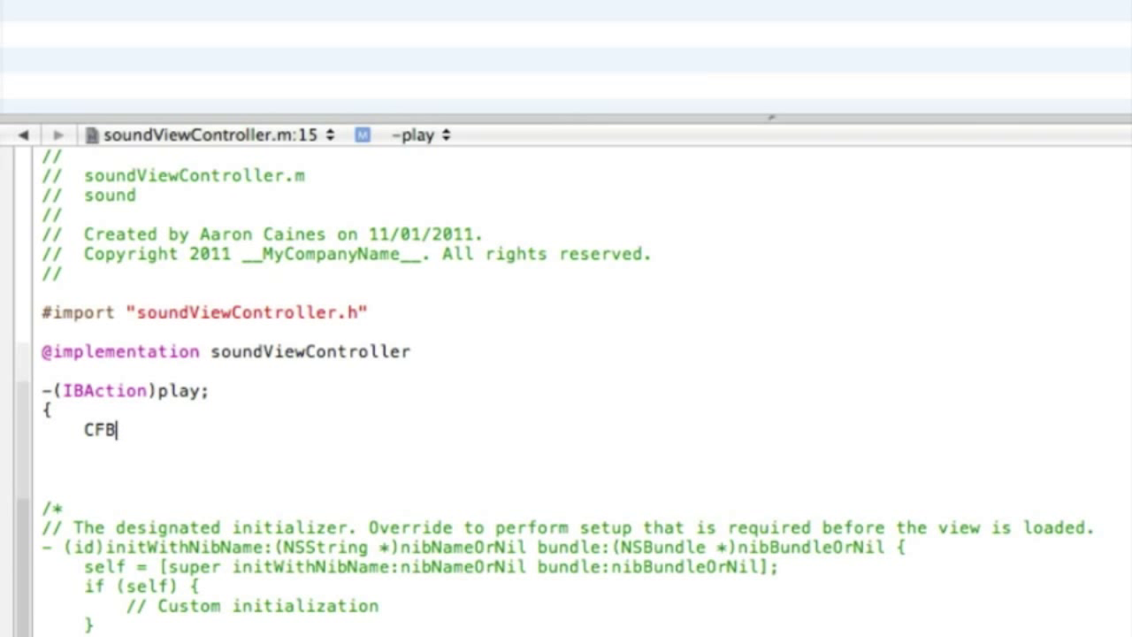
pyautogui.write('und')
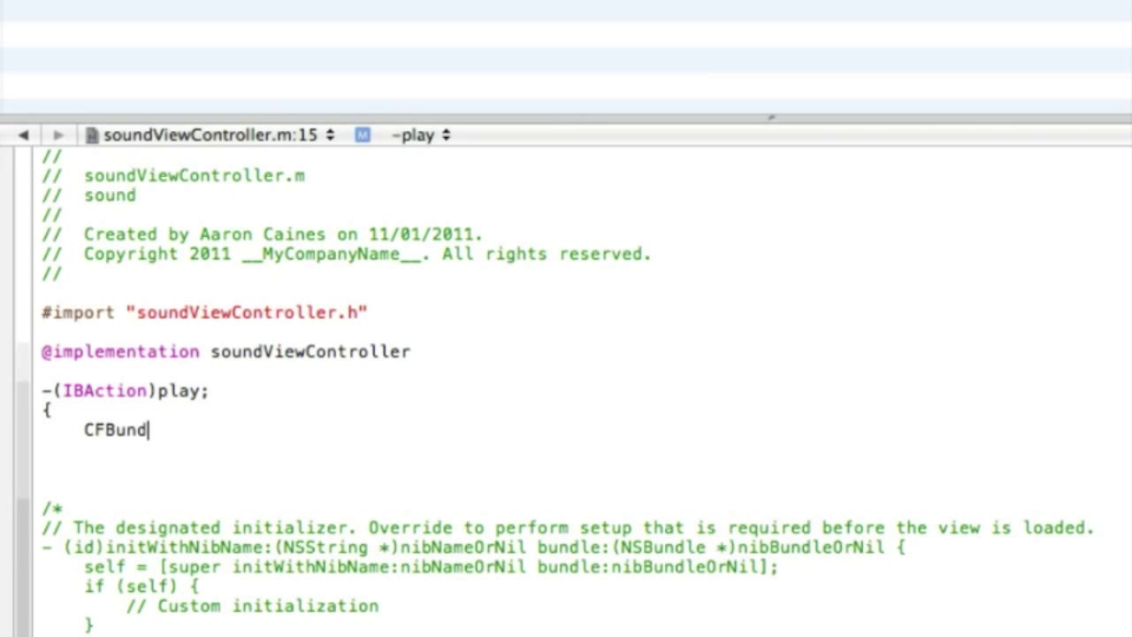
pyautogui.write('leR')
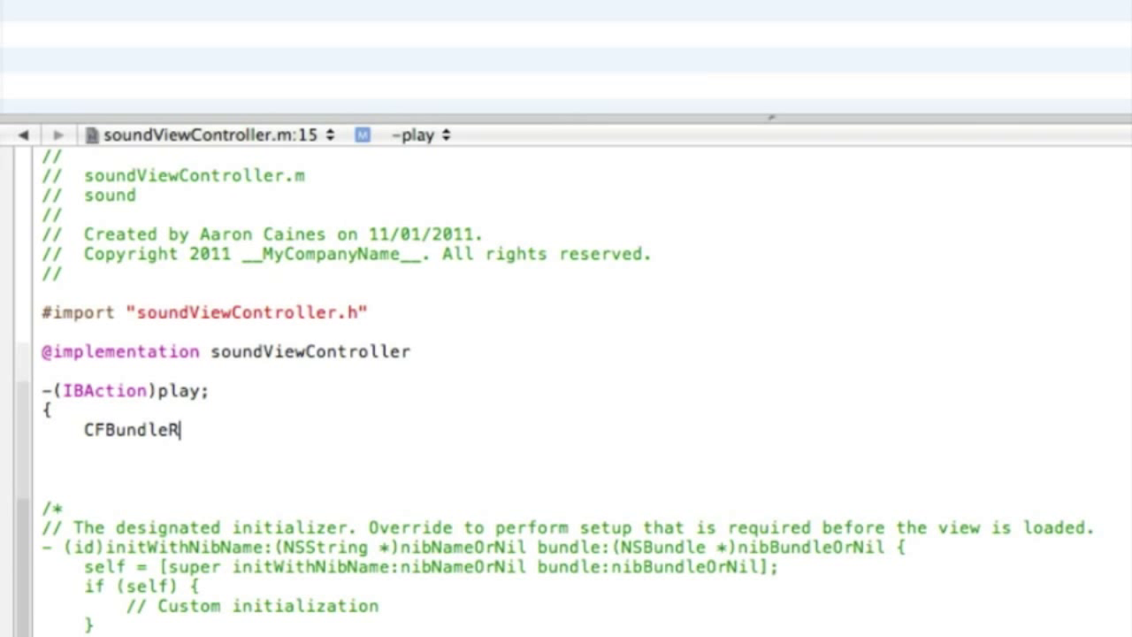
pyautogui.write('ef')
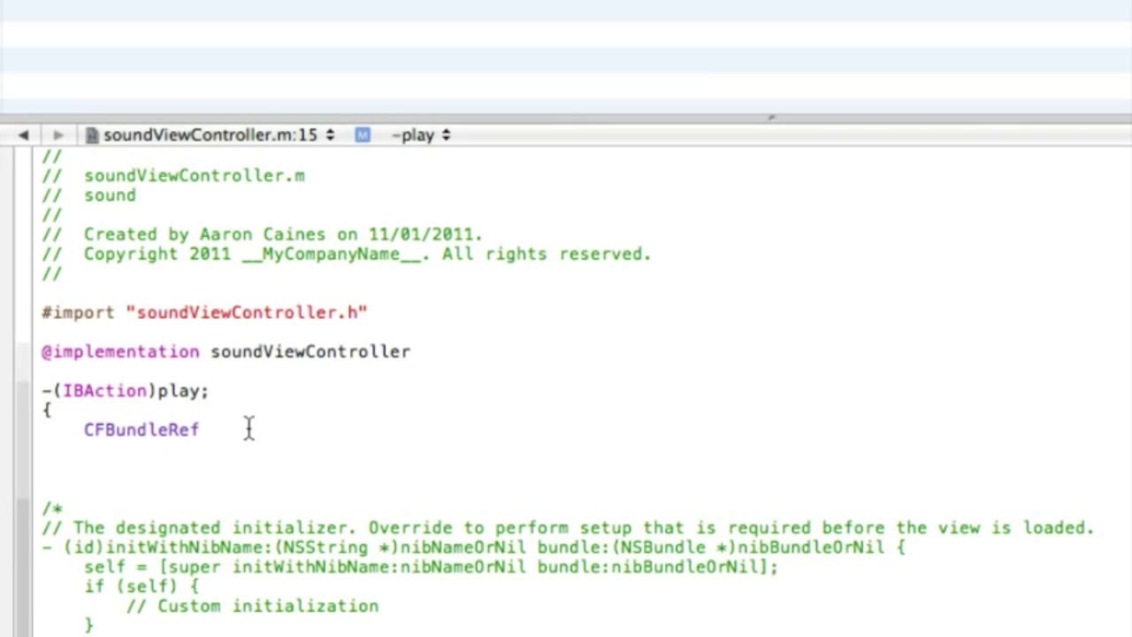
pyautogui.moveTo(214, 428)
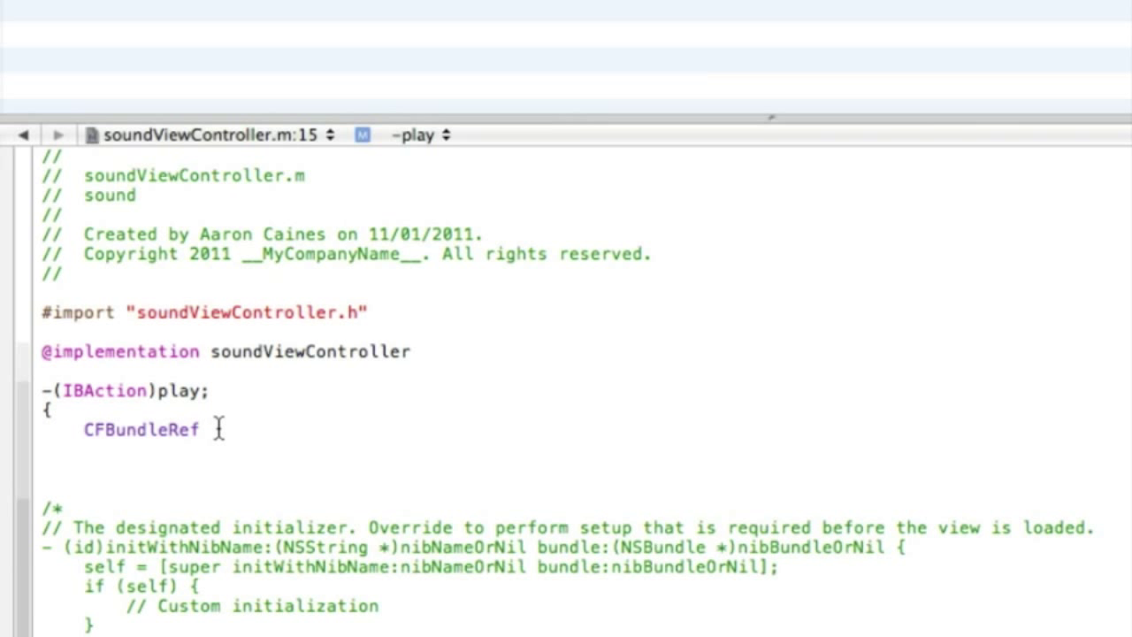
pyautogui.write('main')
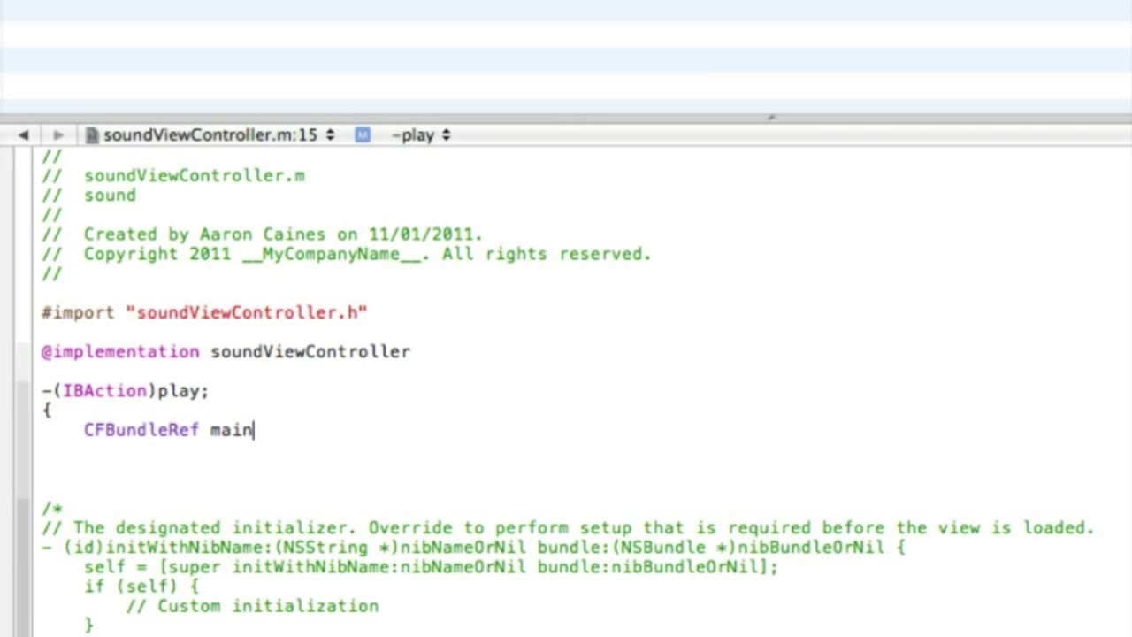
pyautogui.write('Bundle')
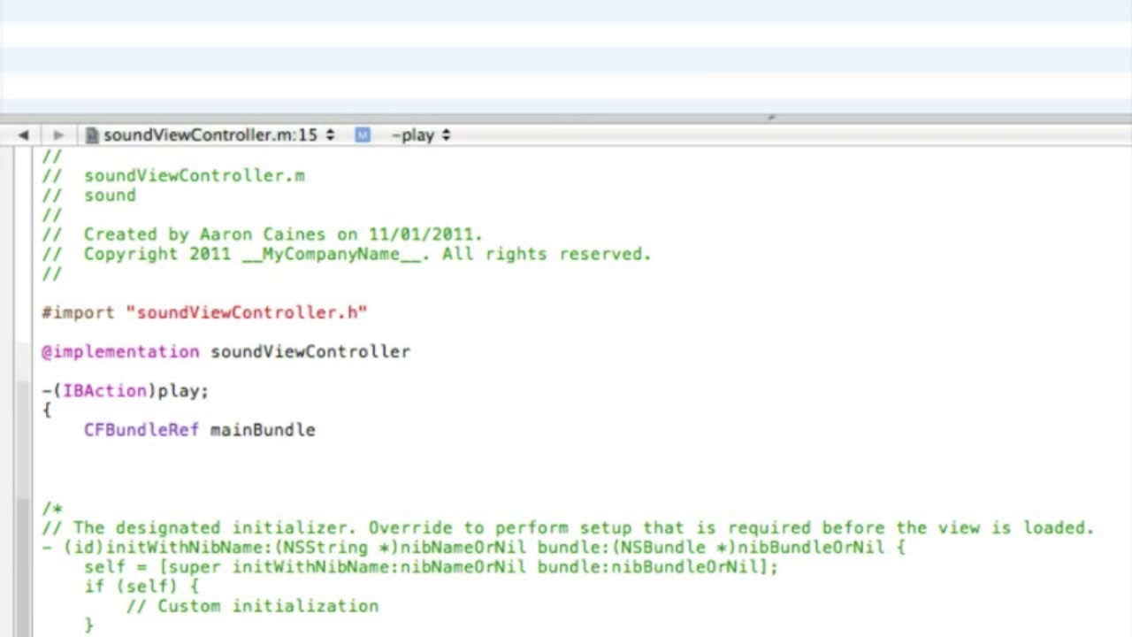
pyautogui.write('=')
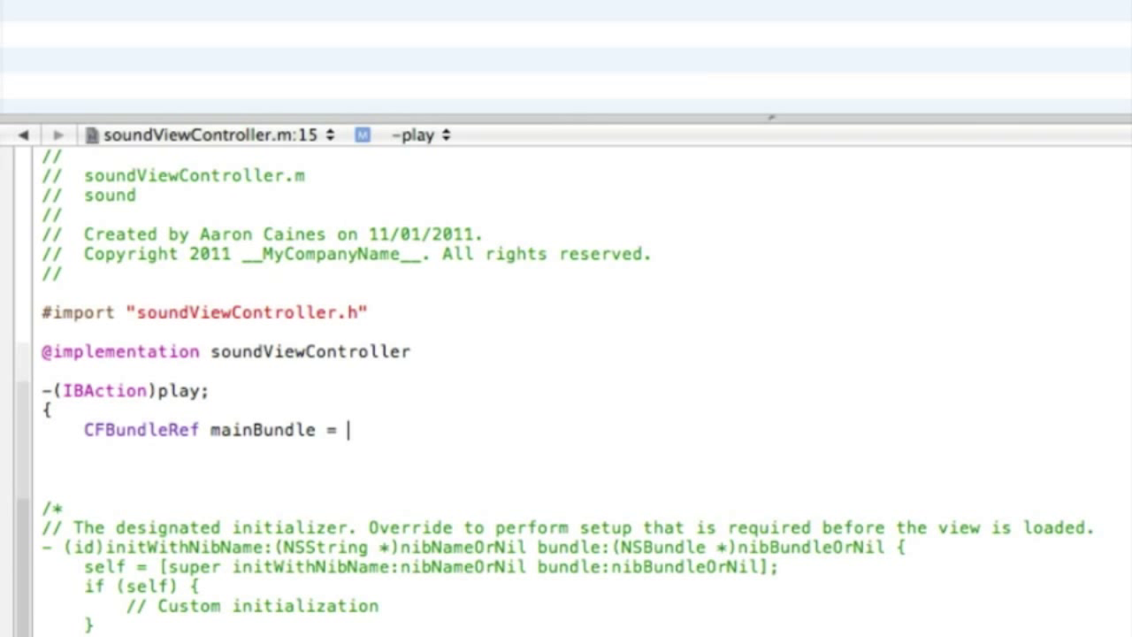
pyautogui.write('CF')
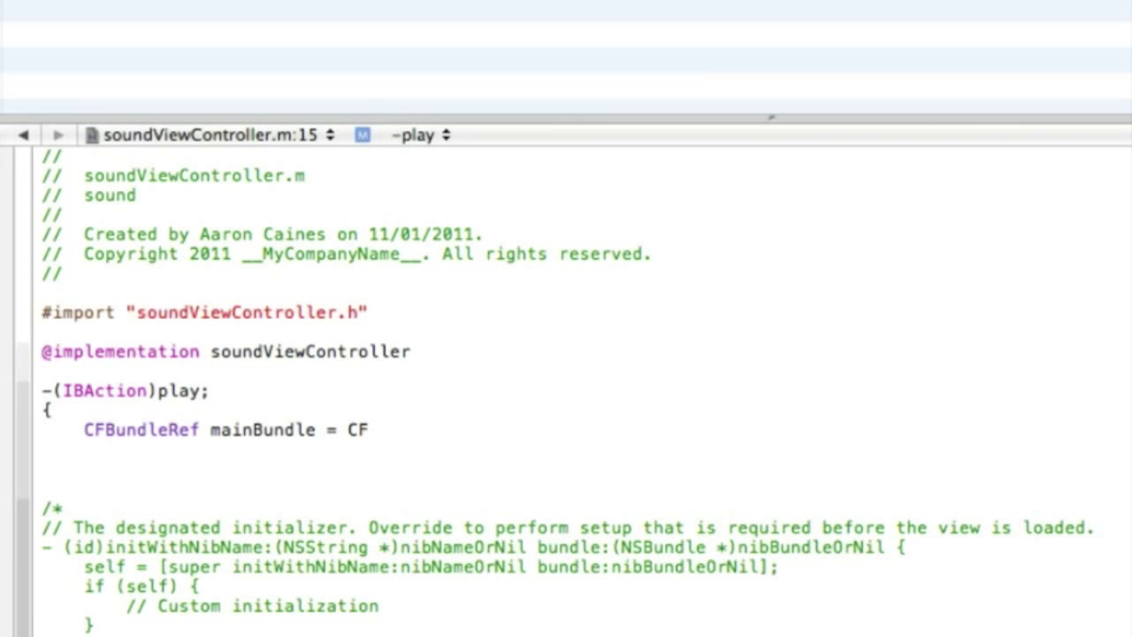
pyautogui.write('BundleGetMainBundle(')
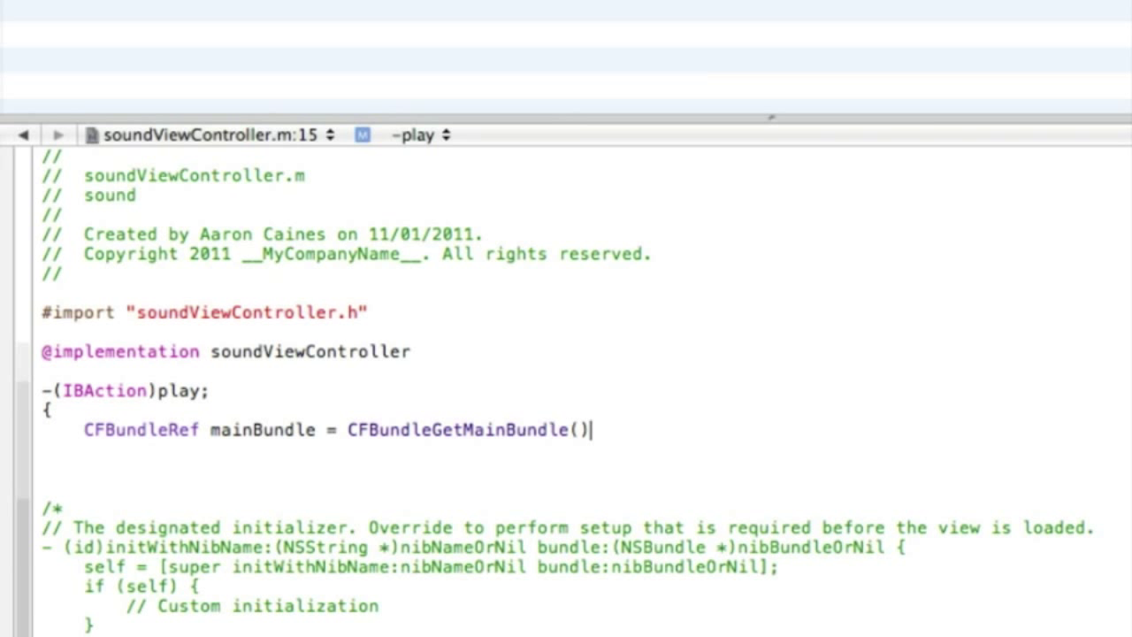
pyautogui.write(';')
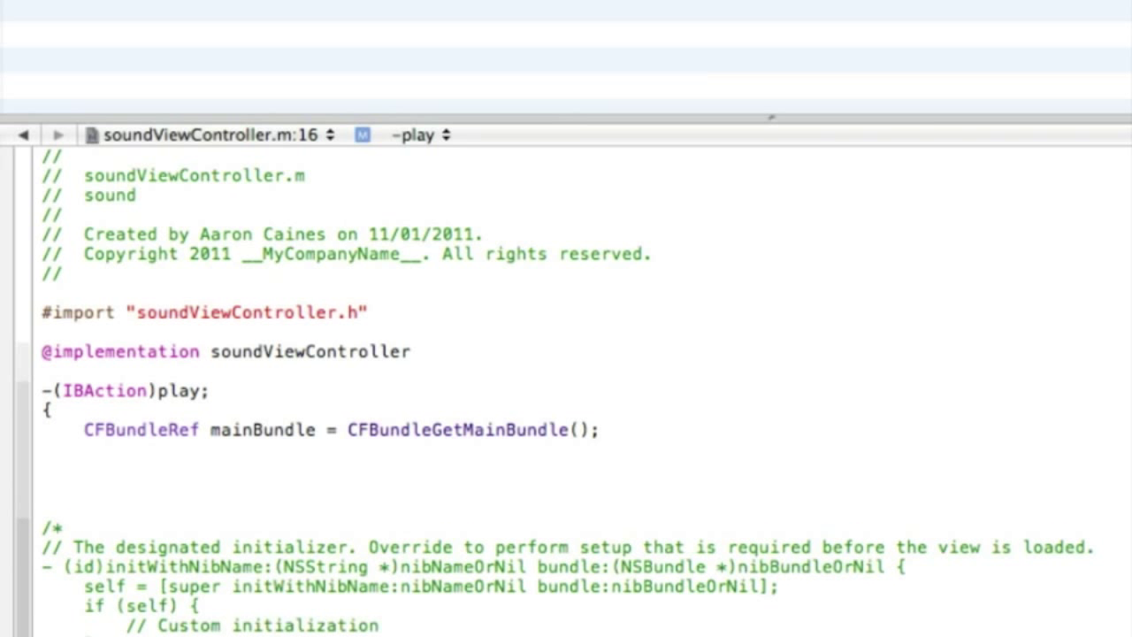
# - Declare CFURLRef soundFileURLRef; and begin the next line with soundFileURLRef
pyautogui.click(83, 461)
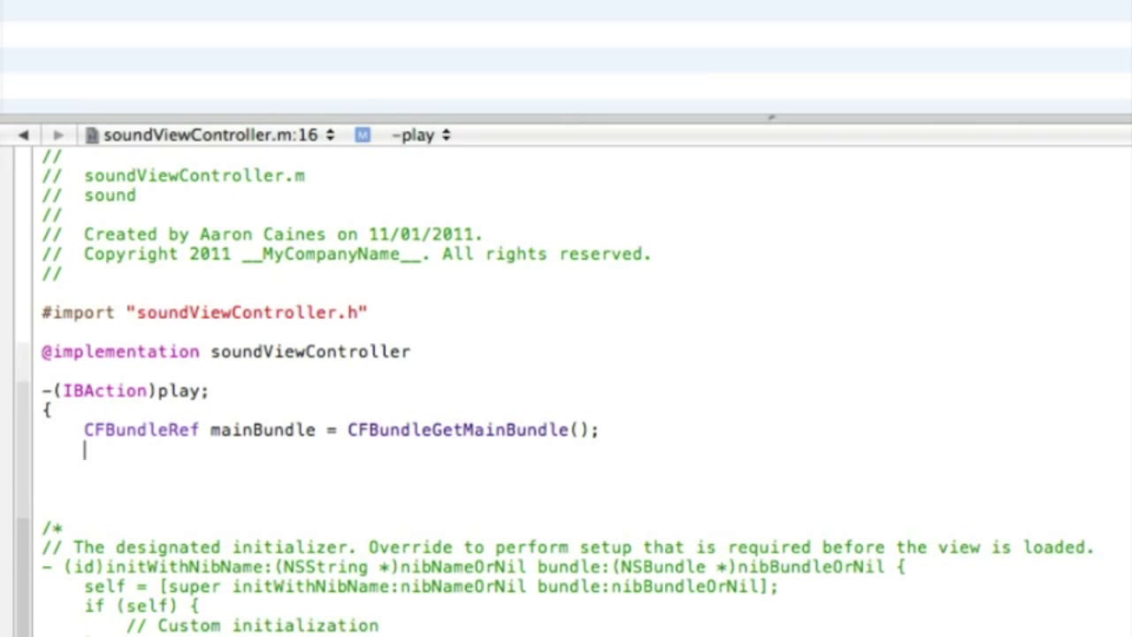
pyautogui.write('C')
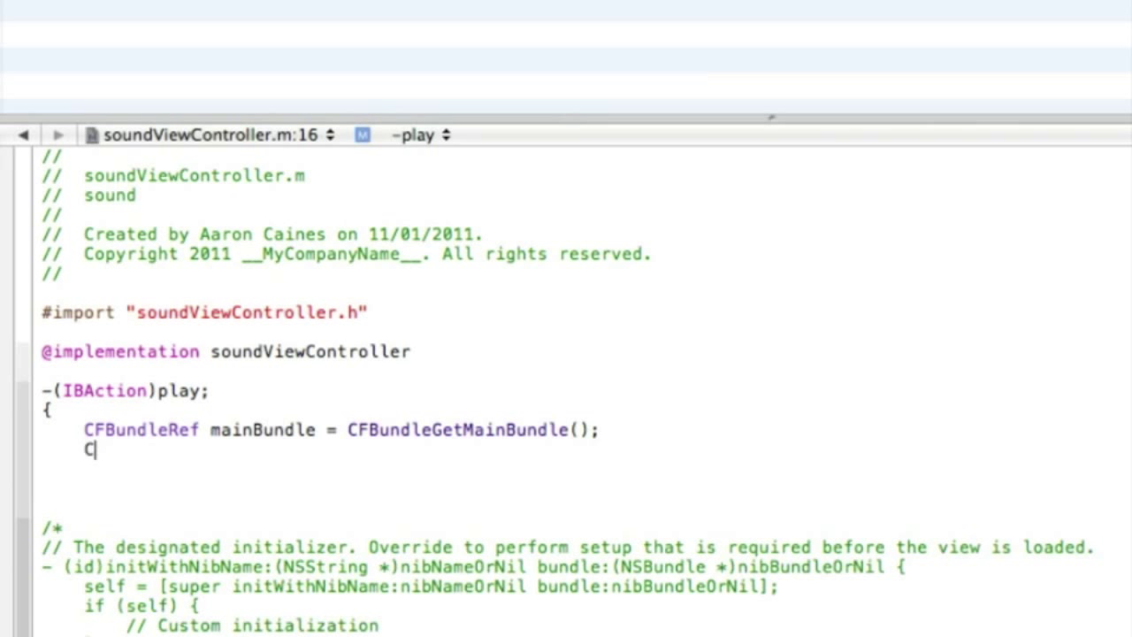
pyautogui.write('FURLRef')
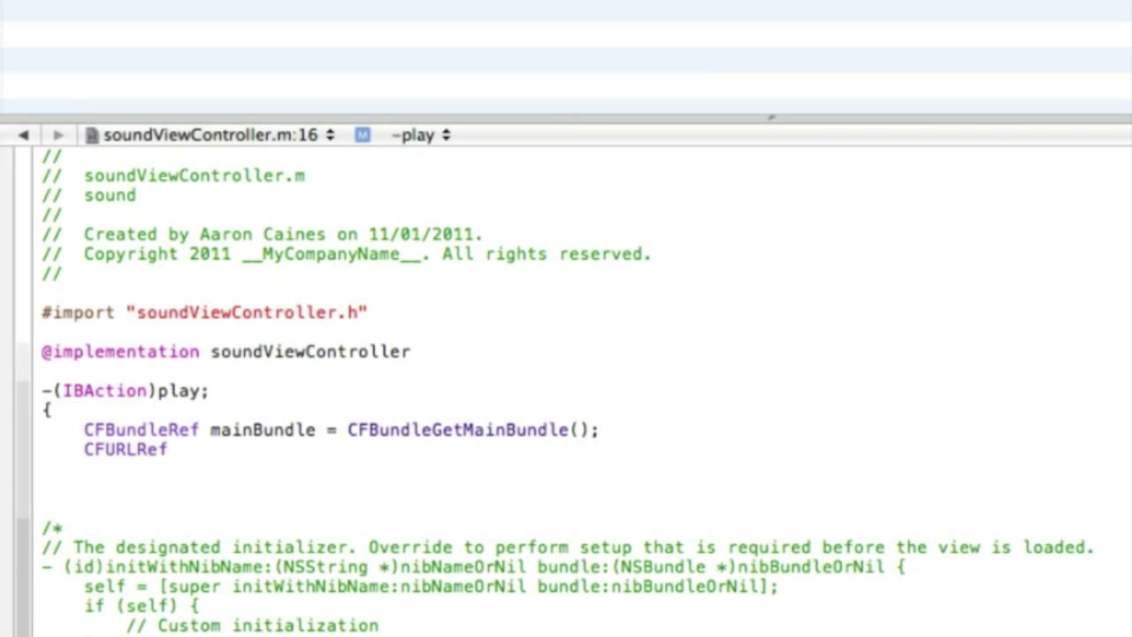
pyautogui.write('soundF')
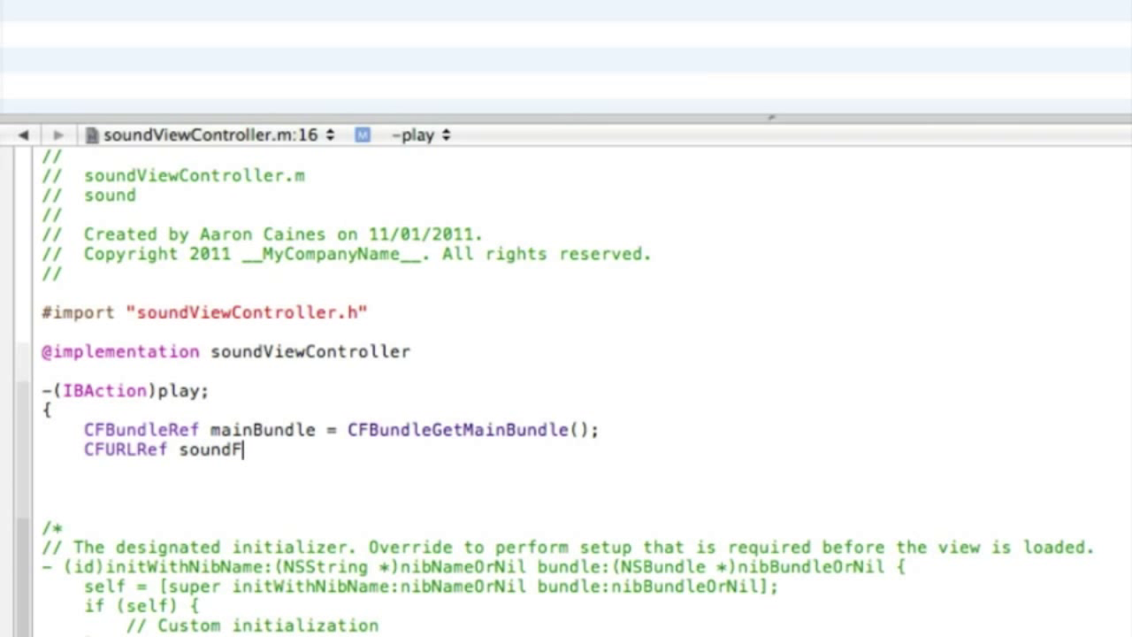
pyautogui.write('ile')
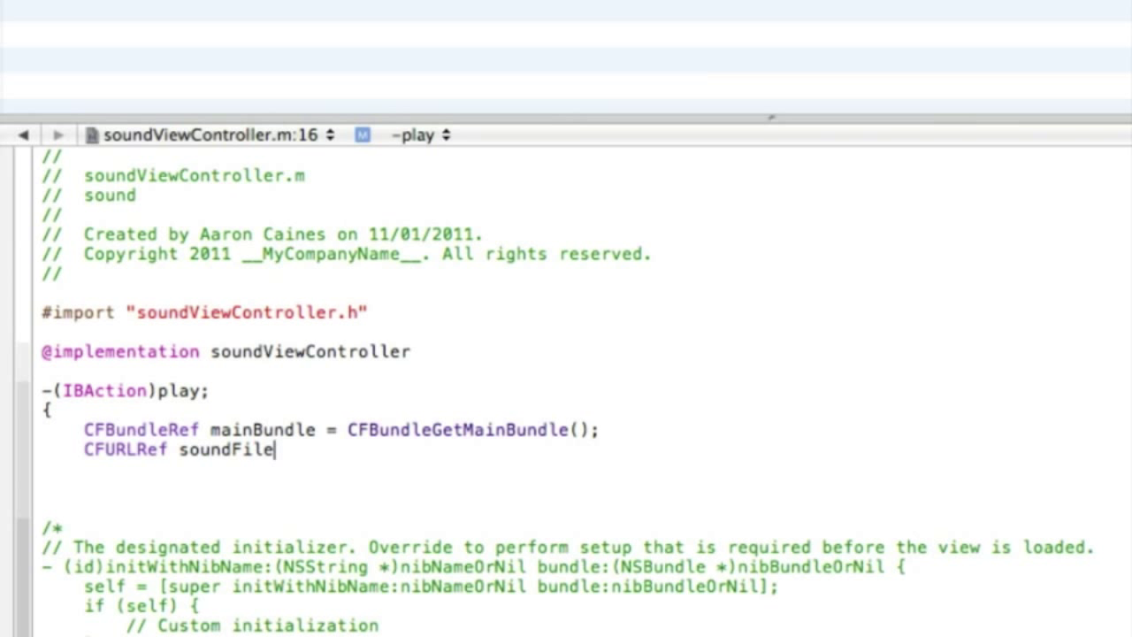
pyautogui.write('URL')
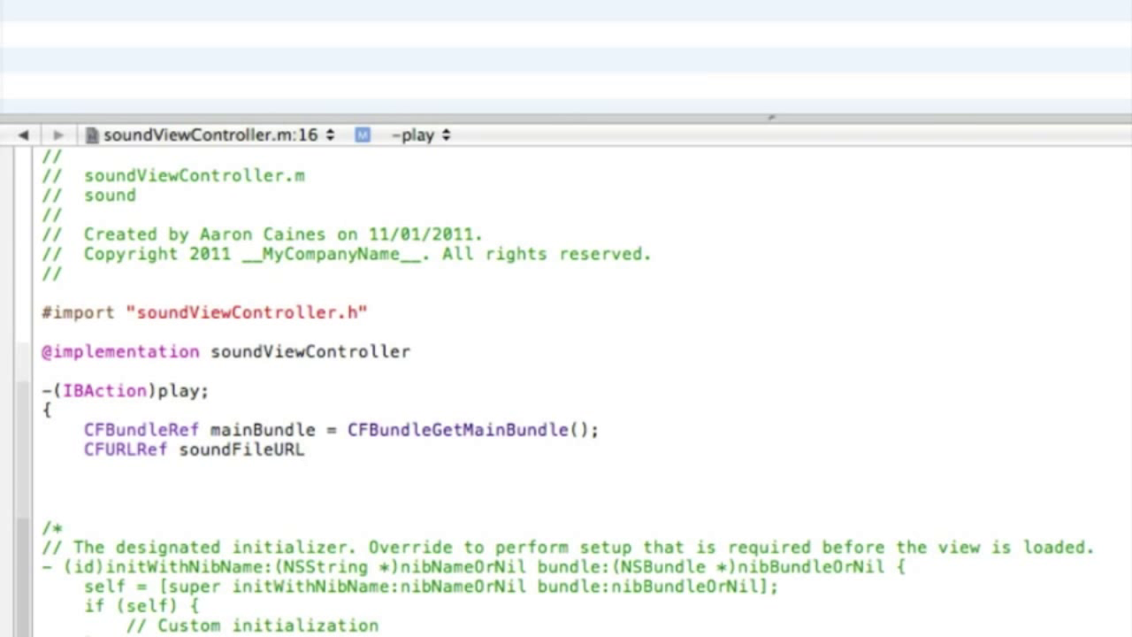
pyautogui.write('R')
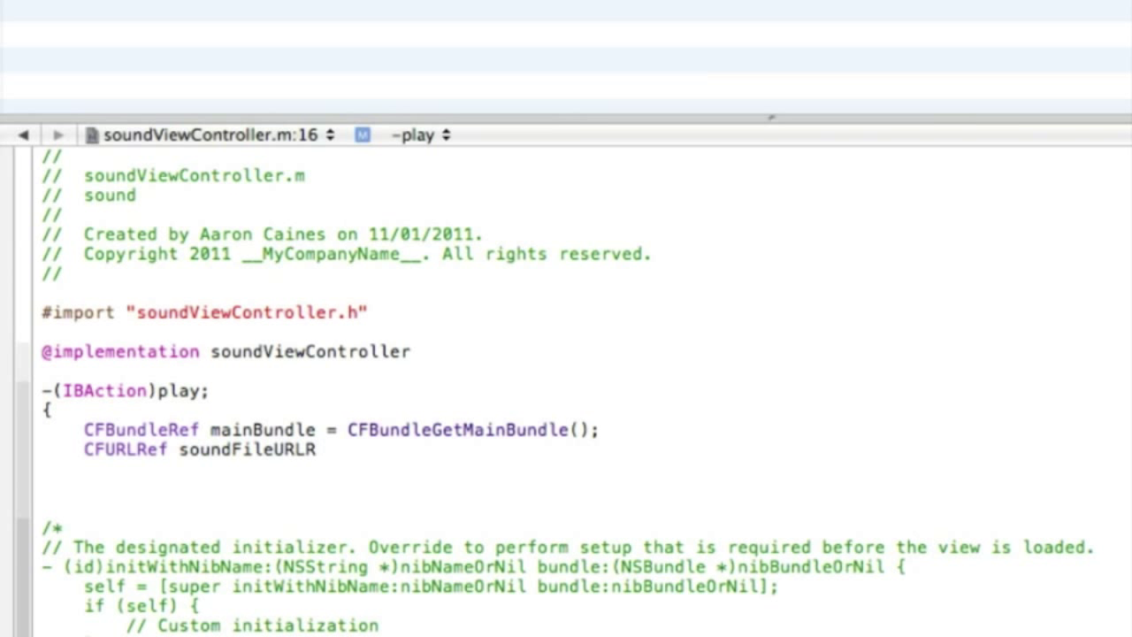
pyautogui.write('ef')
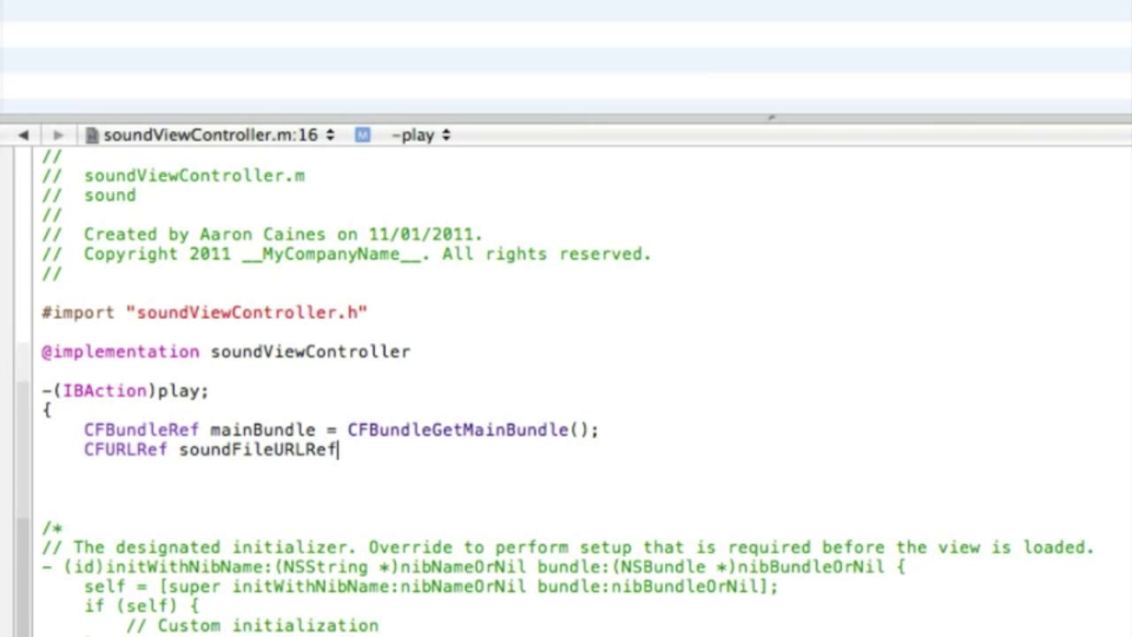
pyautogui.write(';')
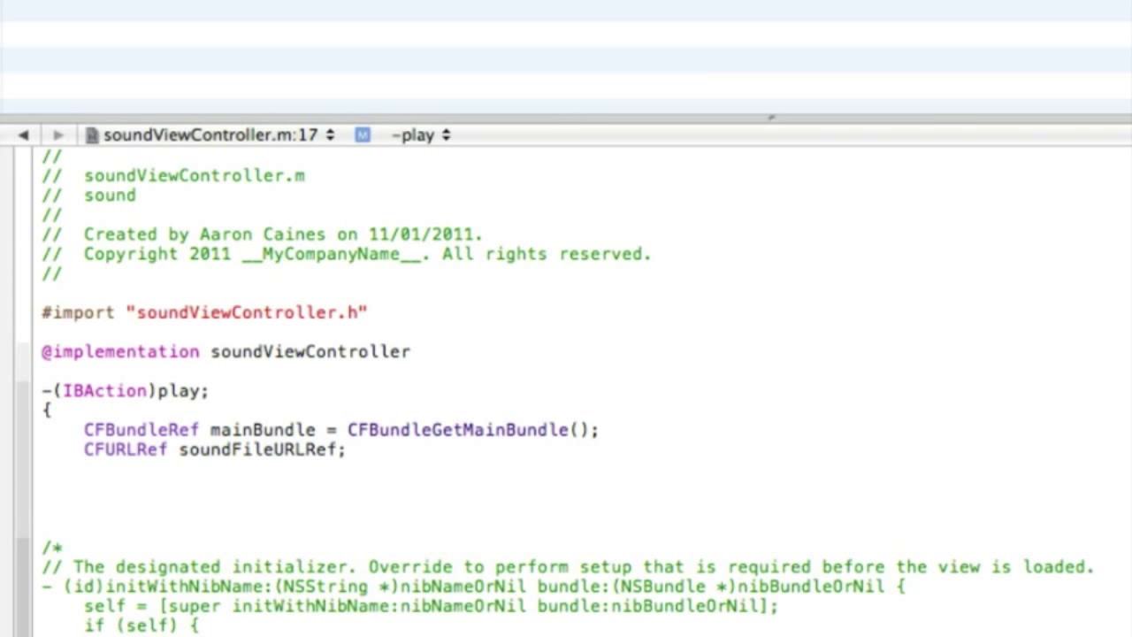
pyautogui.write('soundFileURLRef')
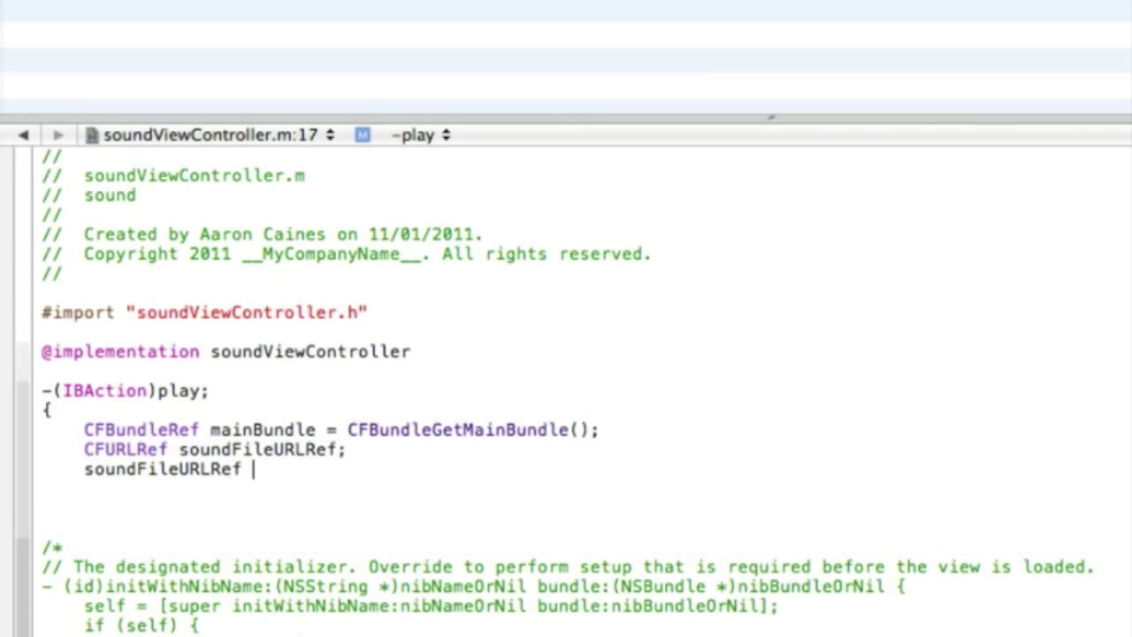
# - Type soundFileURLRef = CFBundleCopyResourceURL(mainBundle, (CFStringRef) using code completion
pyautogui.write('=')
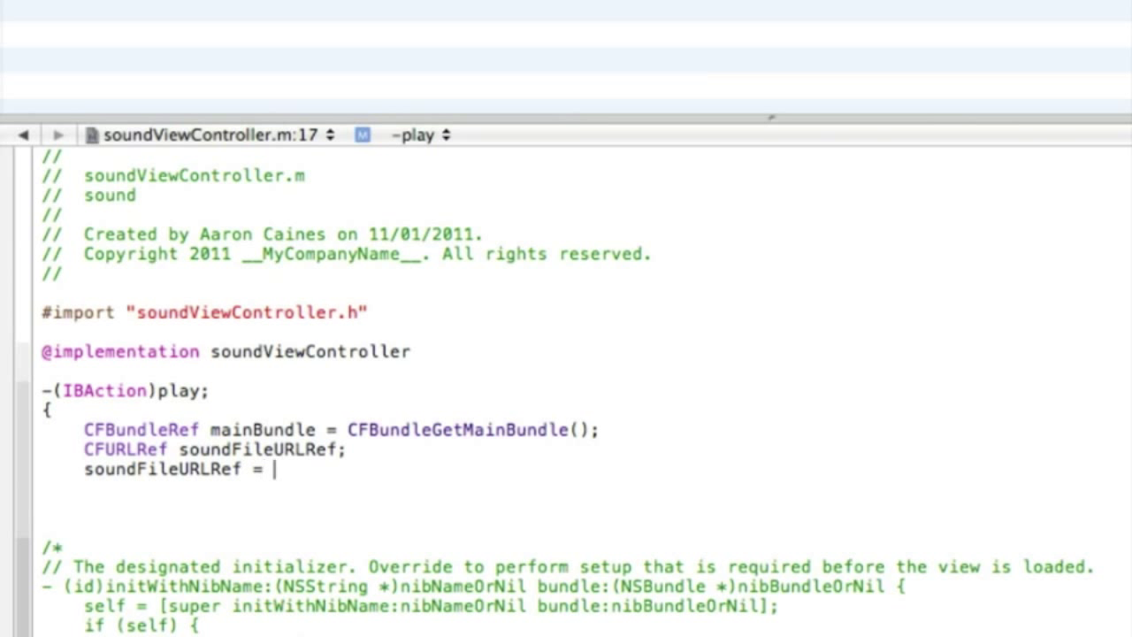
pyautogui.write('CF')
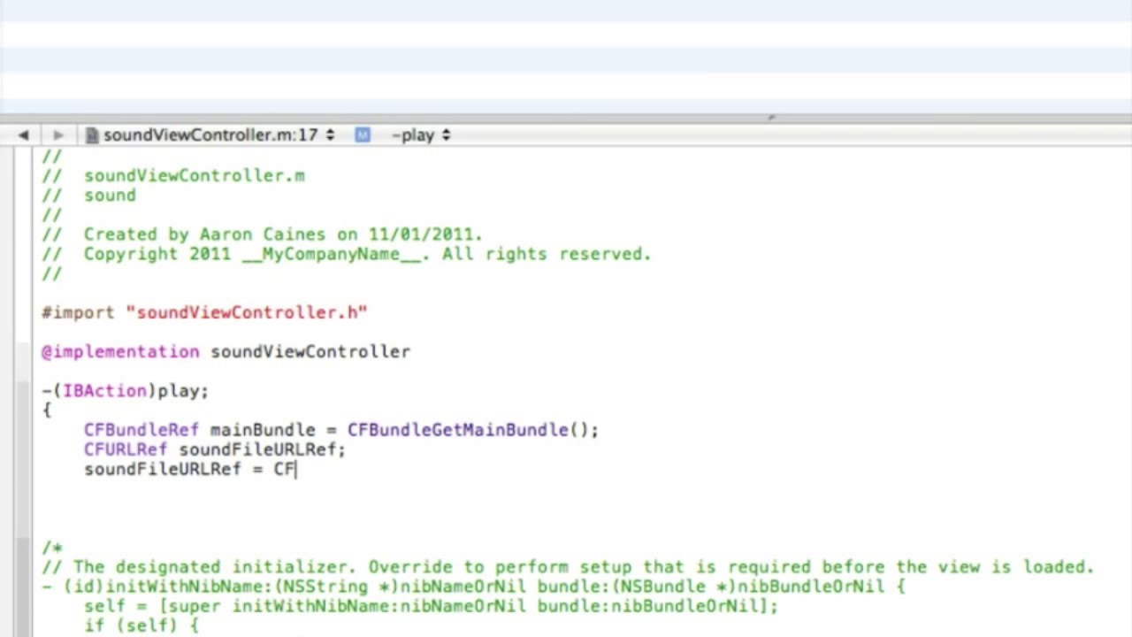
pyautogui.write('BundleCopy')
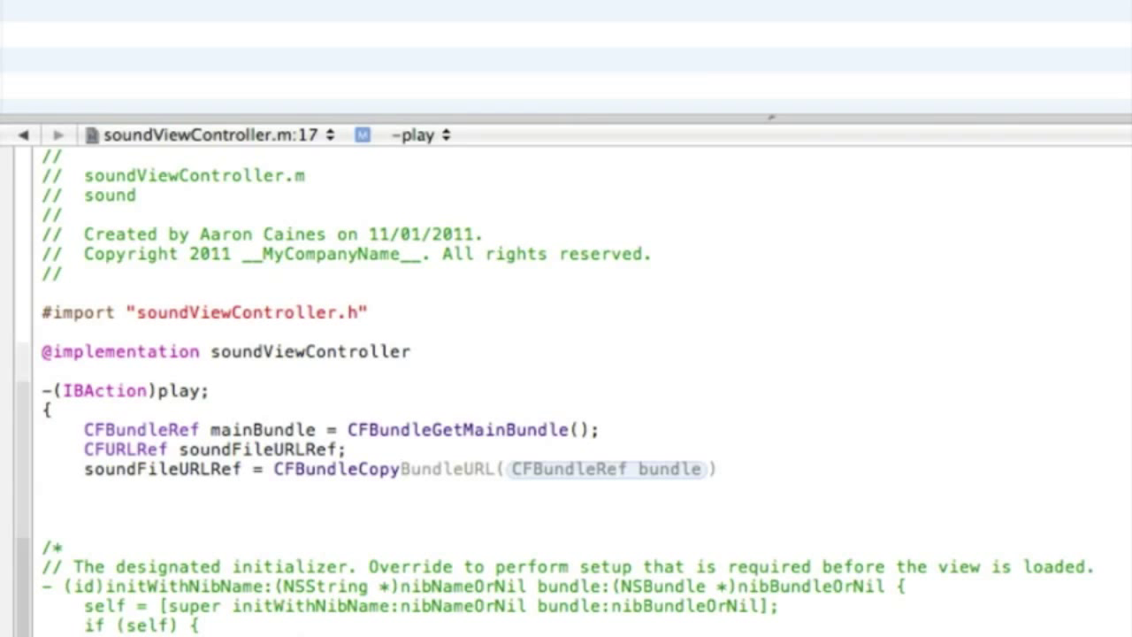
pyautogui.write('Resource')
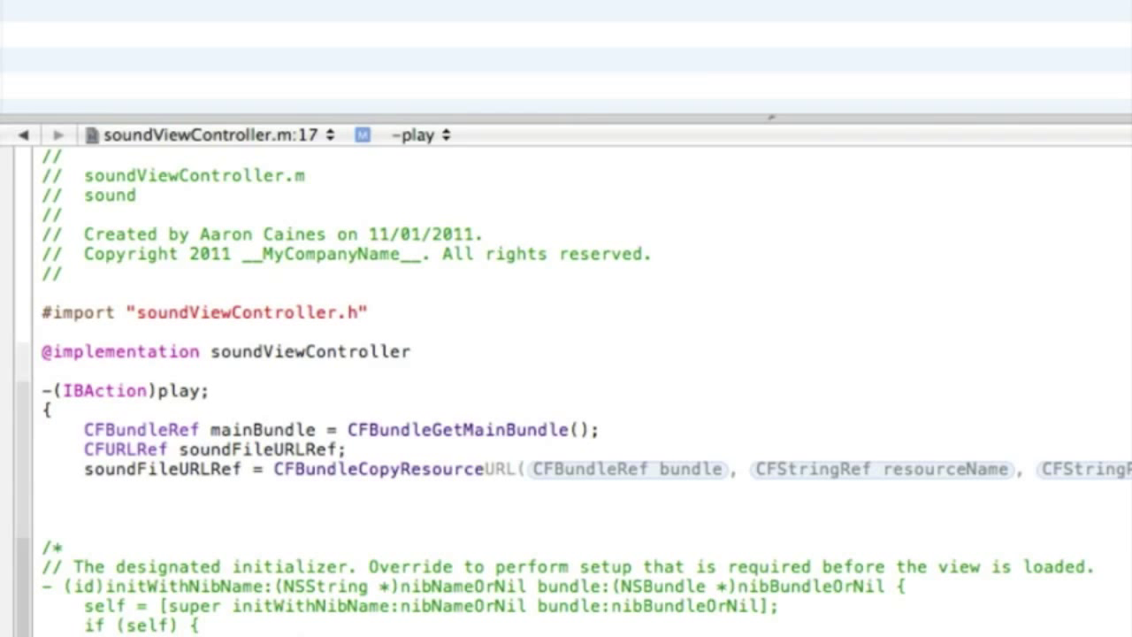
pyautogui.click(628, 470)
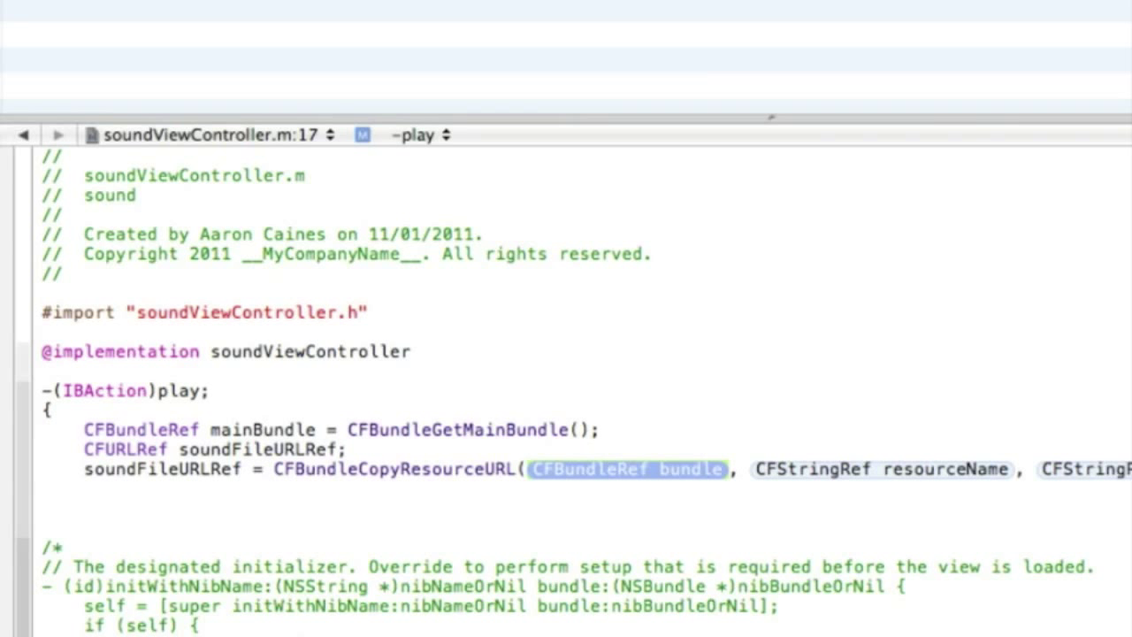
pyautogui.write('mainBundle, (')
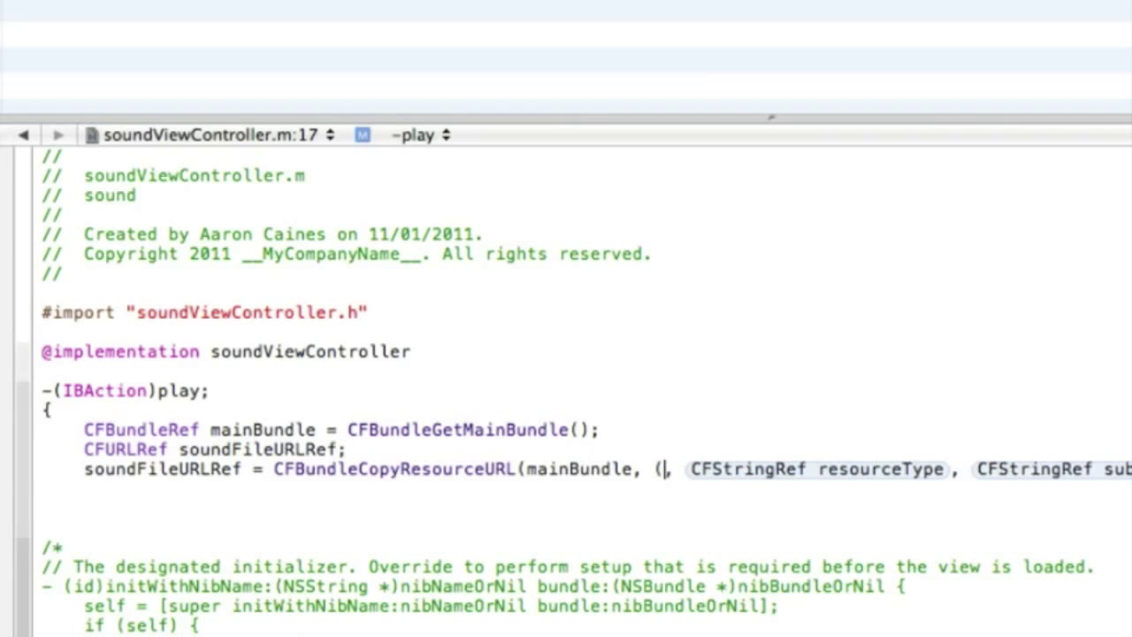
pyautogui.write('CF')
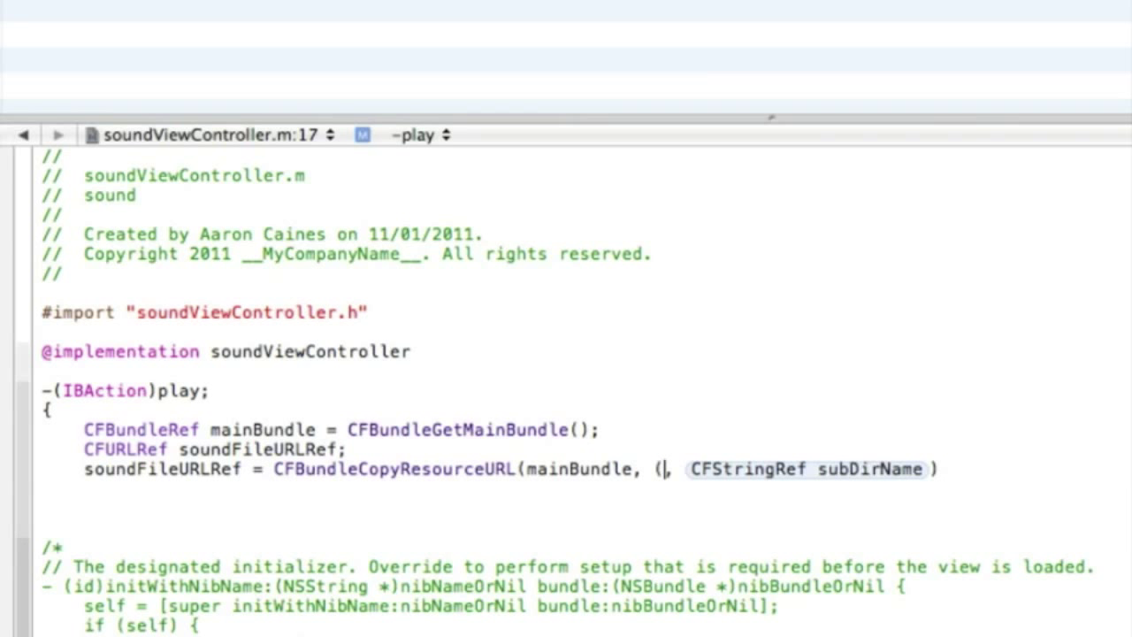
pyautogui.write('C')
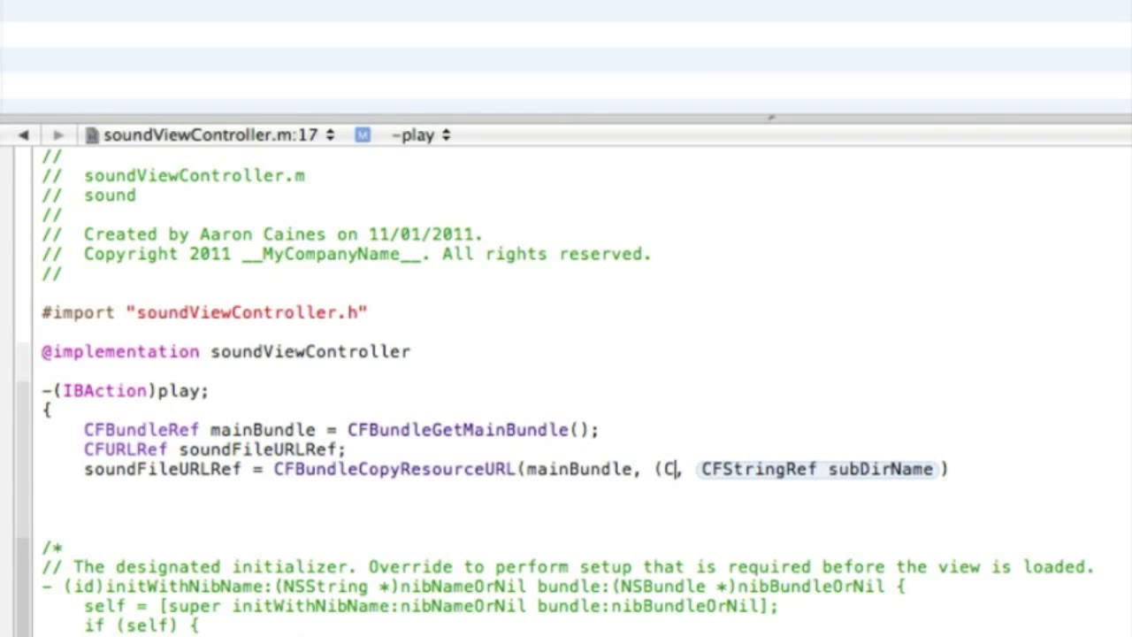
pyautogui.write('FString')
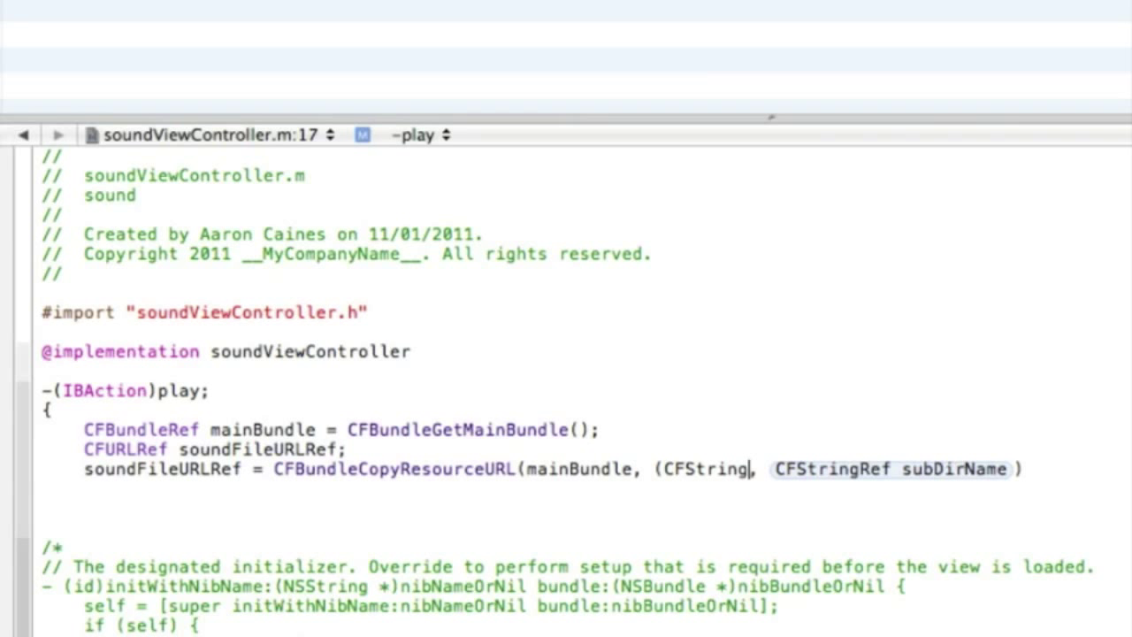
pyautogui.write('Ref)')
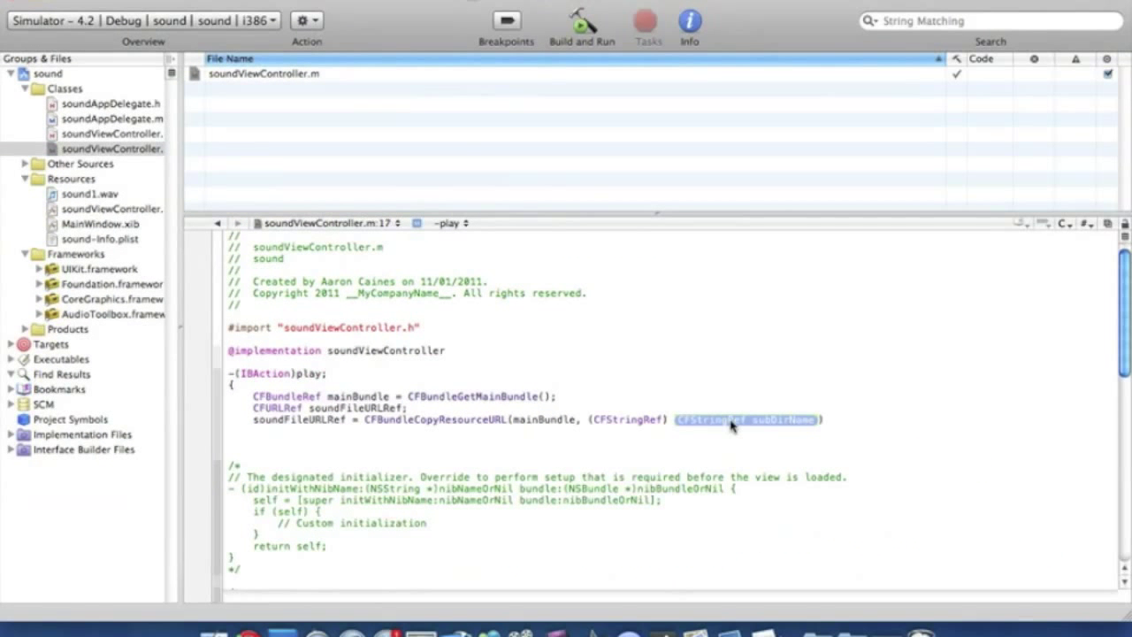
pyautogui.moveTo(612, 364)
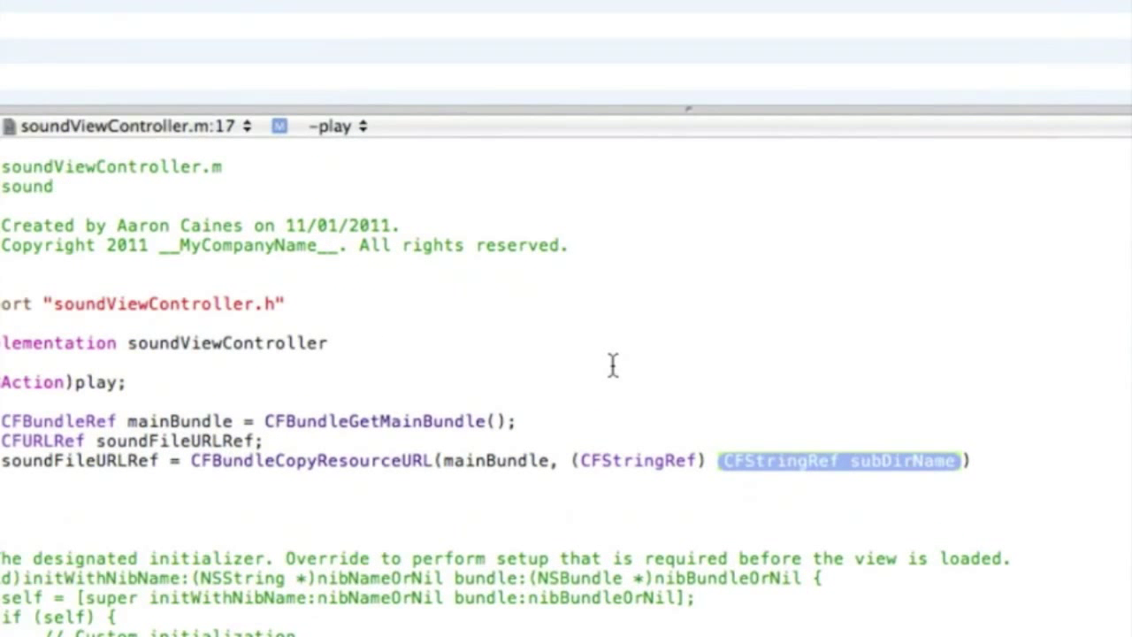
pyautogui.moveTo(770, 473)
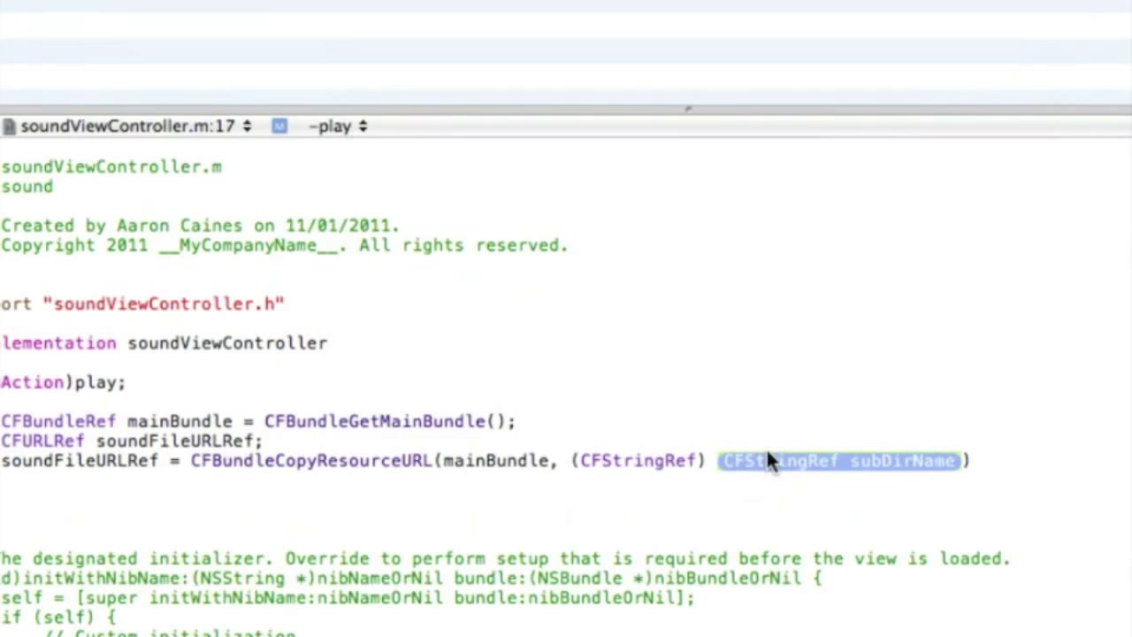
# - Complete the call with @"sound1", CFSTR("wav"), NULL and close it with );
pyautogui.write('@"')
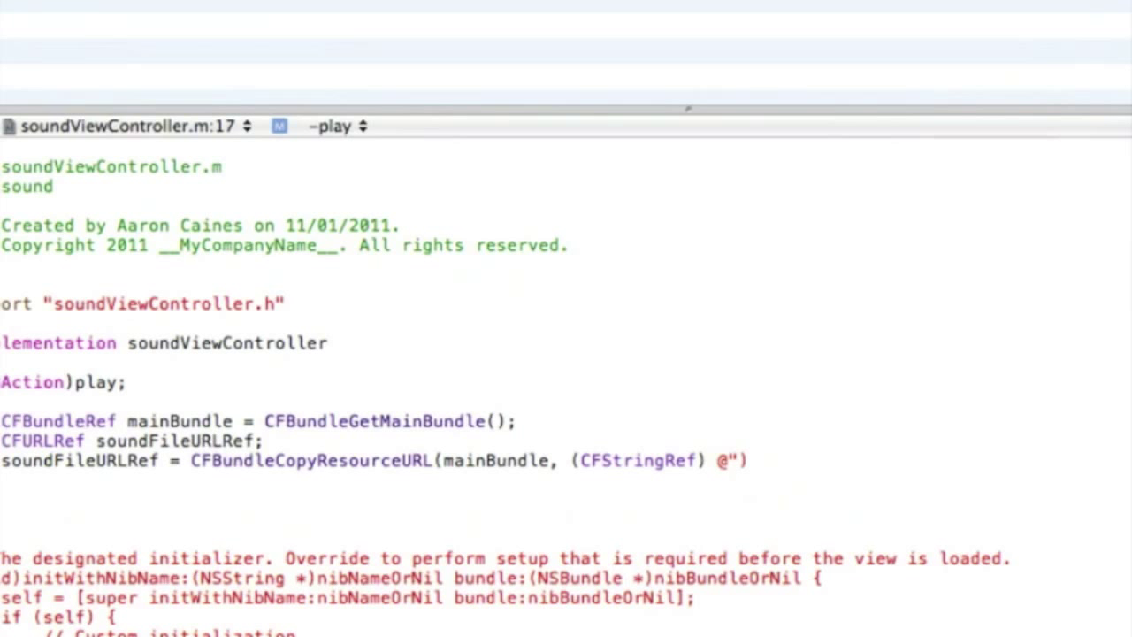
pyautogui.write('sound1"')
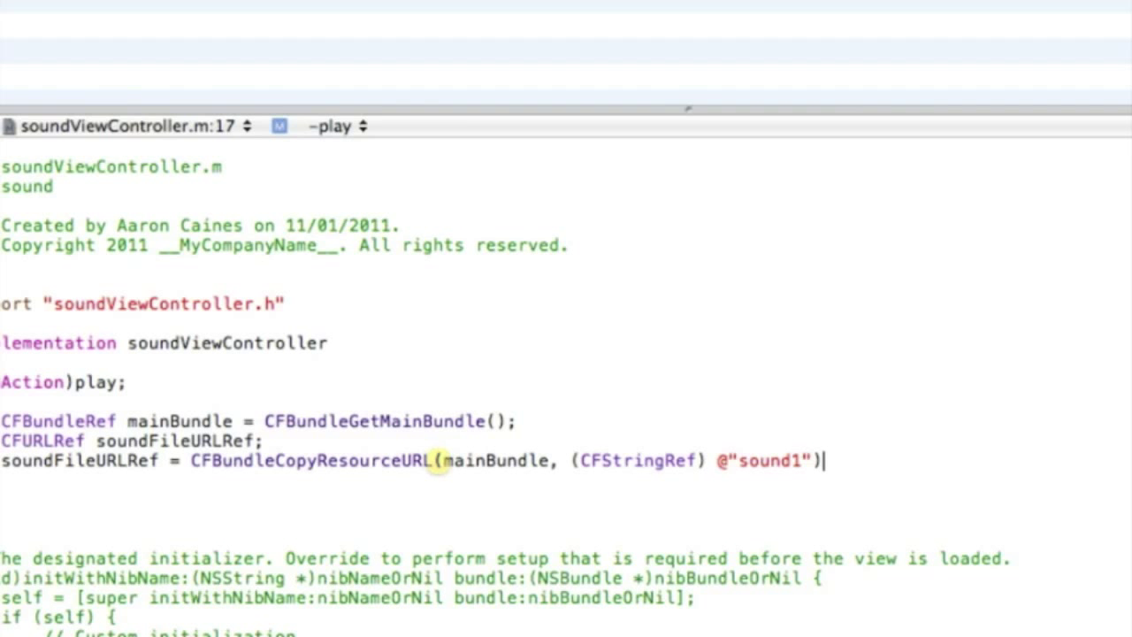
pyautogui.write(',')
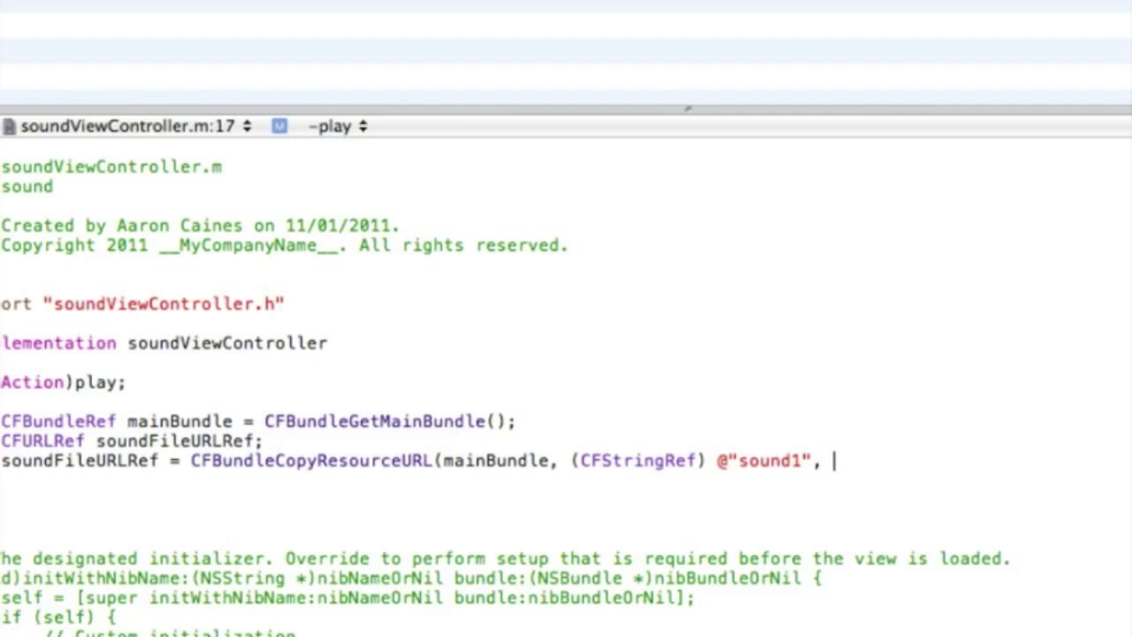
pyautogui.write('CF')
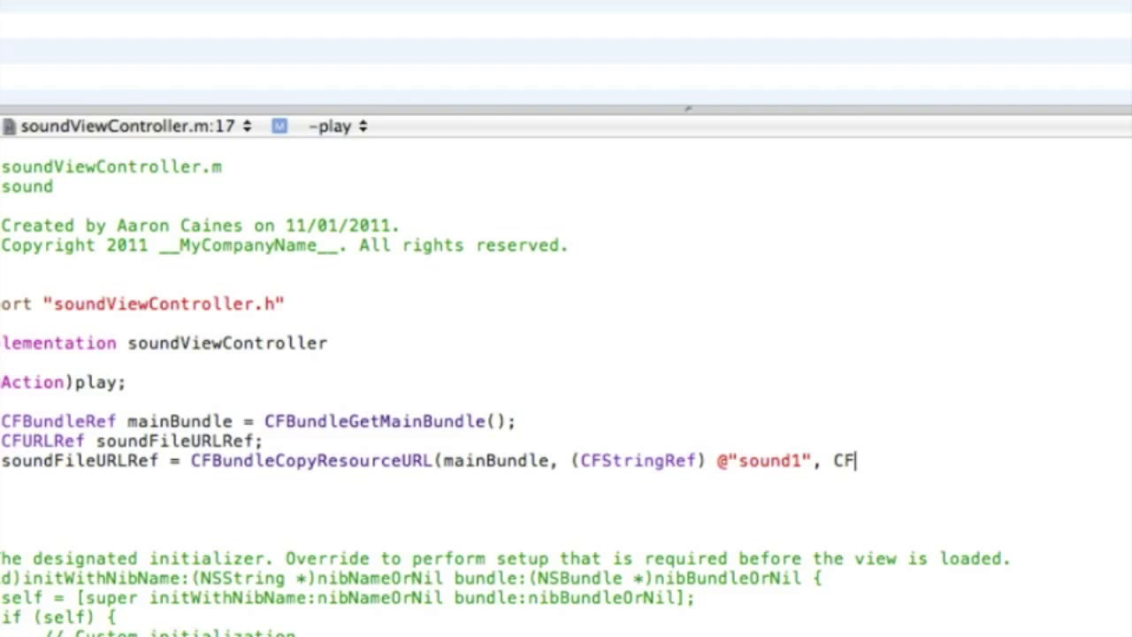
pyautogui.write('STR')
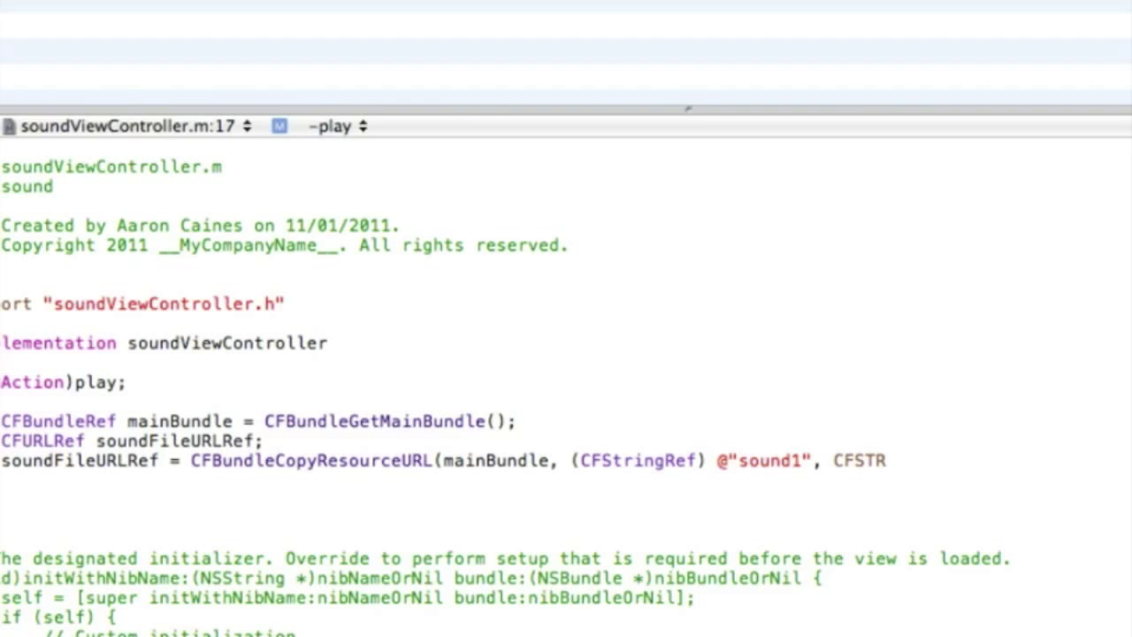
pyautogui.write('("')
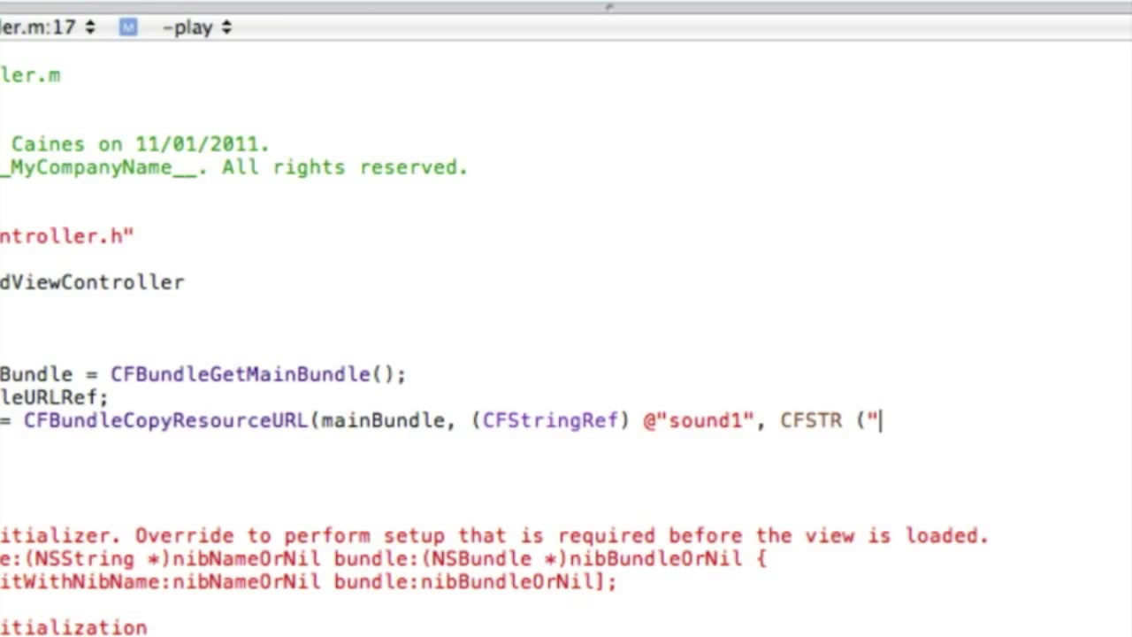
pyautogui.write('wav"),')
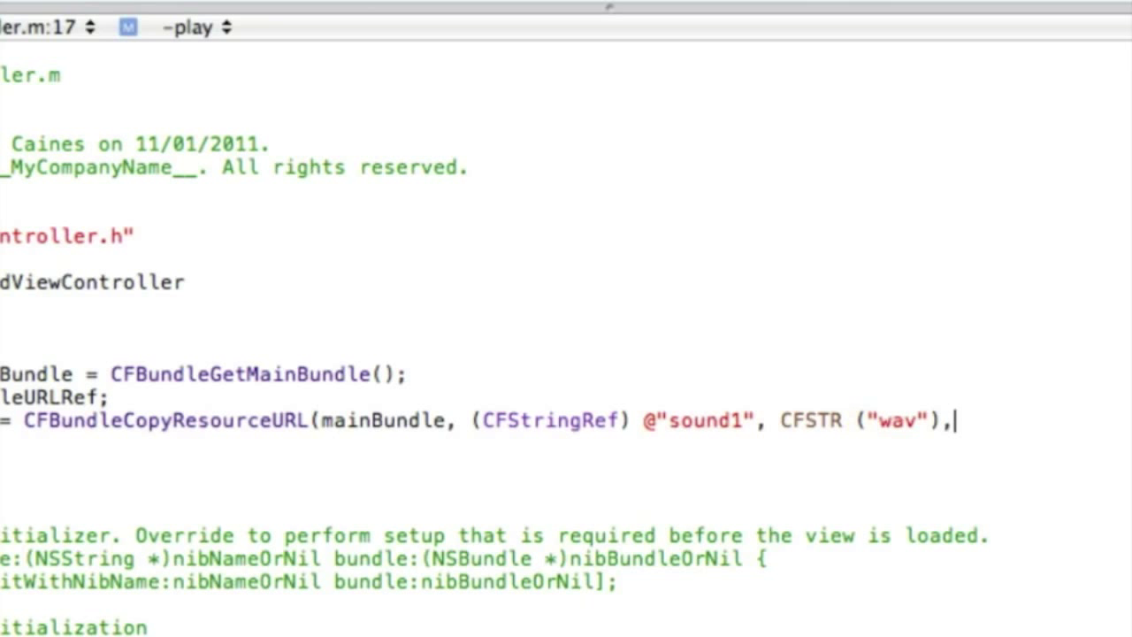
pyautogui.write('NULL')
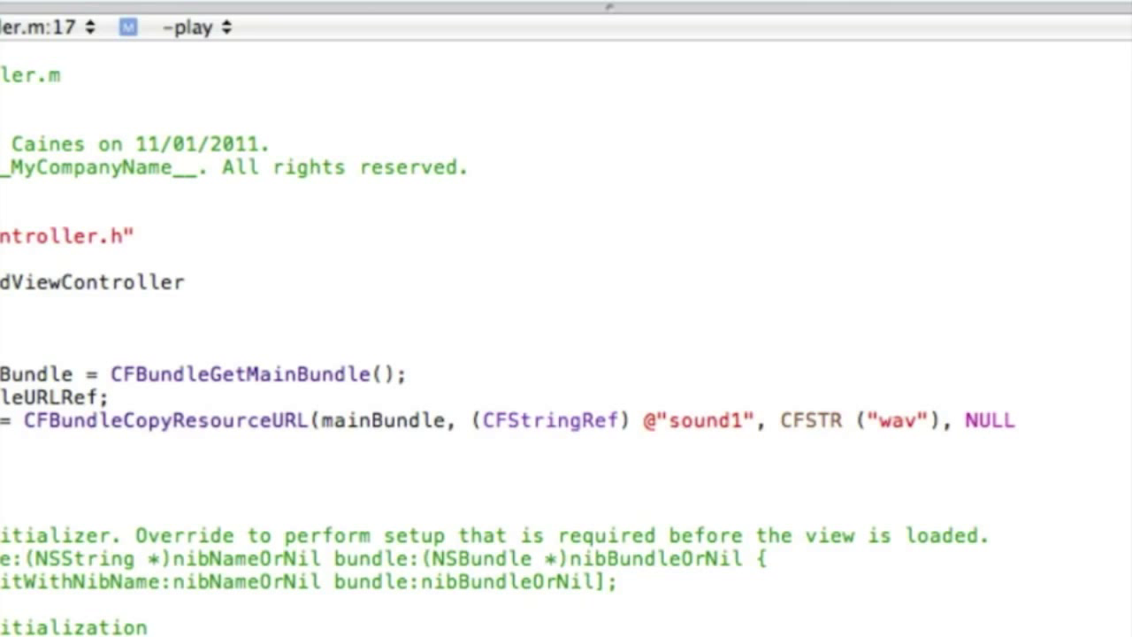
pyautogui.write(')')
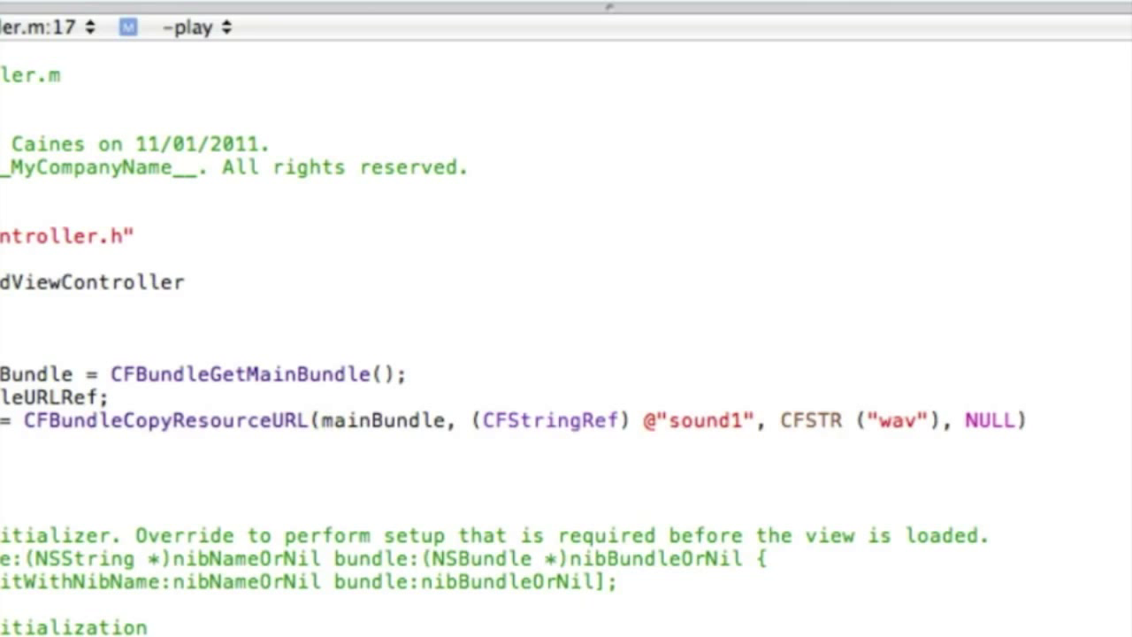
pyautogui.write(';')
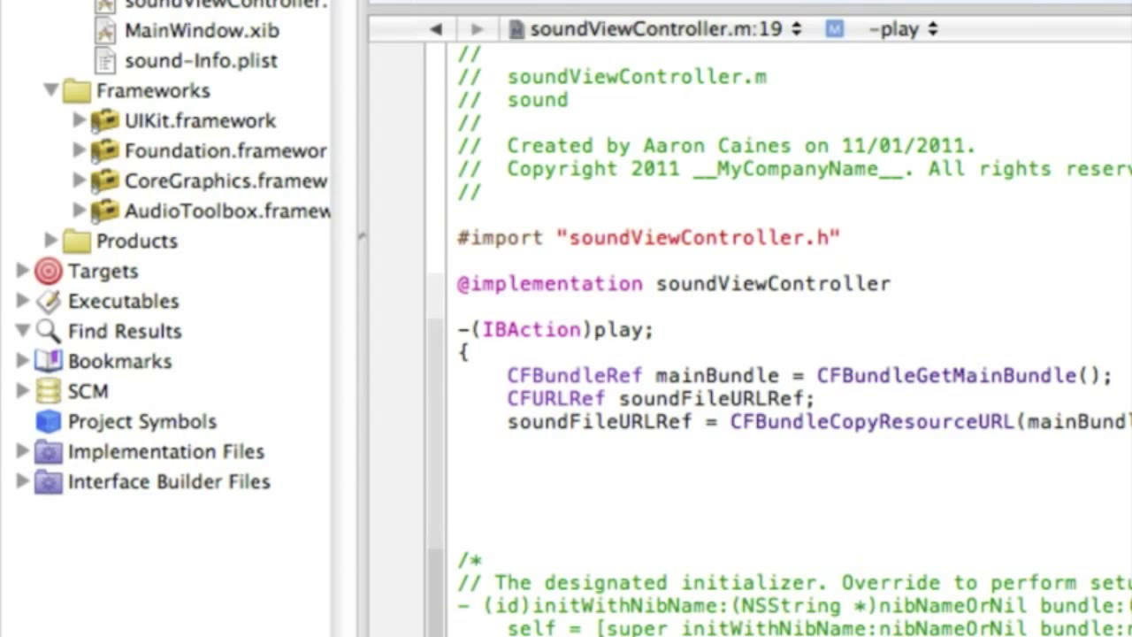
# - Declare UInt32 soundID; in the play method
pyautogui.write('UI')
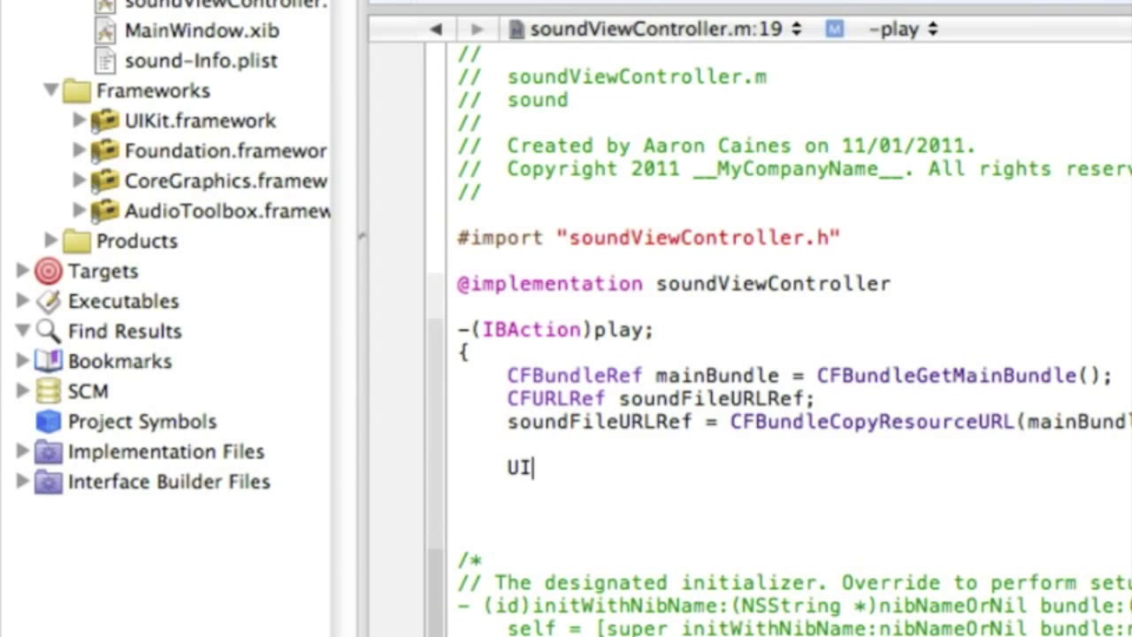
pyautogui.write('nt')
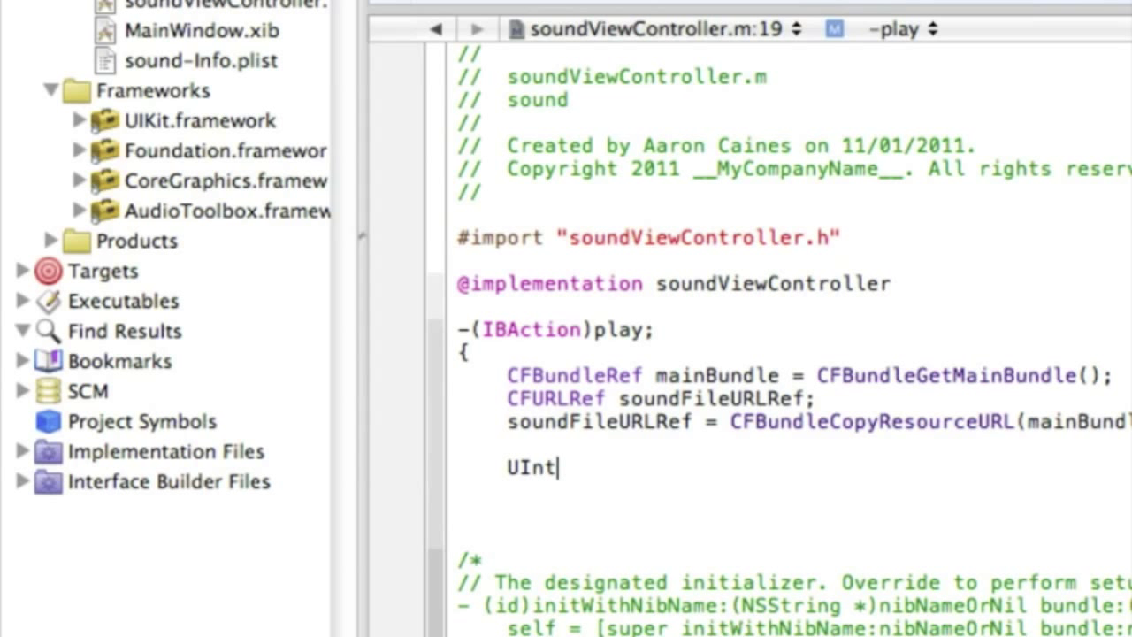
pyautogui.write('32')
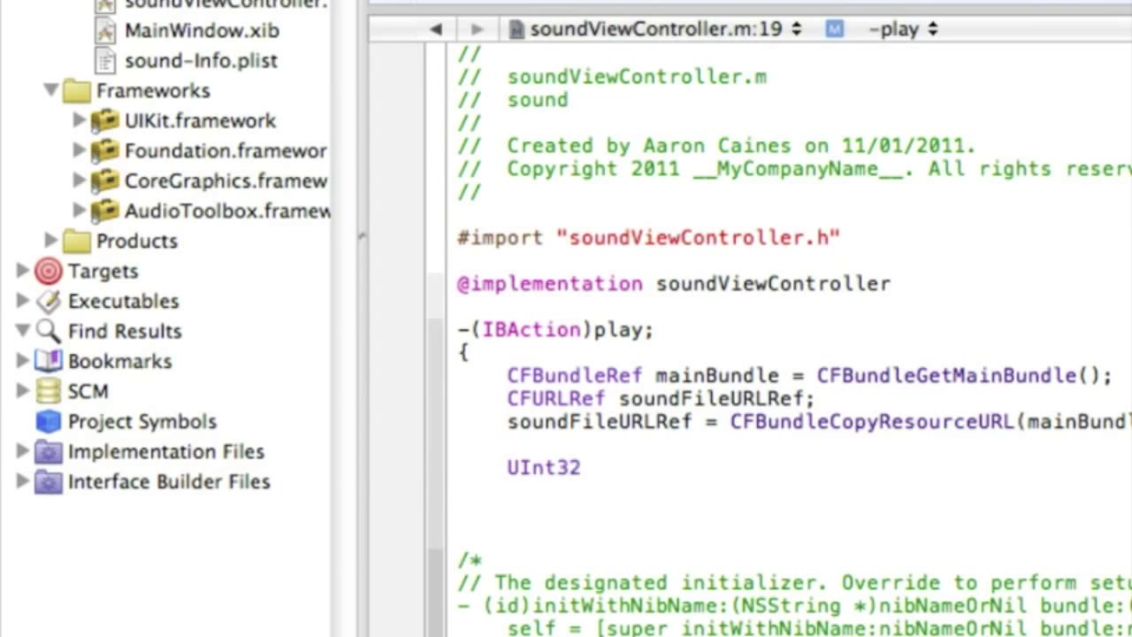
pyautogui.write('sound')
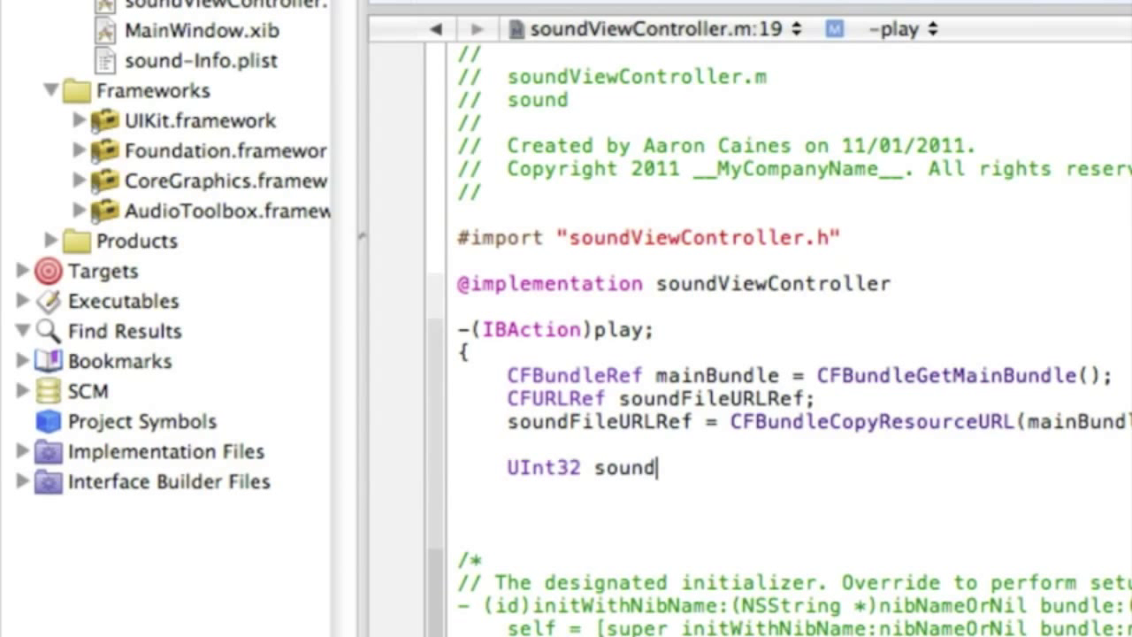
pyautogui.write('ID')
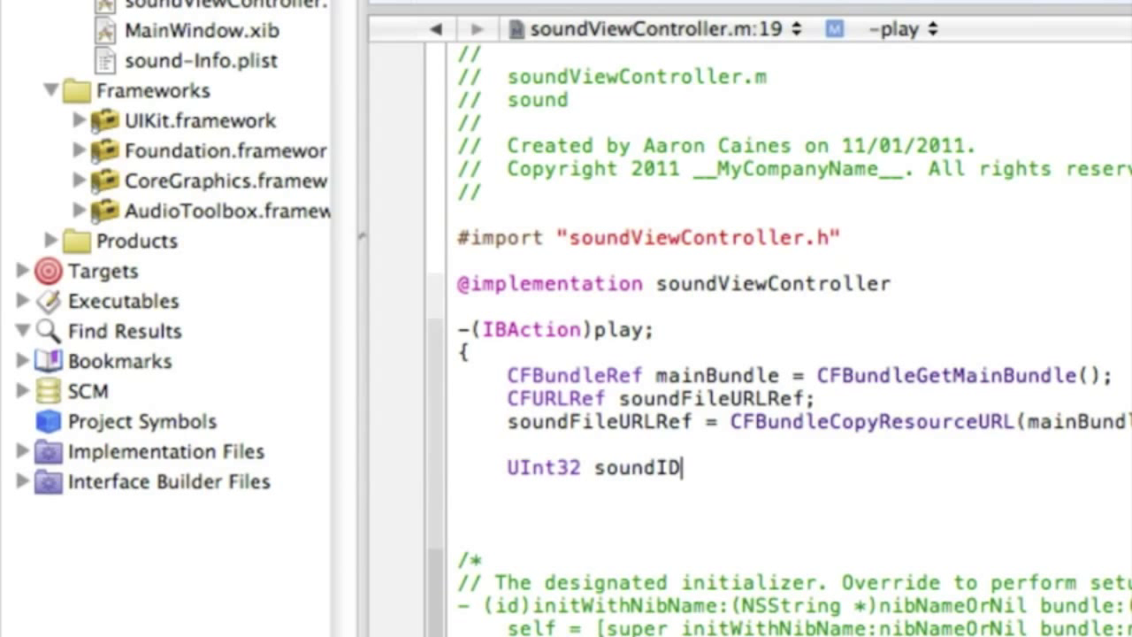
pyautogui.write(';')
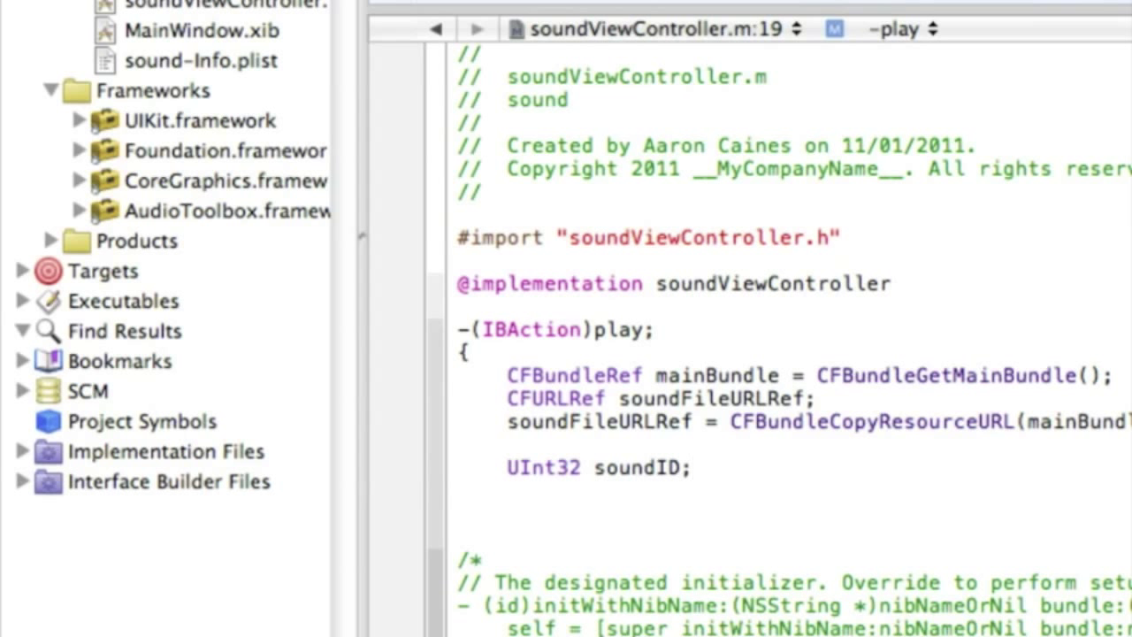
# - Write AudioServicesCreateSystemSoundID(soundFileURLRef, &soundID); replacing the completion placeholders
pyautogui.write('aud')
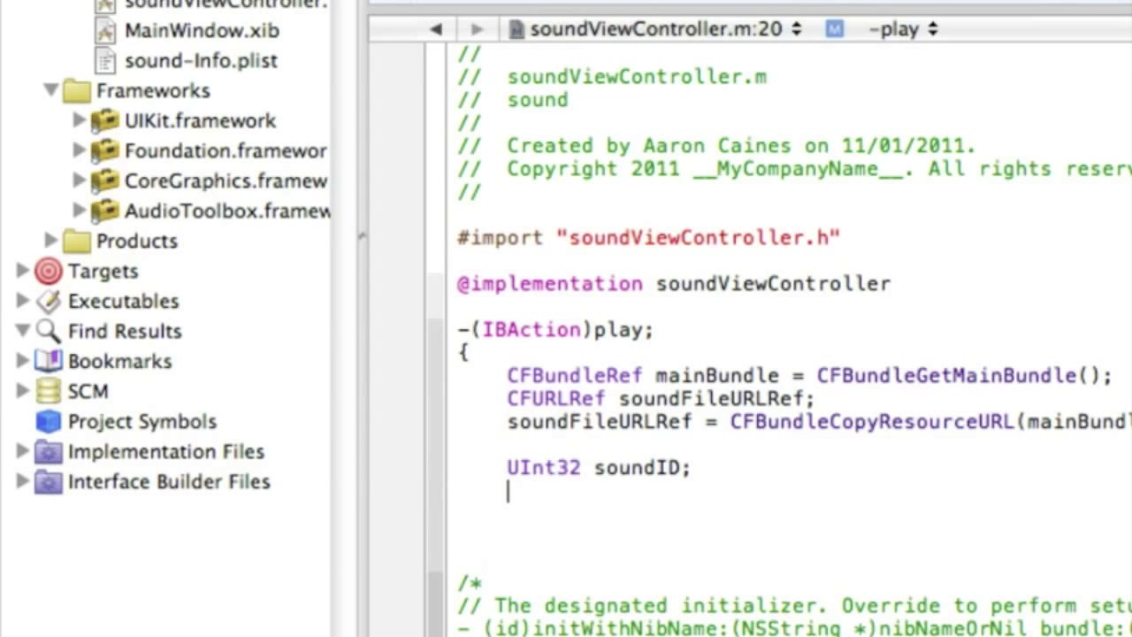
pyautogui.write('AudioServices')
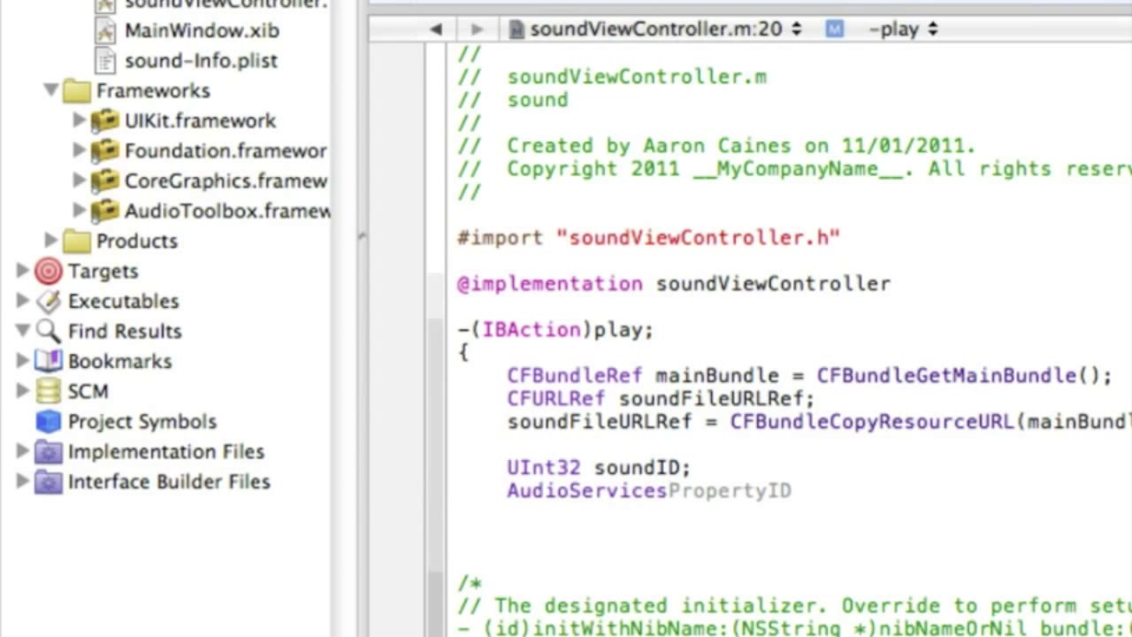
pyautogui.write('CreateSystemSoundID')
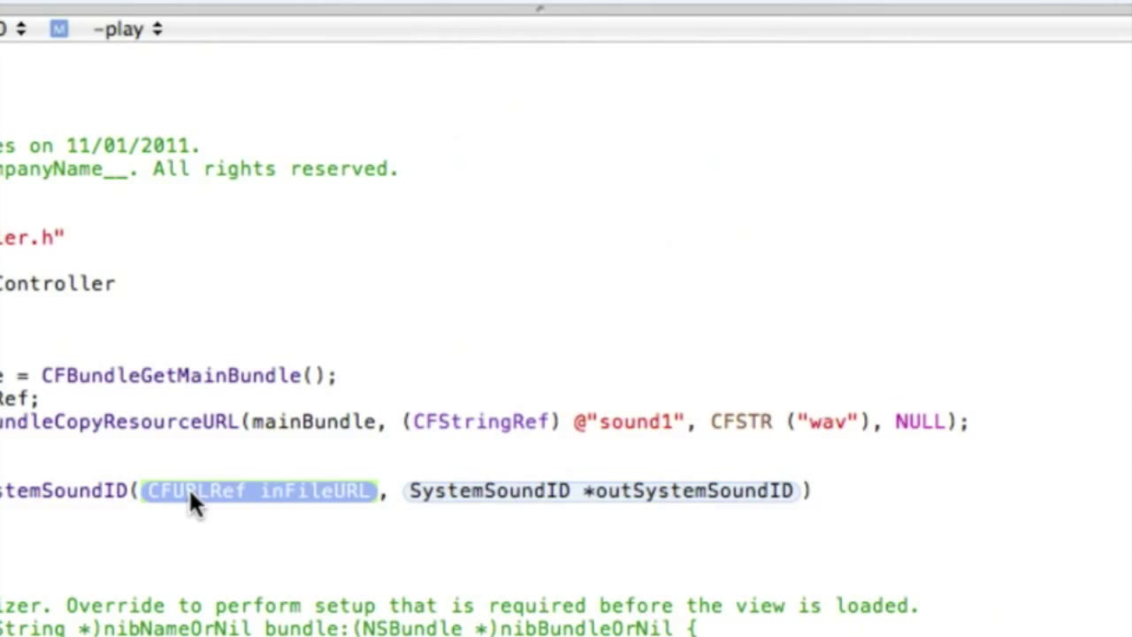
pyautogui.write('soundID')
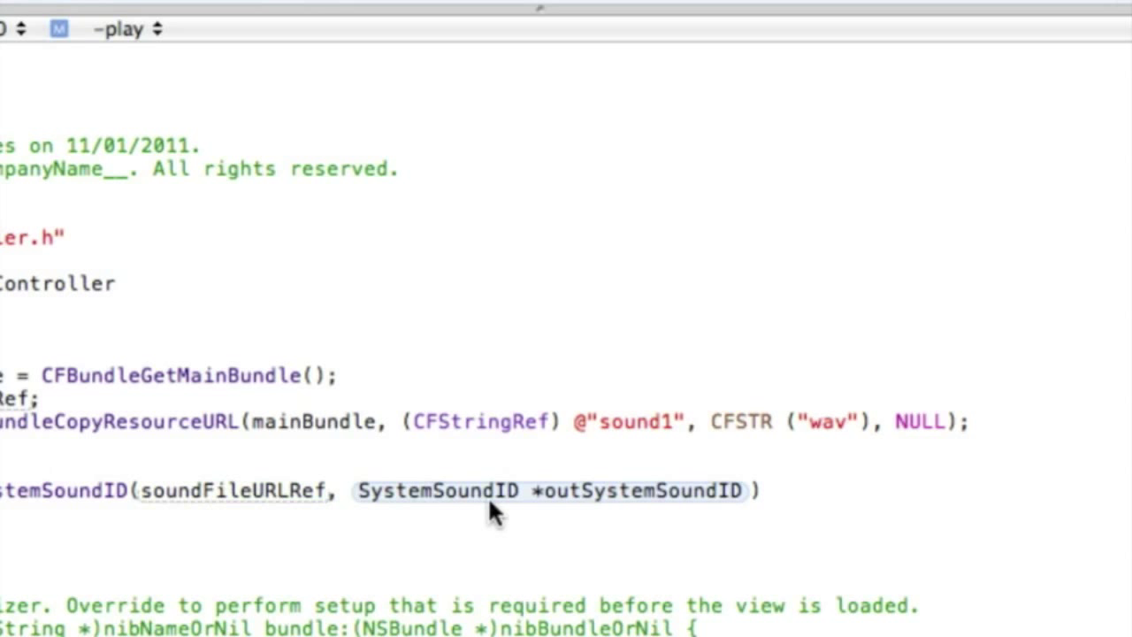
pyautogui.doubleClick(495, 491)
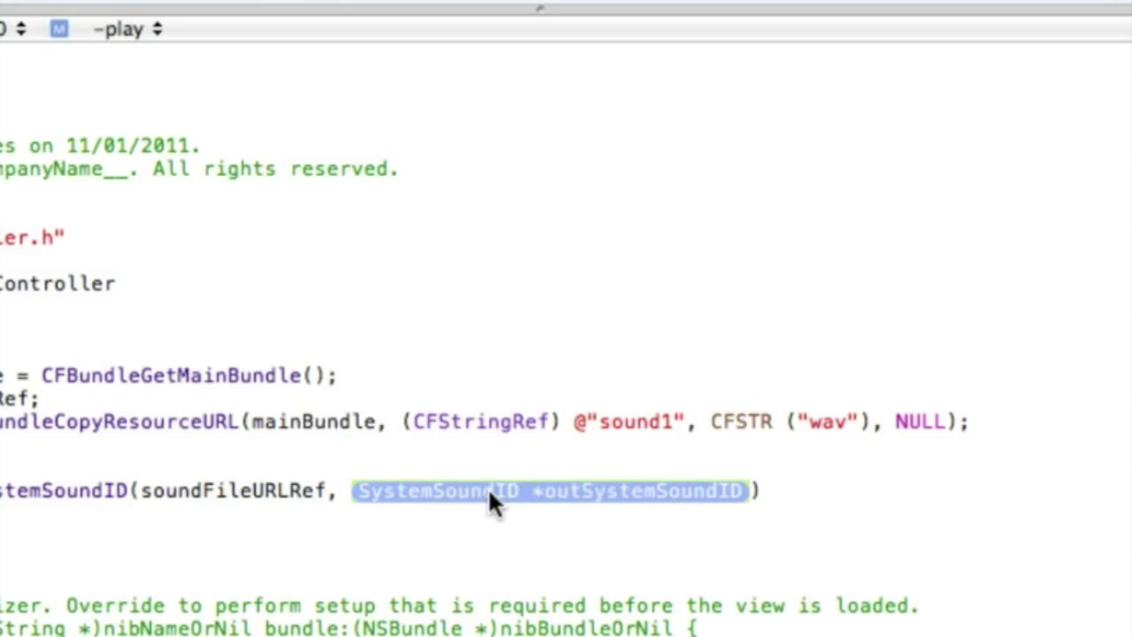
pyautogui.write('&')
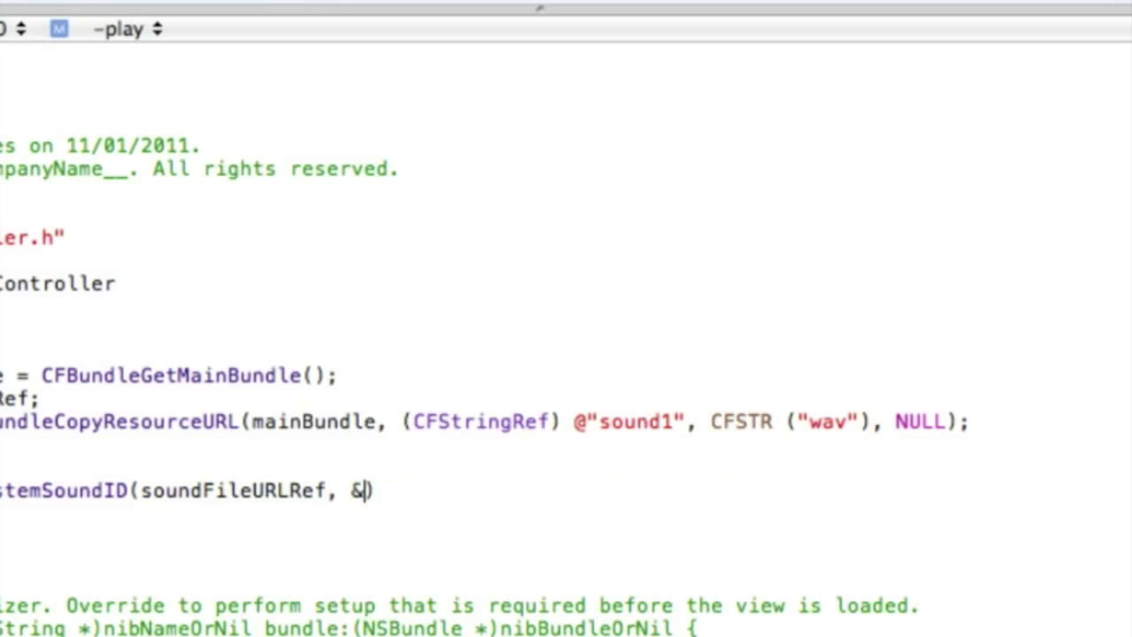
pyautogui.write('soundID')
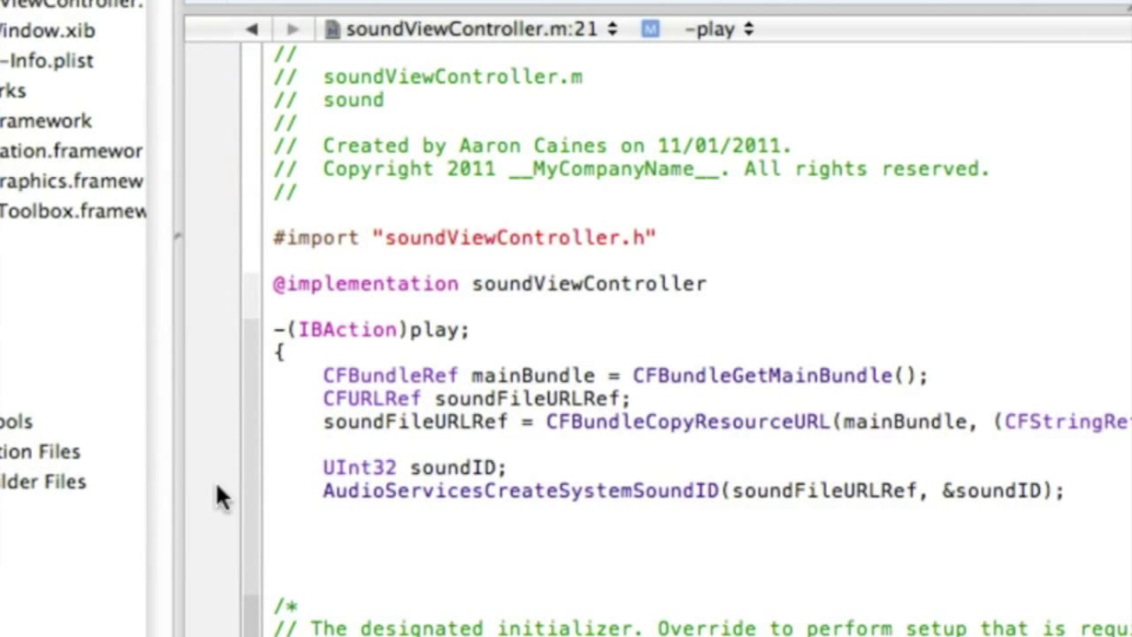
# - Add AudioServicesPlaySystemSound(soundID); at the end of the play method
pyautogui.write('aud')
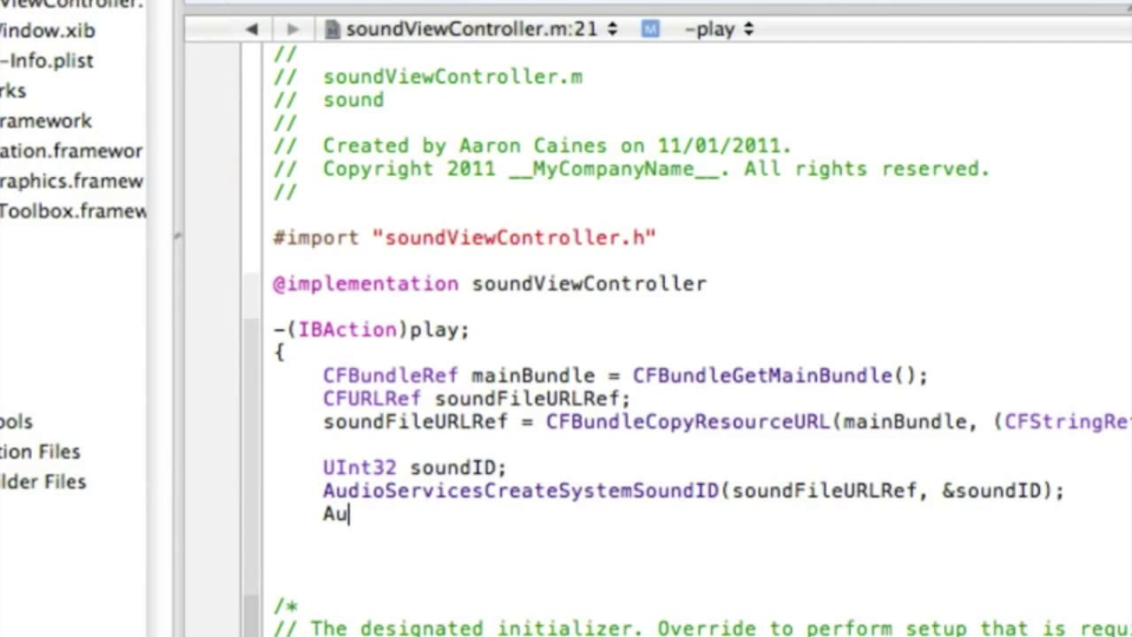
pyautogui.write('dios')
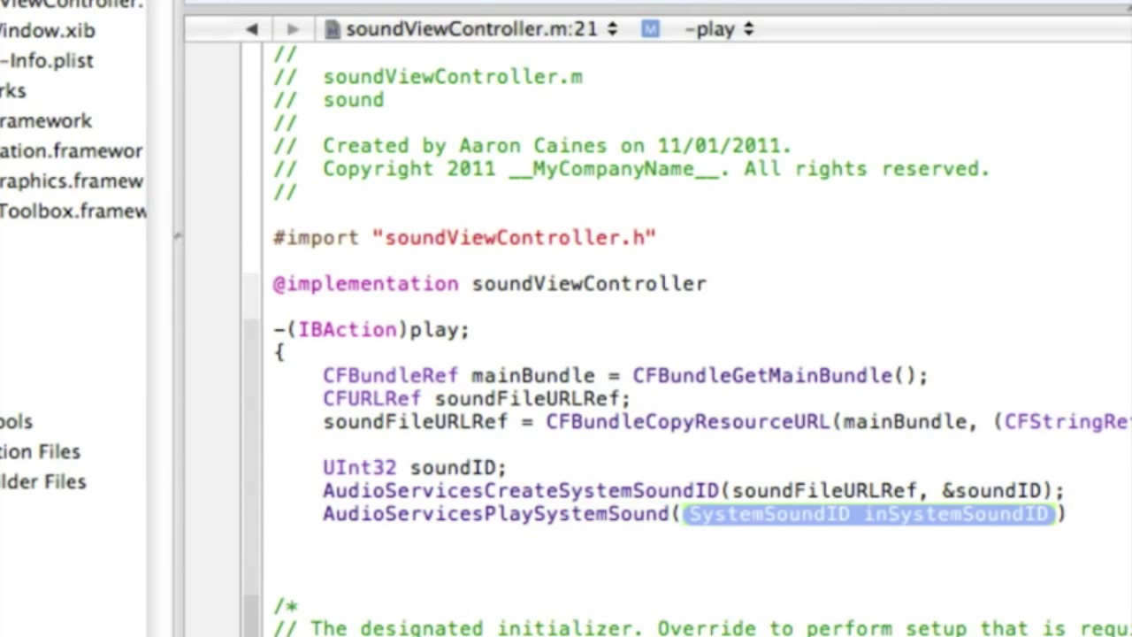
pyautogui.write('soundID')
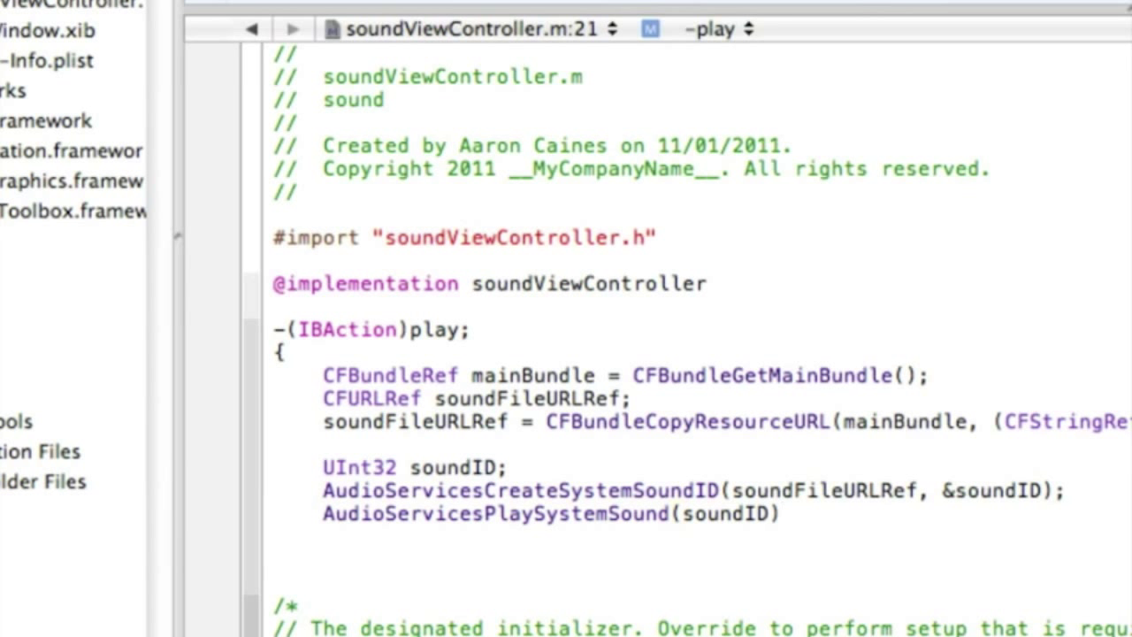
pyautogui.write(';')
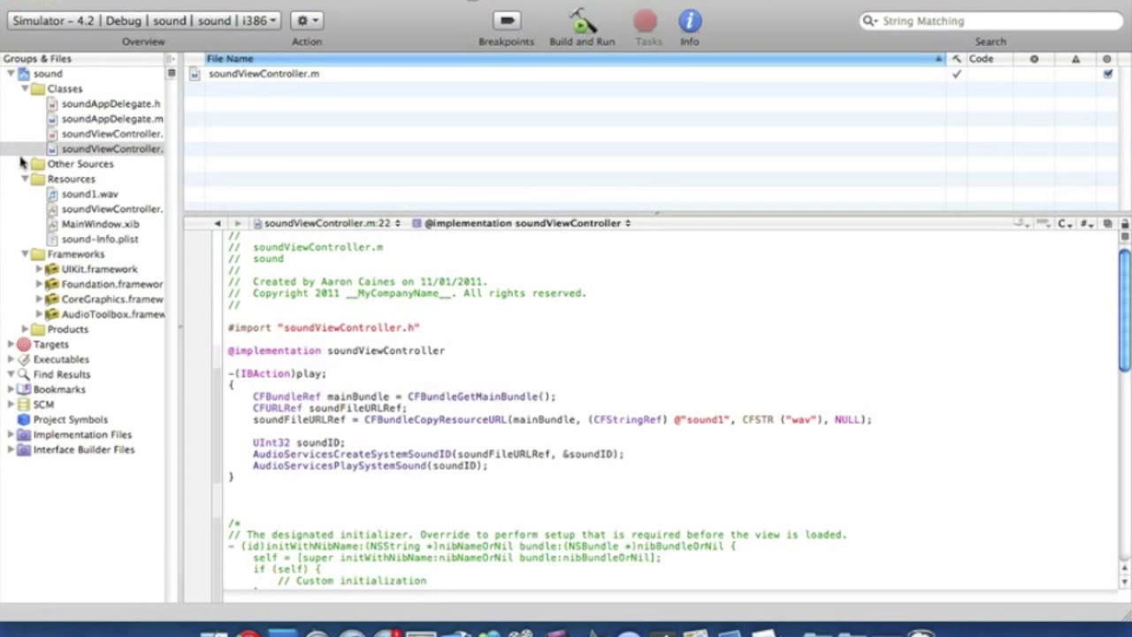
pyautogui.moveTo(115, 224)
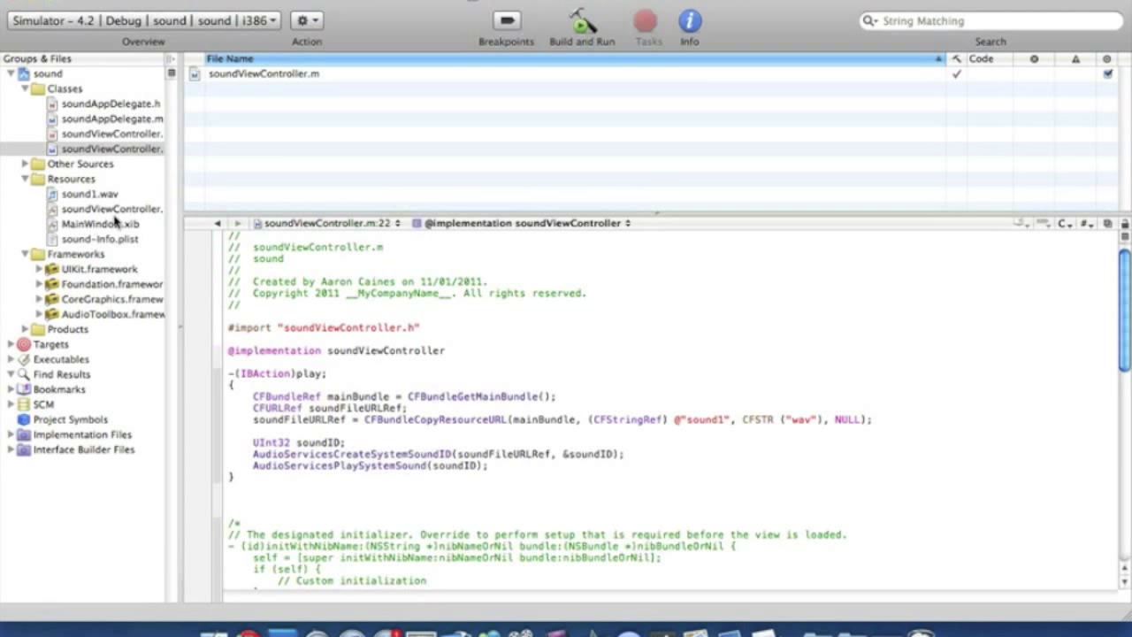
# - Add a Round Rect Play button stretched across the top of soundViewController's view
pyautogui.click(107, 208)
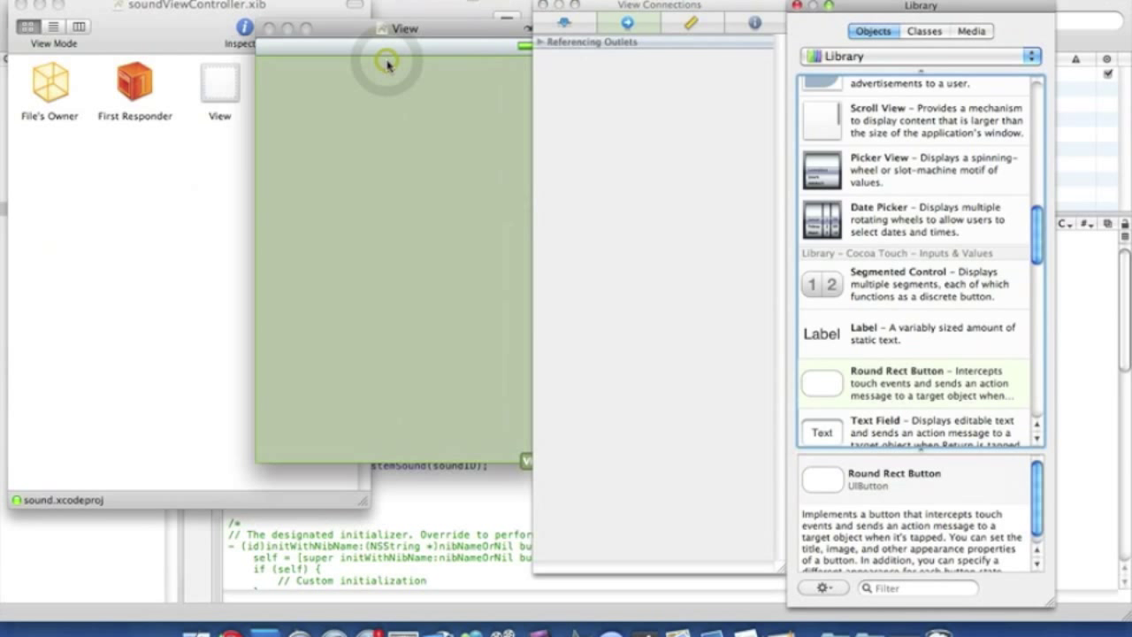
pyautogui.moveTo(821, 382); pyautogui.dragTo(396, 121)
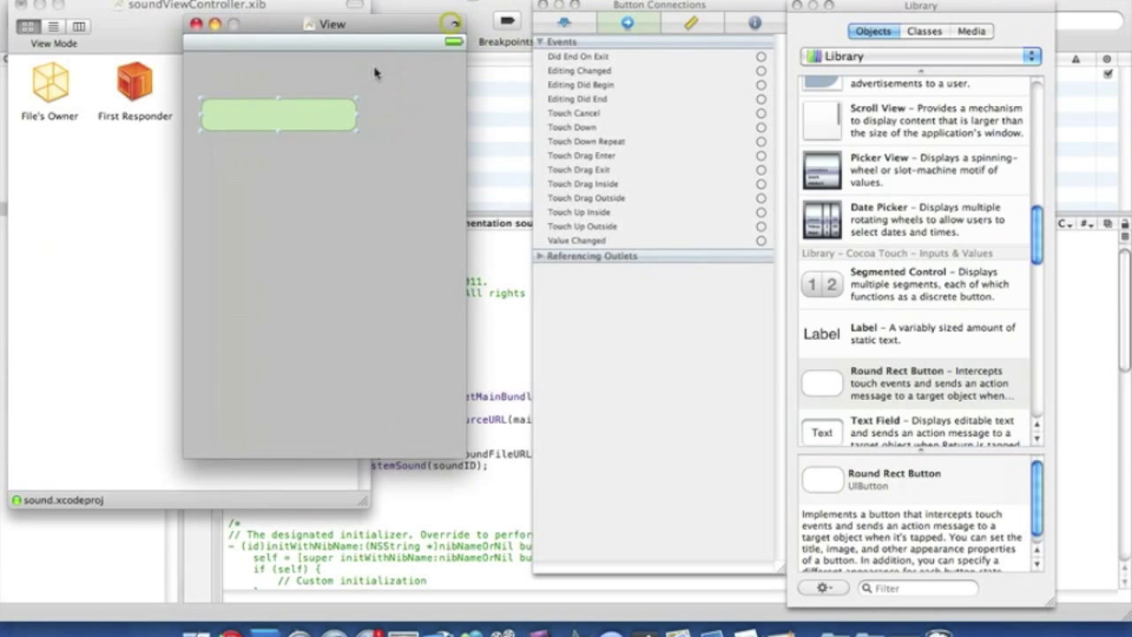
pyautogui.moveTo(357, 116); pyautogui.dragTo(447, 115)
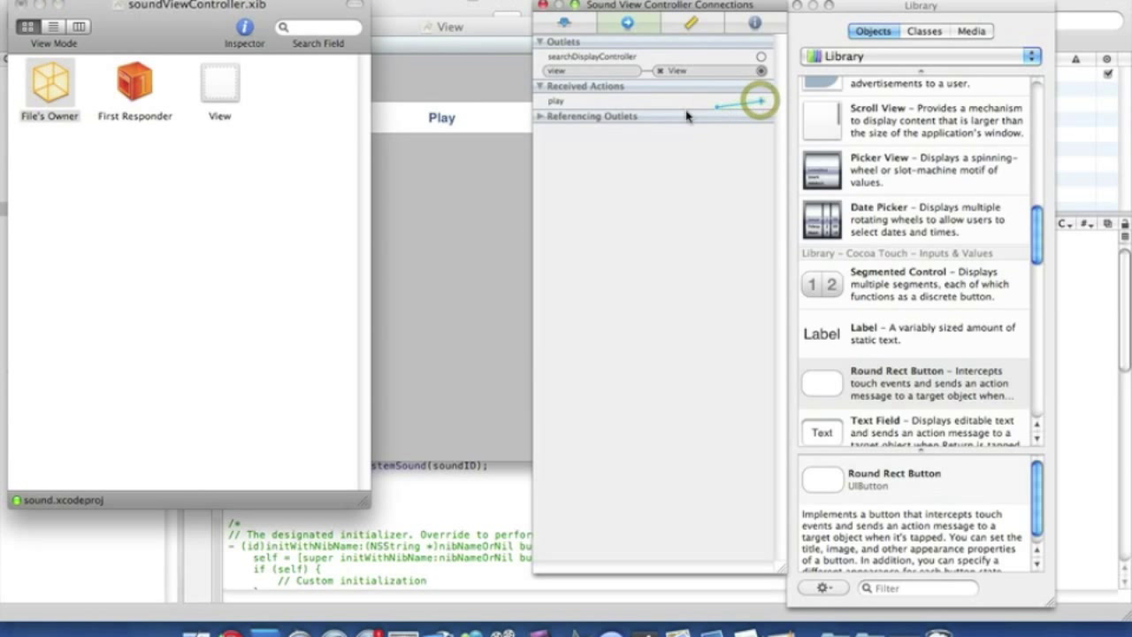
# - Connect File's Owner's play action to the button's Touch Up Inside event
pyautogui.moveTo(761, 100); pyautogui.dragTo(442, 118)
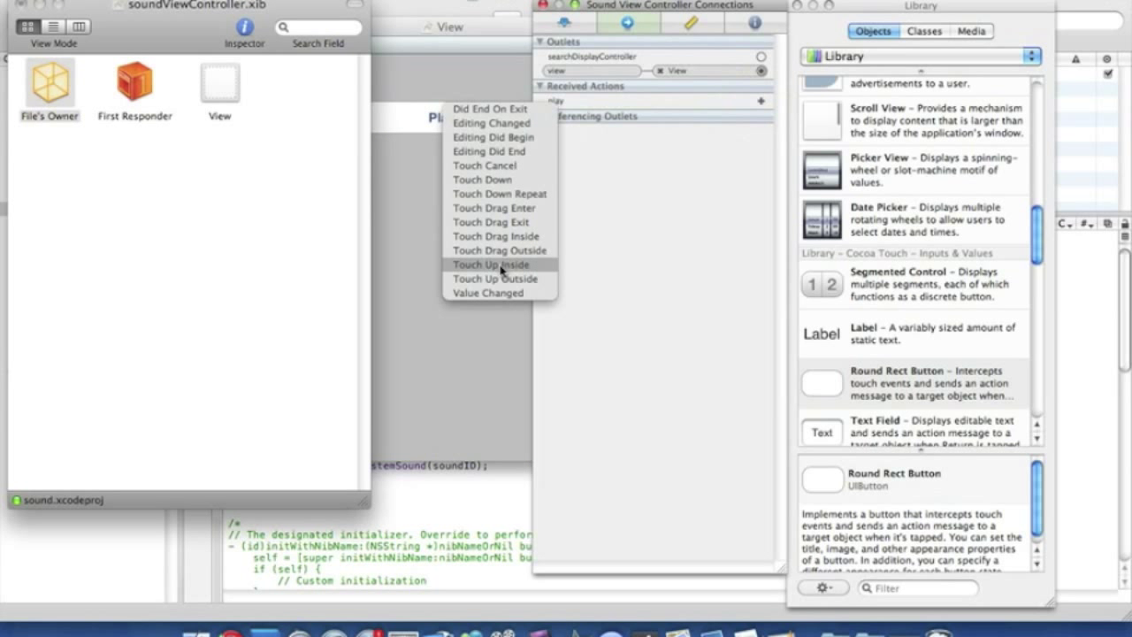
pyautogui.click(490, 265)
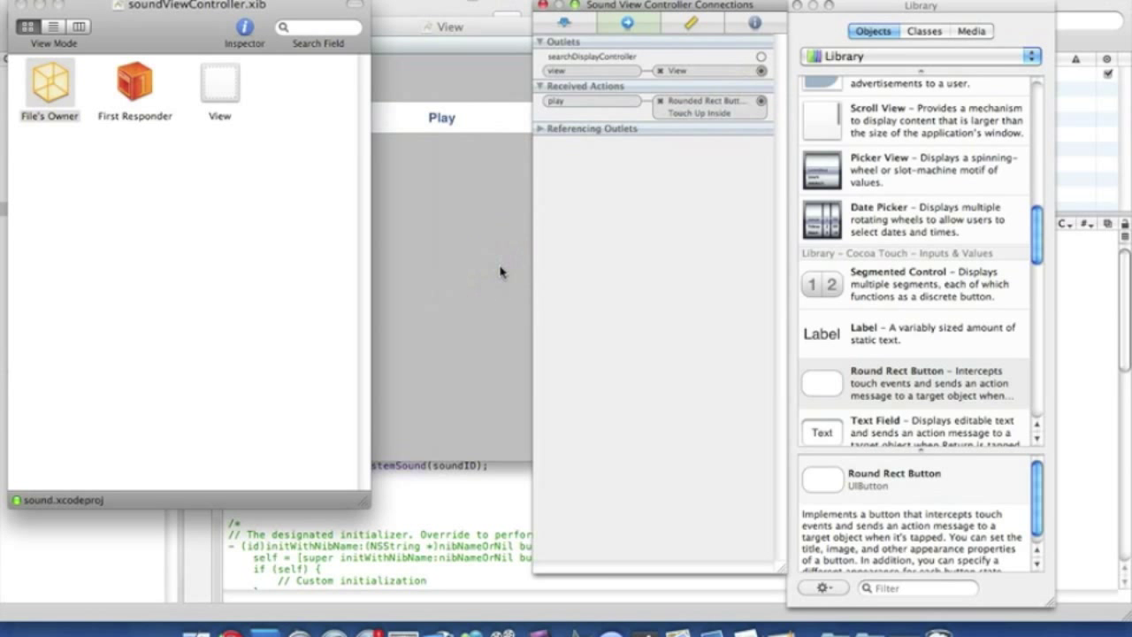
pyautogui.click(213, 19)
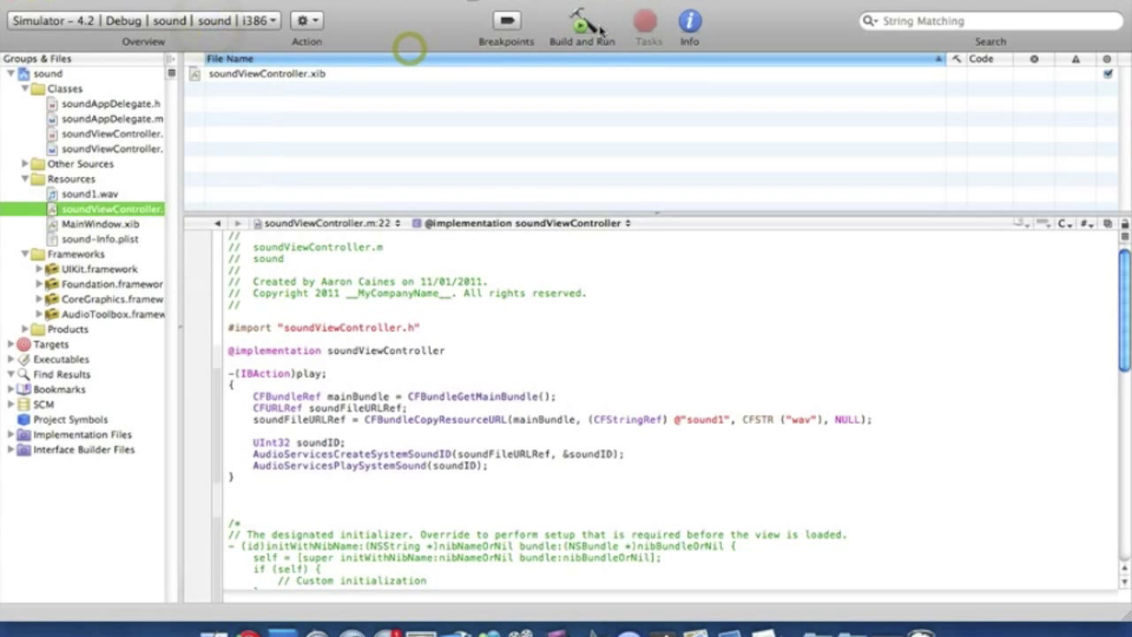
# - Build the sound app and run it in the iPhone Simulator
pyautogui.click(578, 22)
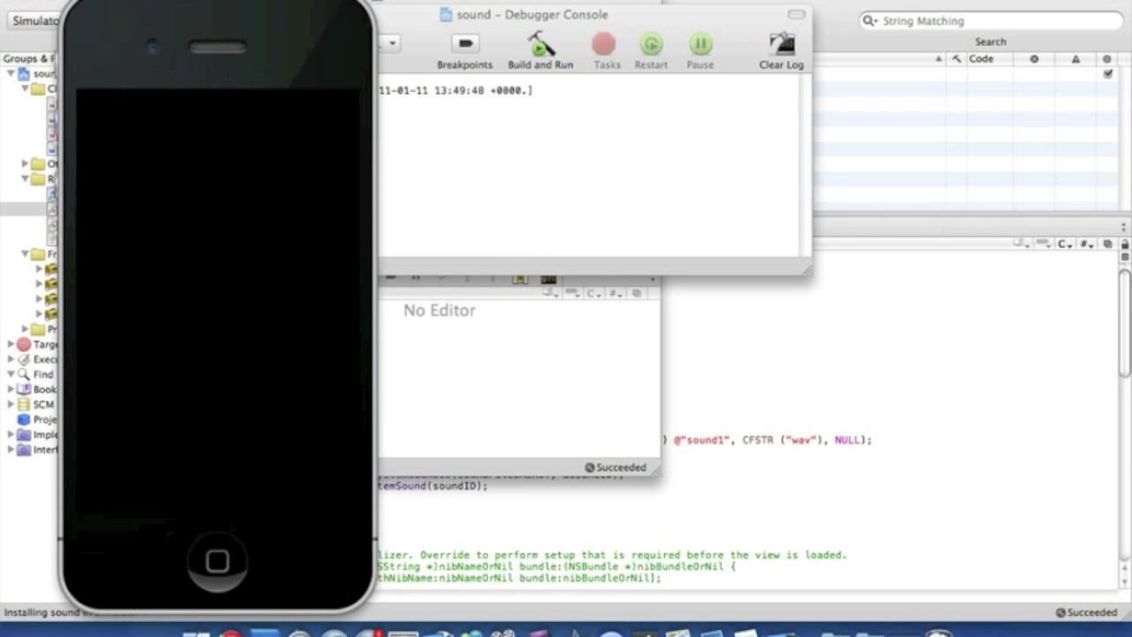
pyautogui.moveTo(168, 42)
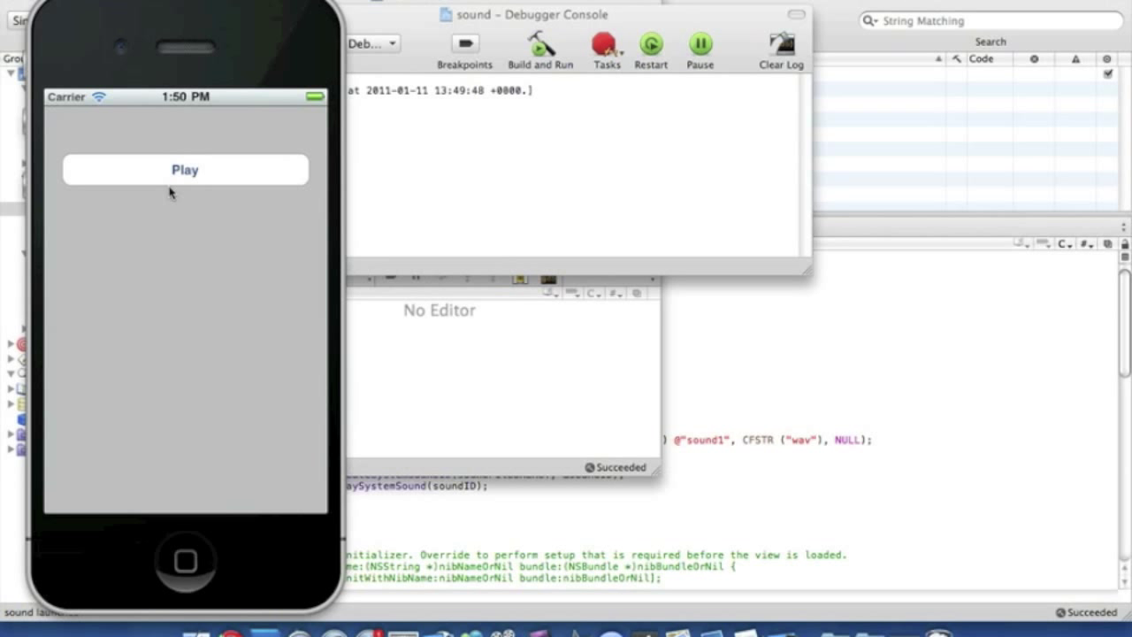
pyautogui.click(179, 170)
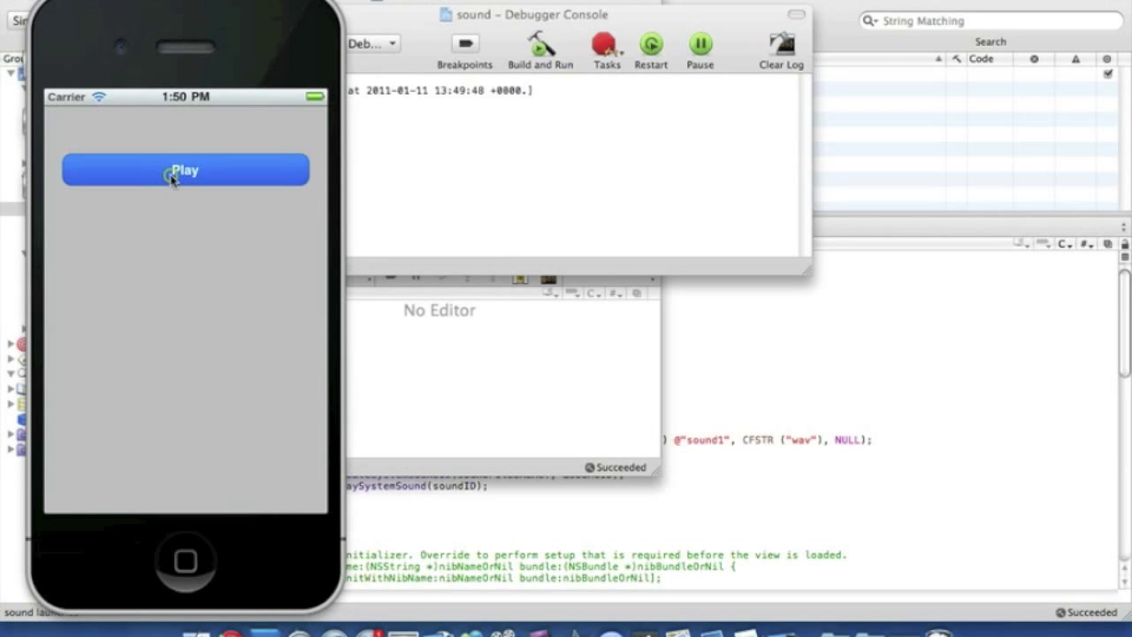
pyautogui.click(173, 177)
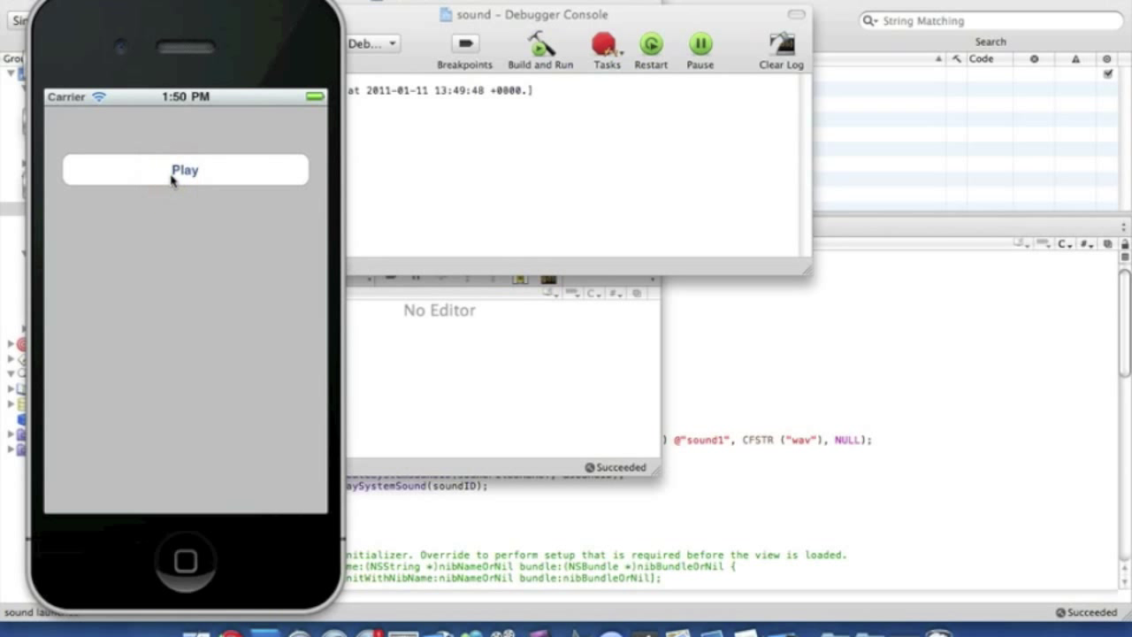
pyautogui.click(184, 170)
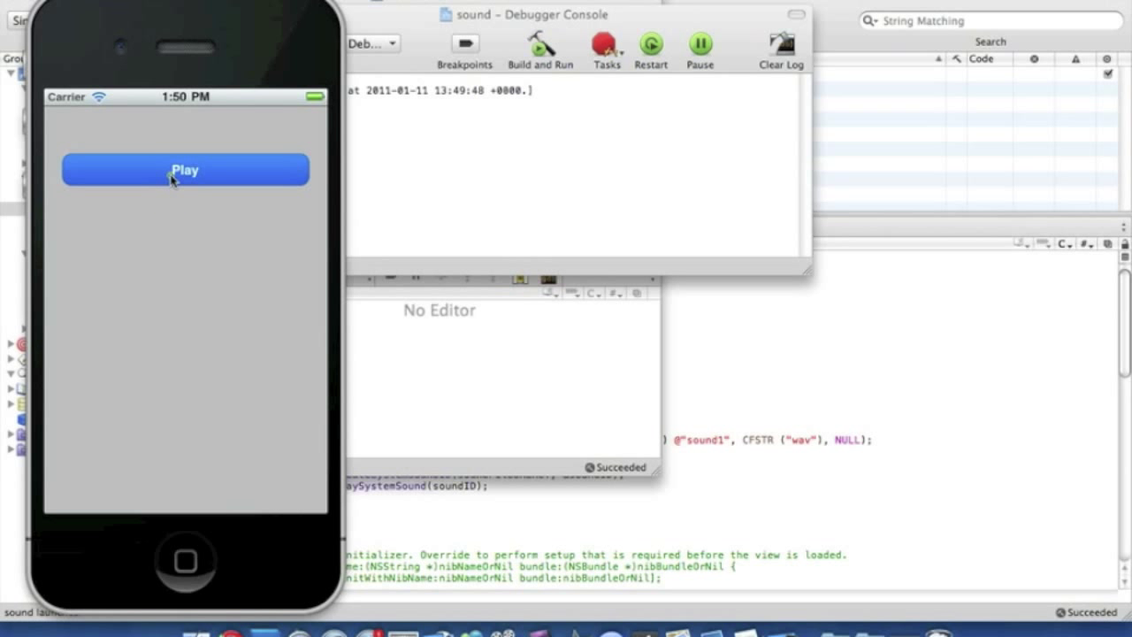
pyautogui.click(174, 178)
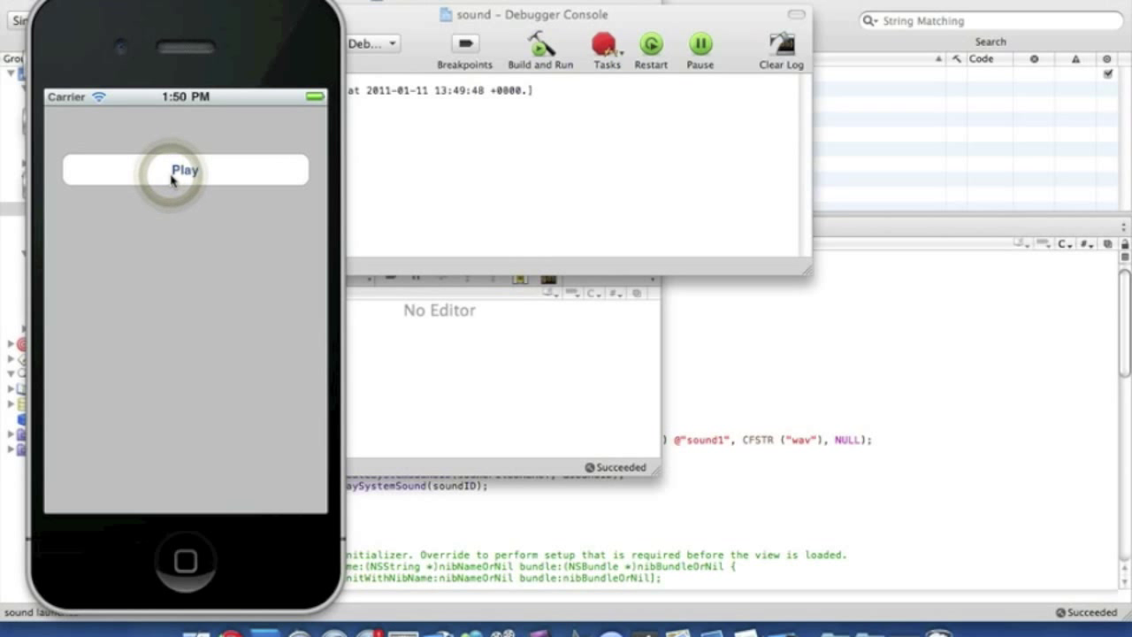
pyautogui.click(184, 170)
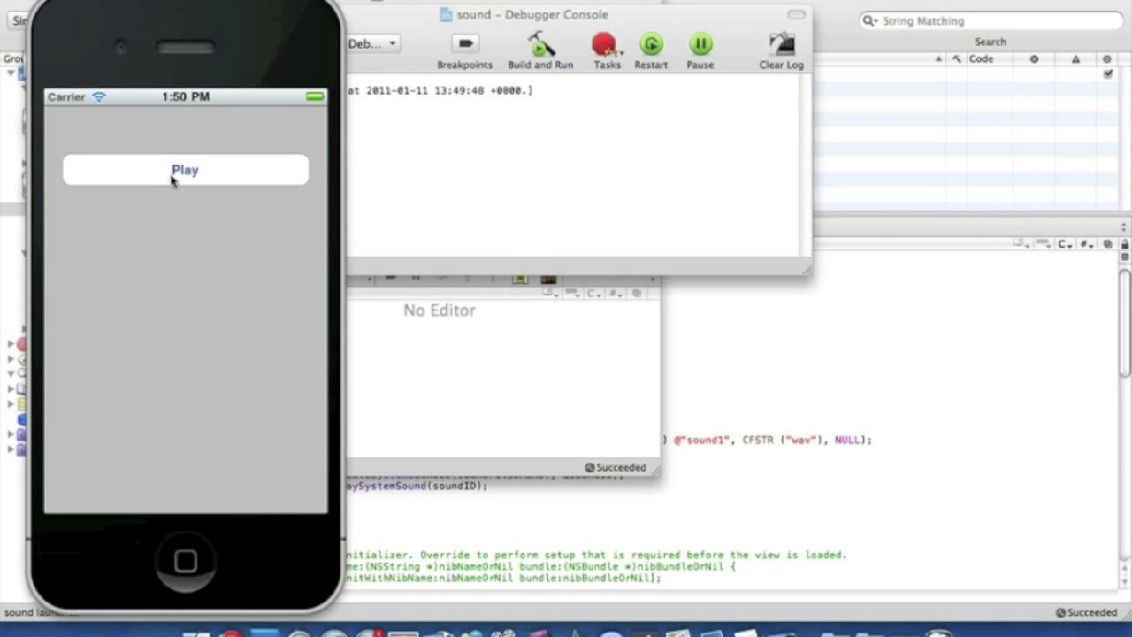
pyautogui.moveTo(179, 163)
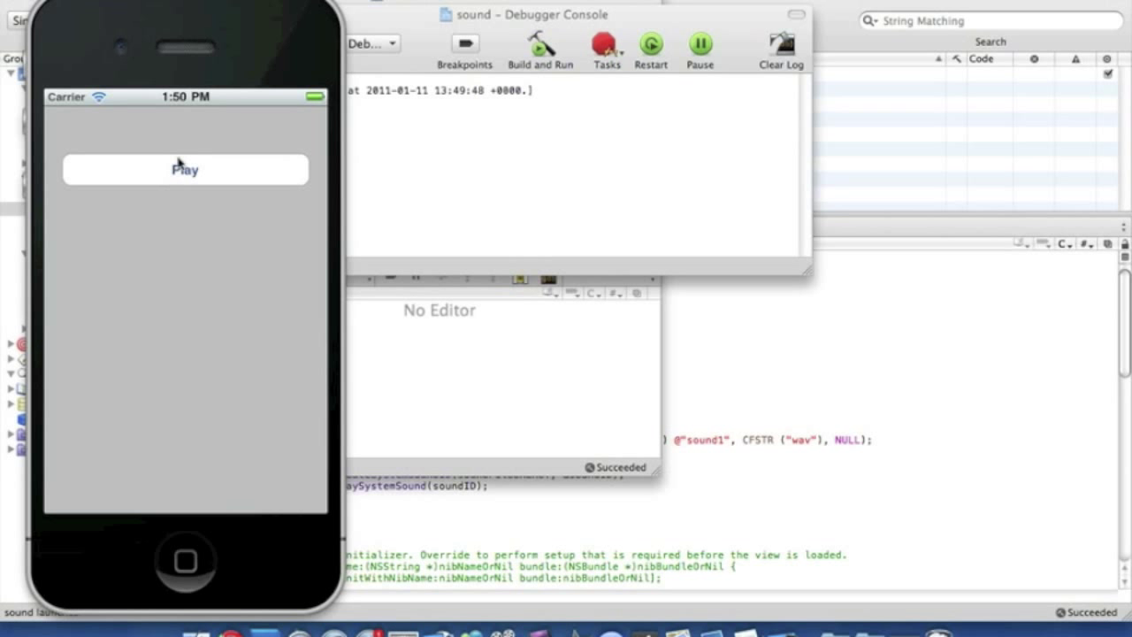
pyautogui.moveTo(204, 143)
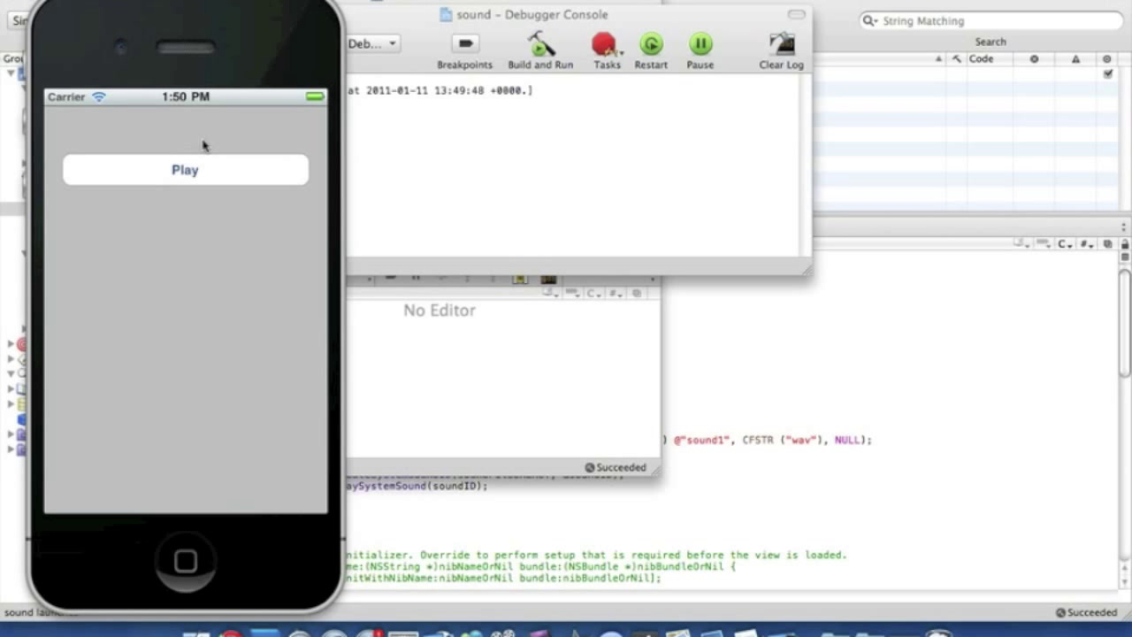